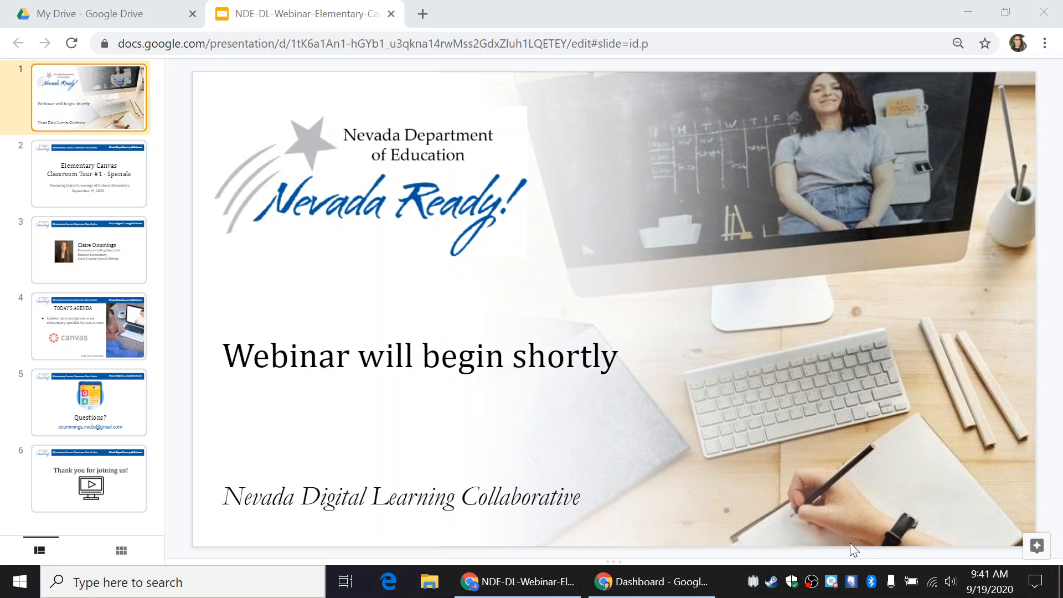
{"action": "mouse_move", "coordinate": [864, 554]}
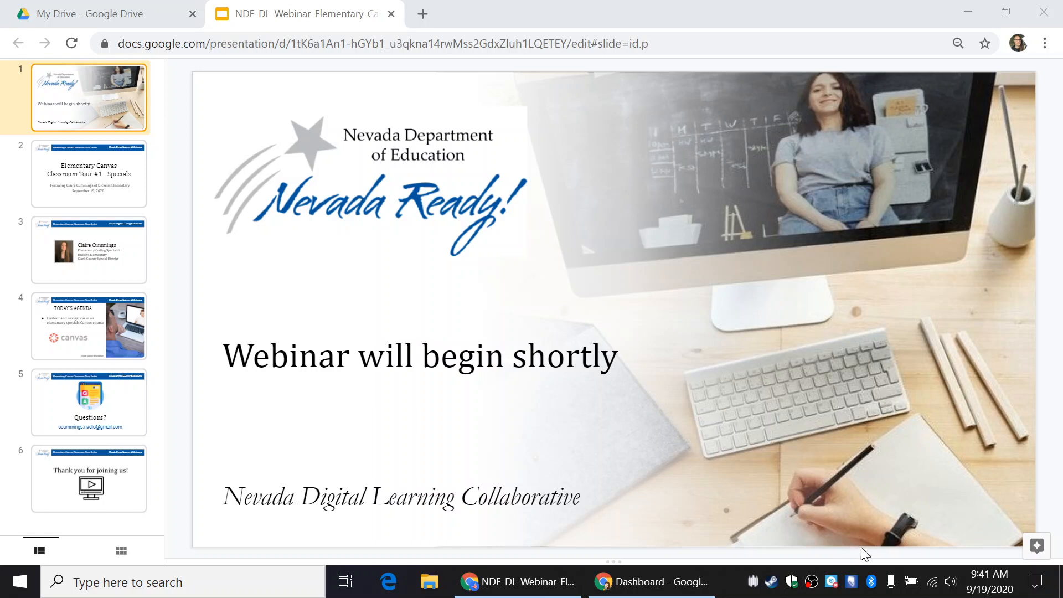
{"action": "mouse_move", "coordinate": [872, 541]}
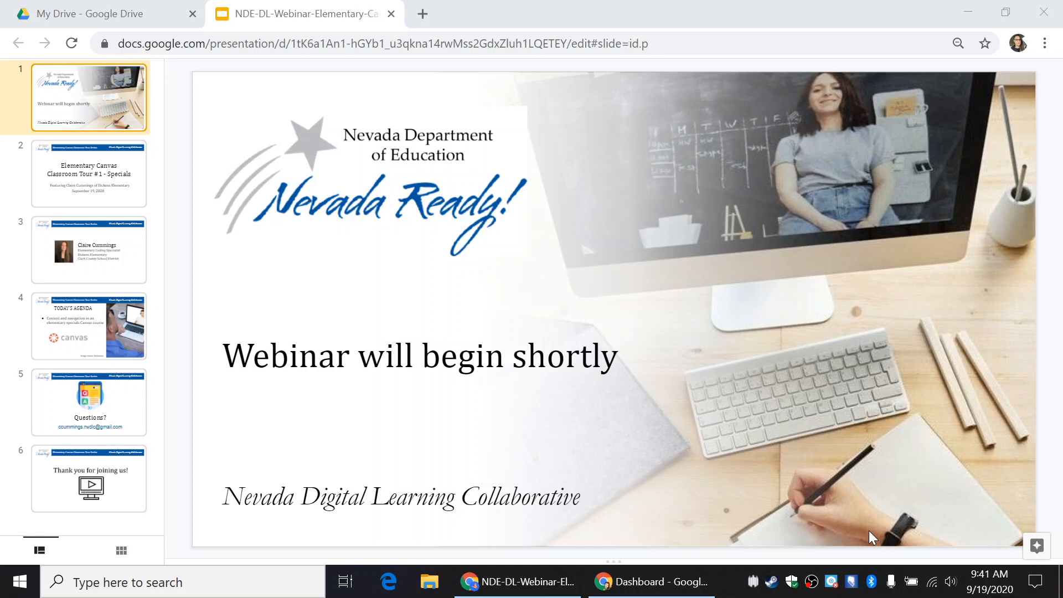
Show slide 2, the Elementary Canvas Classroom Tour #1 - Specials title slide
{"action": "left_click", "coordinate": [88, 173]}
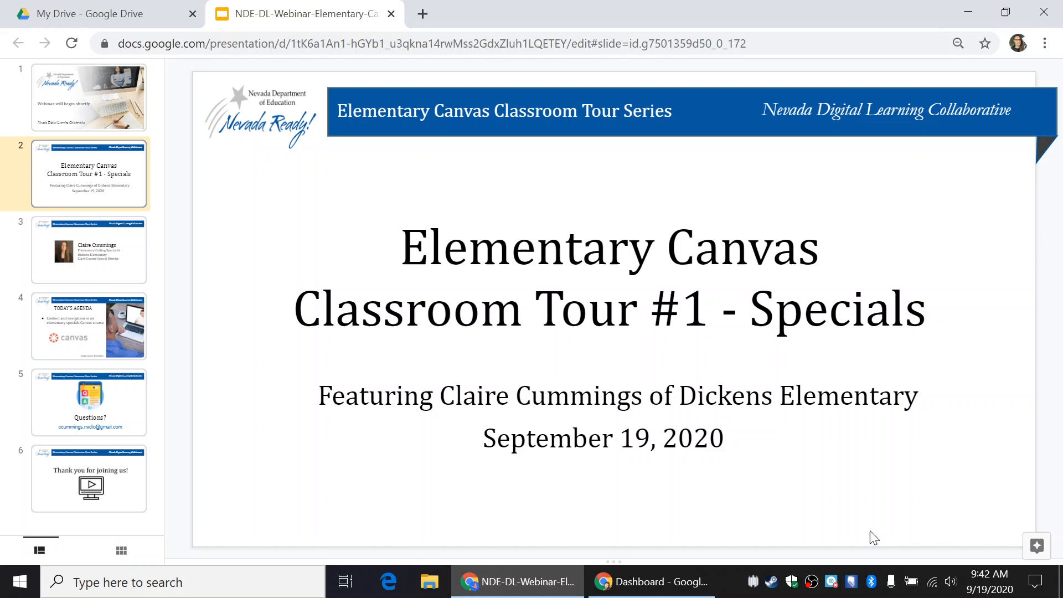
Advance through slide 3, the presenter introduction, to slide 4, Today's Agenda
{"action": "left_click", "coordinate": [88, 249]}
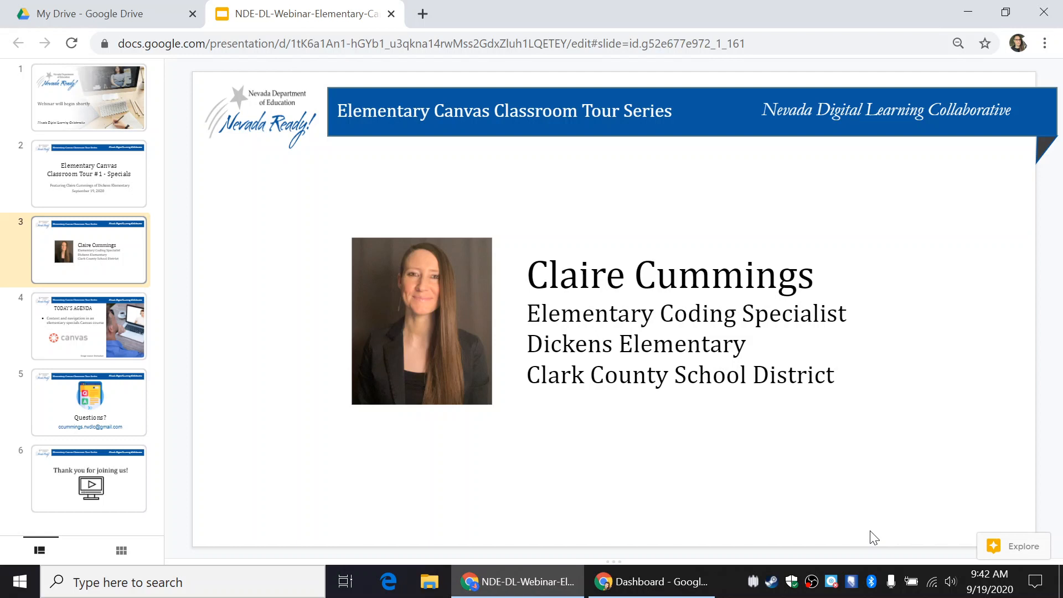
{"action": "left_click", "coordinate": [88, 326]}
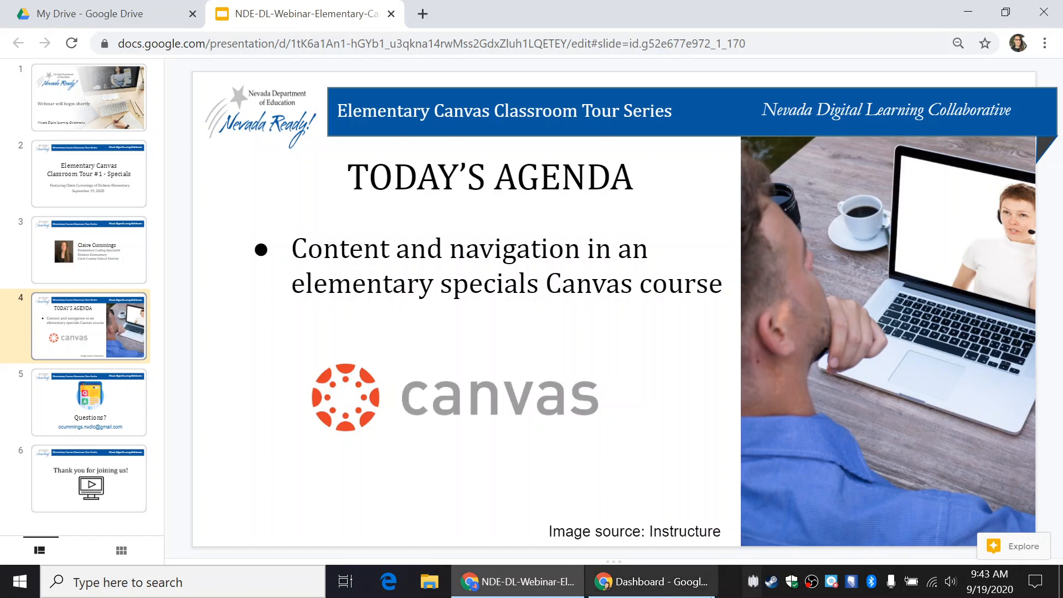
Switch to the Canvas Dashboard and scroll through the six Coding Humanities course cards
{"action": "left_click", "coordinate": [649, 582]}
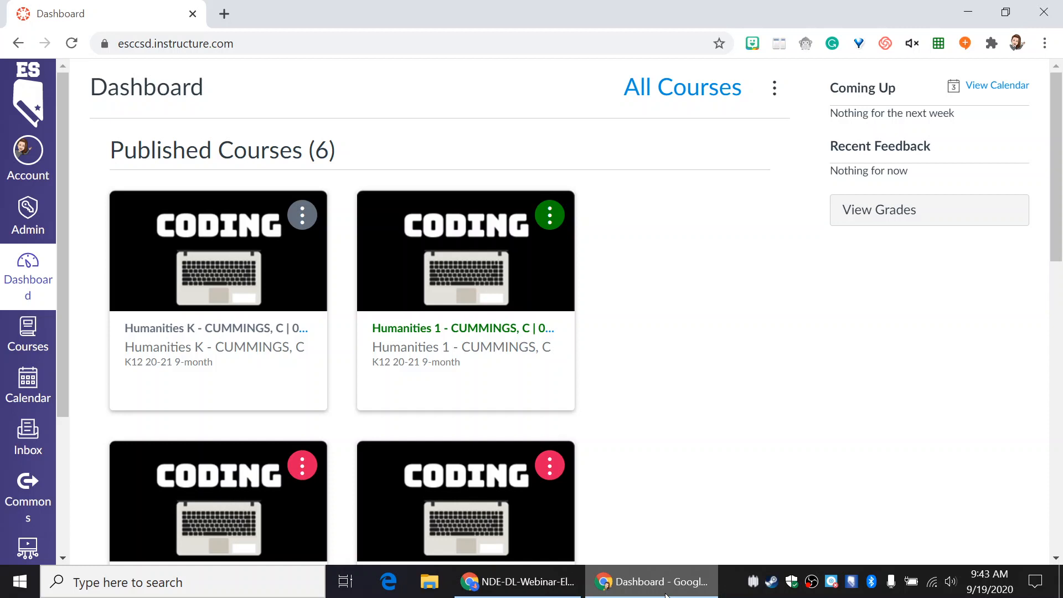
{"action": "scroll", "scroll_direction": "down", "scroll_amount": 3}
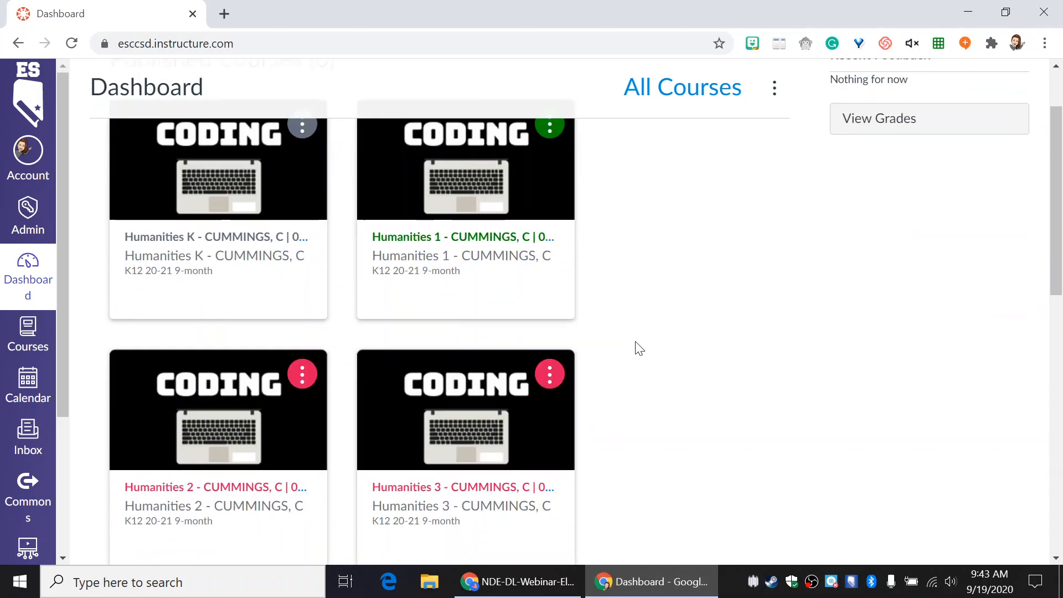
{"action": "scroll", "scroll_direction": "up", "scroll_amount": 3}
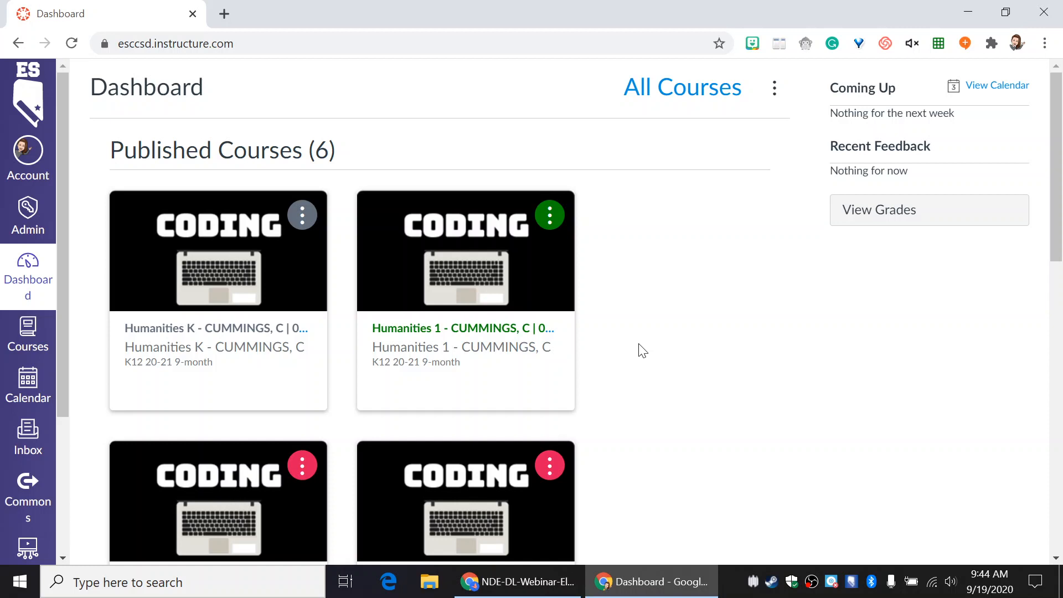
{"action": "mouse_move", "coordinate": [400, 298]}
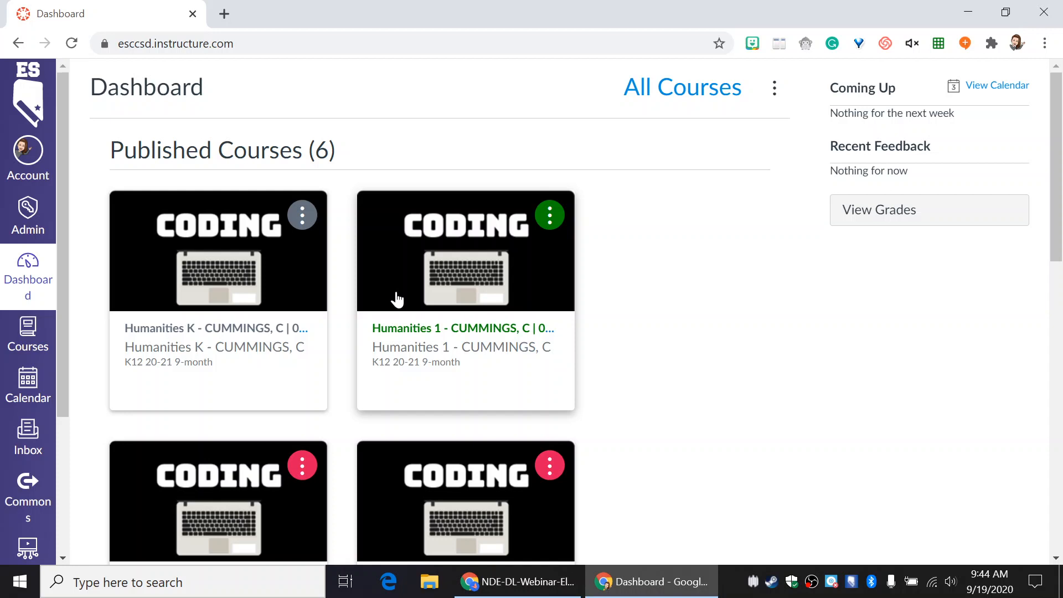
{"action": "mouse_move", "coordinate": [215, 344]}
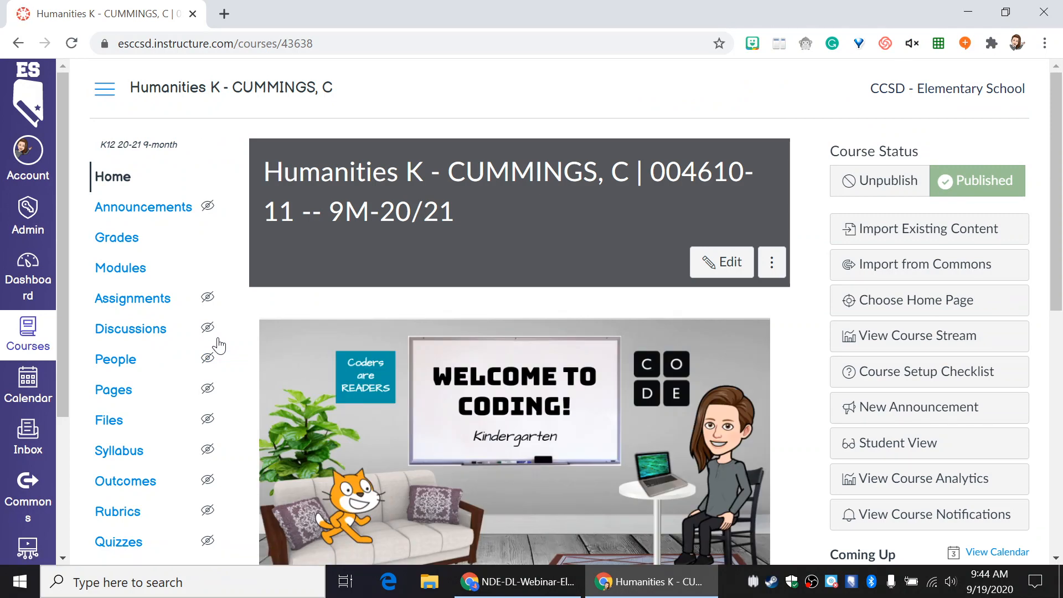
Scroll the Humanities K home page past the welcome banner to the Today's Lesson and quick-link buttons
{"action": "scroll", "scroll_direction": "down", "scroll_amount": 3}
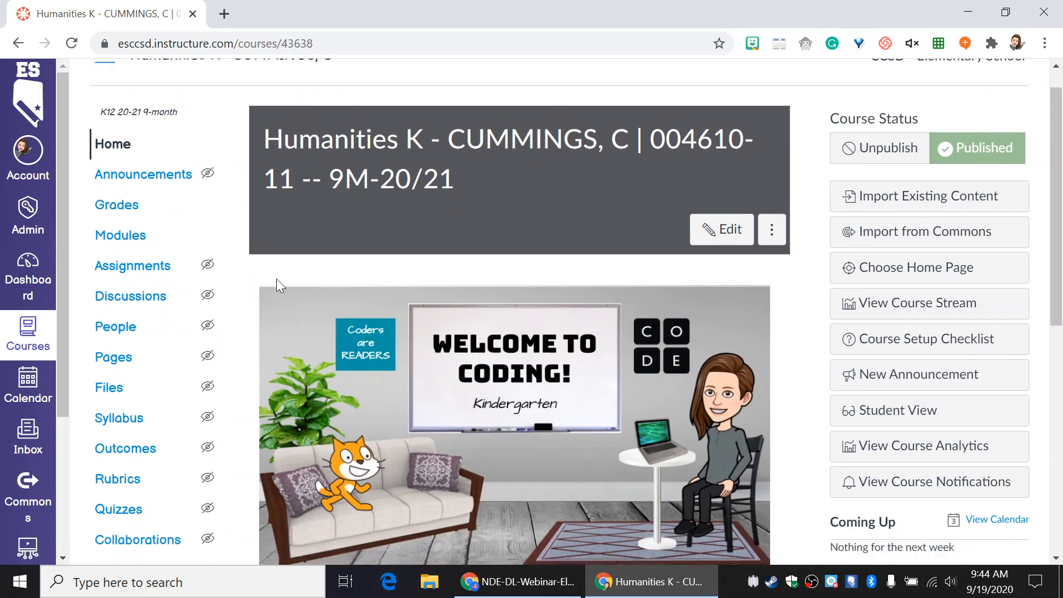
{"action": "scroll", "scroll_direction": "down", "scroll_amount": 3}
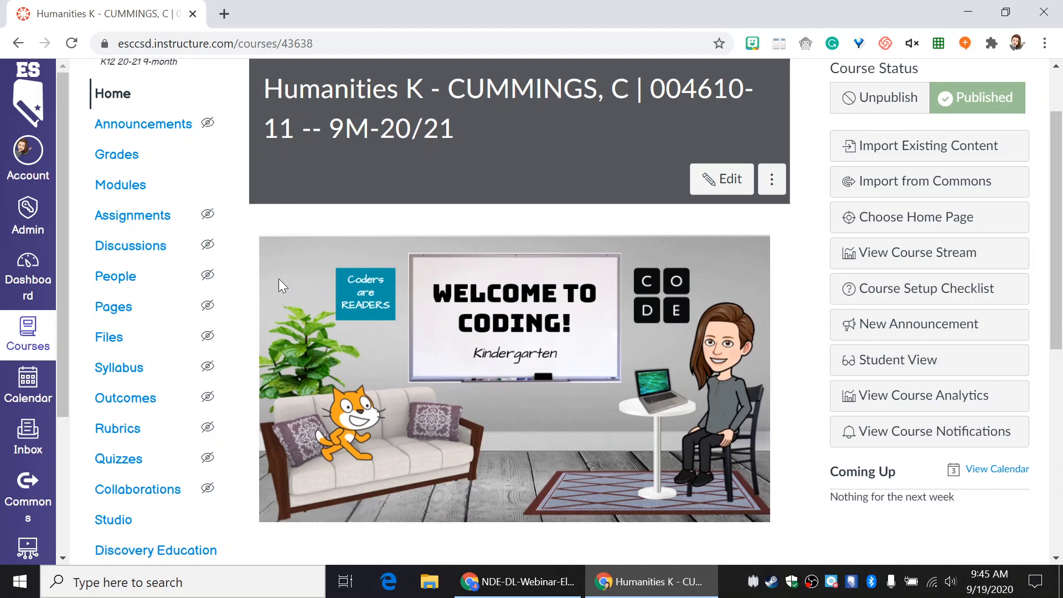
{"action": "scroll", "scroll_direction": "down", "scroll_amount": 3}
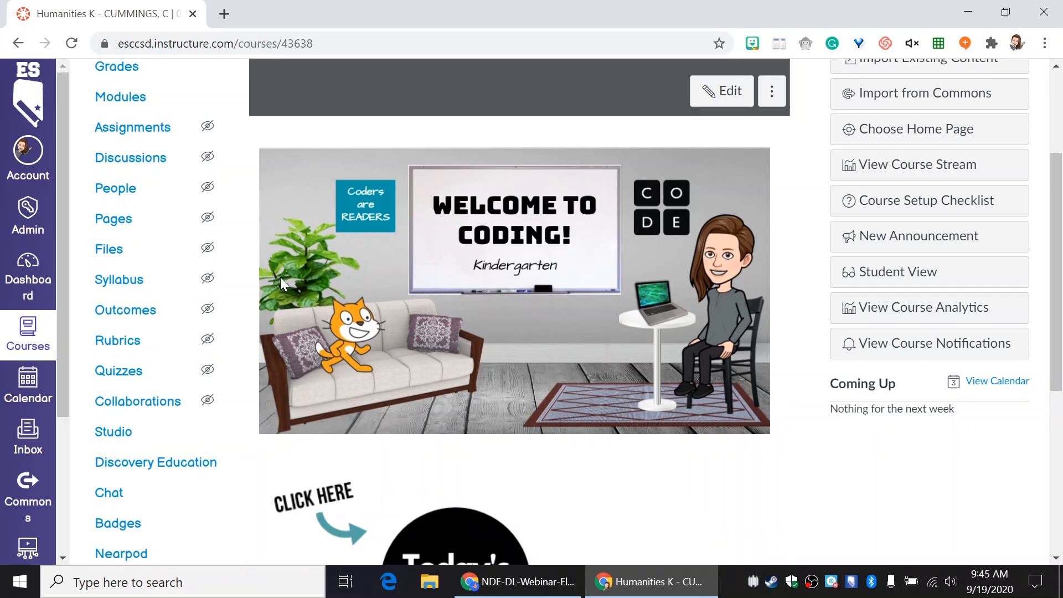
{"action": "scroll", "scroll_direction": "down", "scroll_amount": 3}
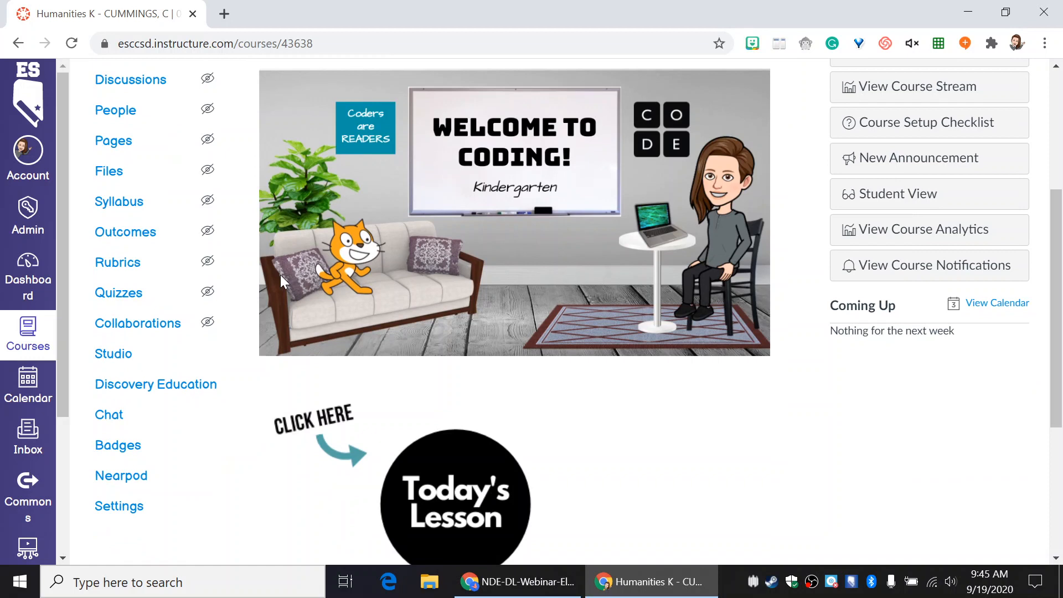
{"action": "scroll", "scroll_direction": "down", "scroll_amount": 3}
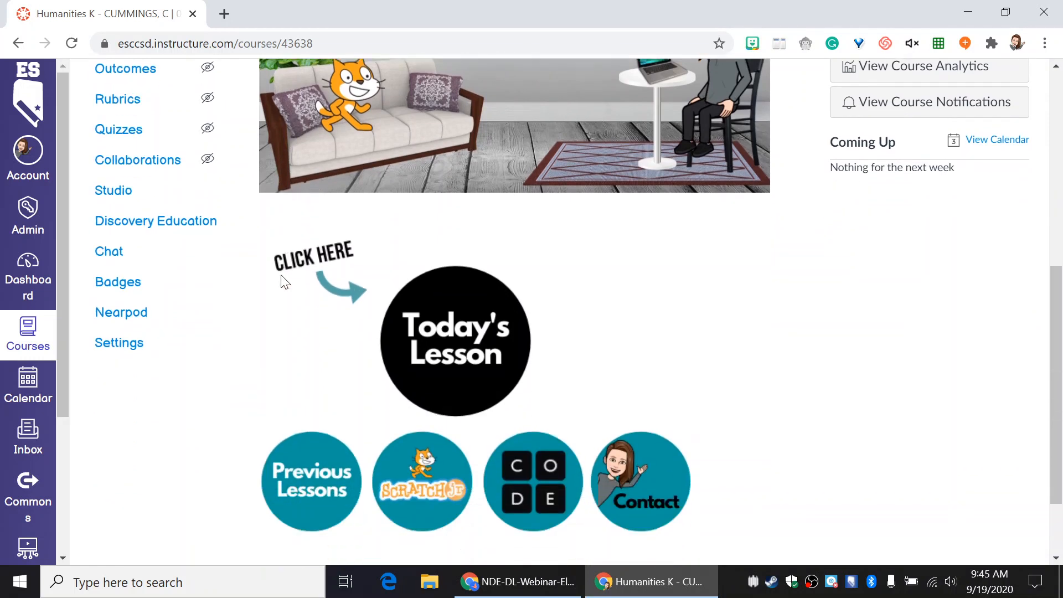
{"action": "scroll", "scroll_direction": "down", "scroll_amount": 3}
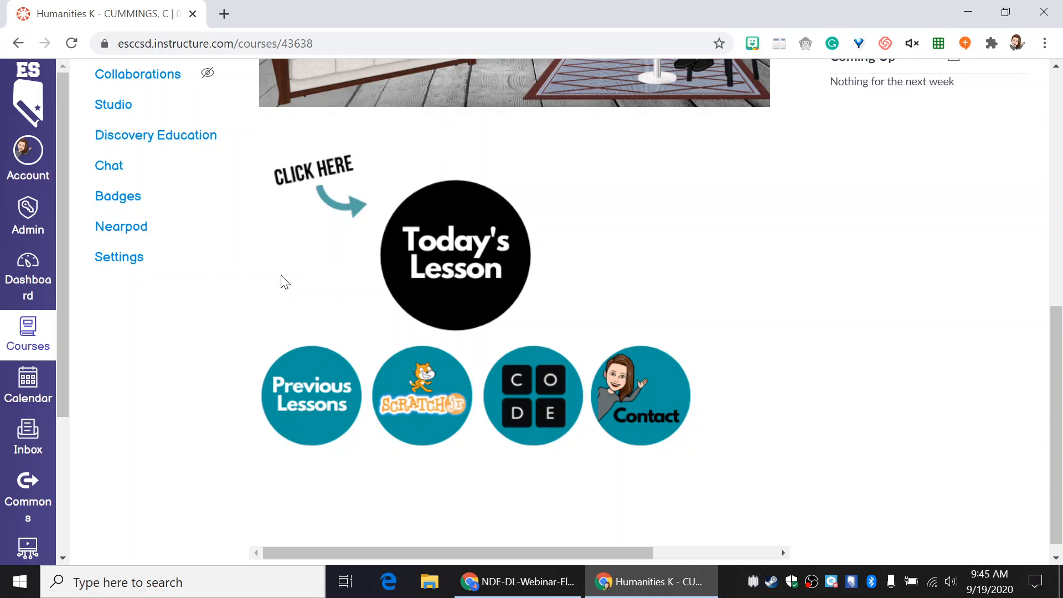
{"action": "mouse_move", "coordinate": [275, 224]}
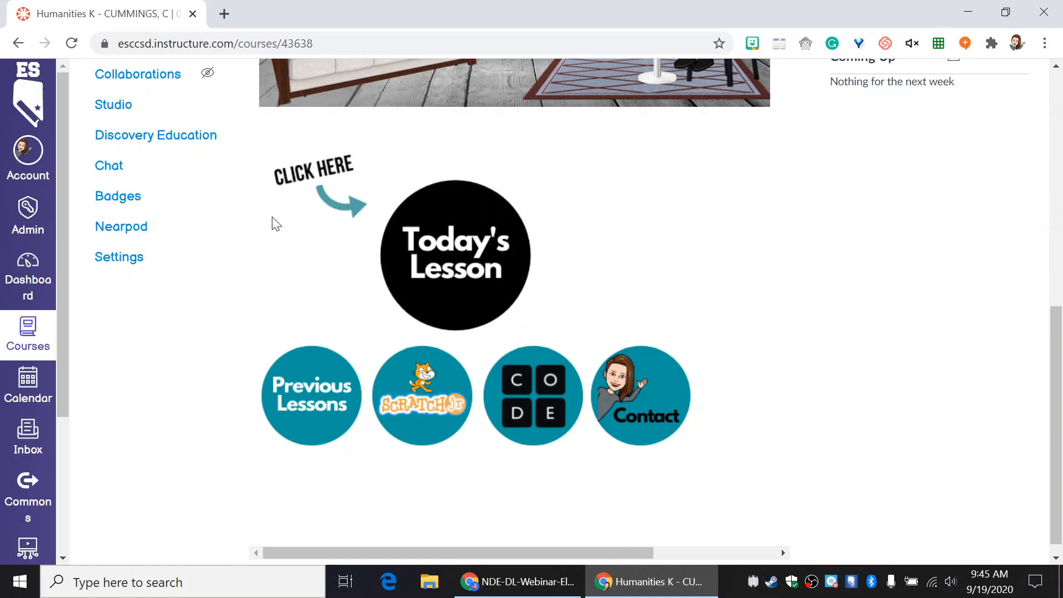
{"action": "mouse_move", "coordinate": [344, 234]}
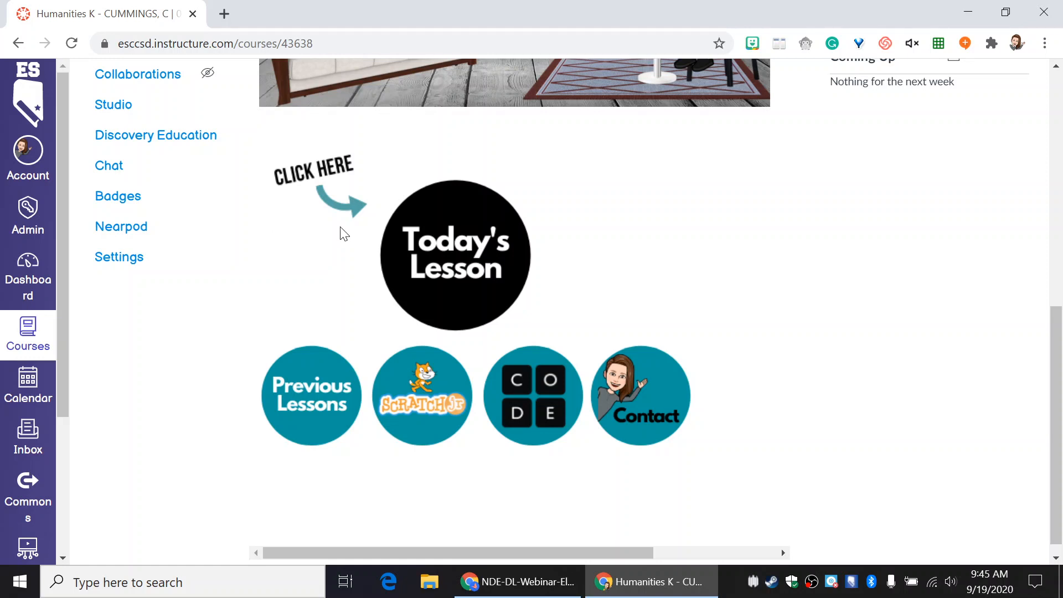
{"action": "mouse_move", "coordinate": [532, 395]}
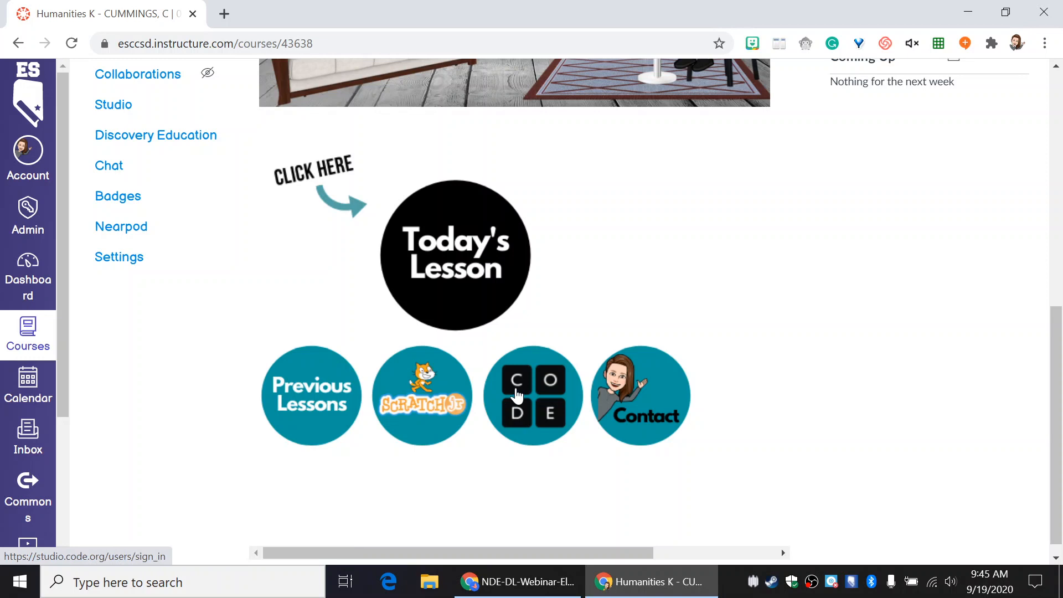
{"action": "mouse_move", "coordinate": [596, 169]}
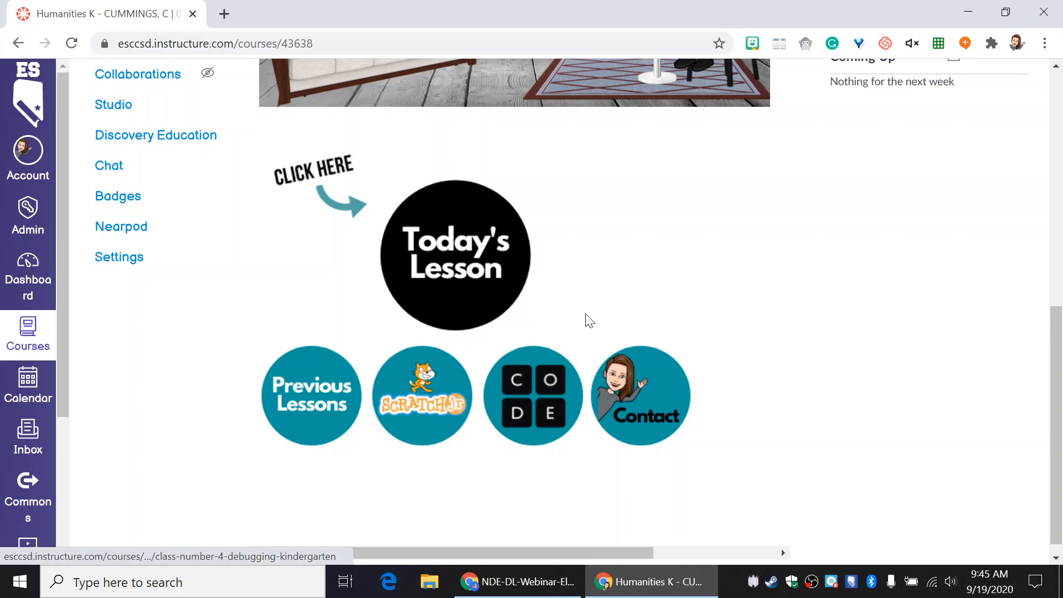
{"action": "mouse_move", "coordinate": [657, 392]}
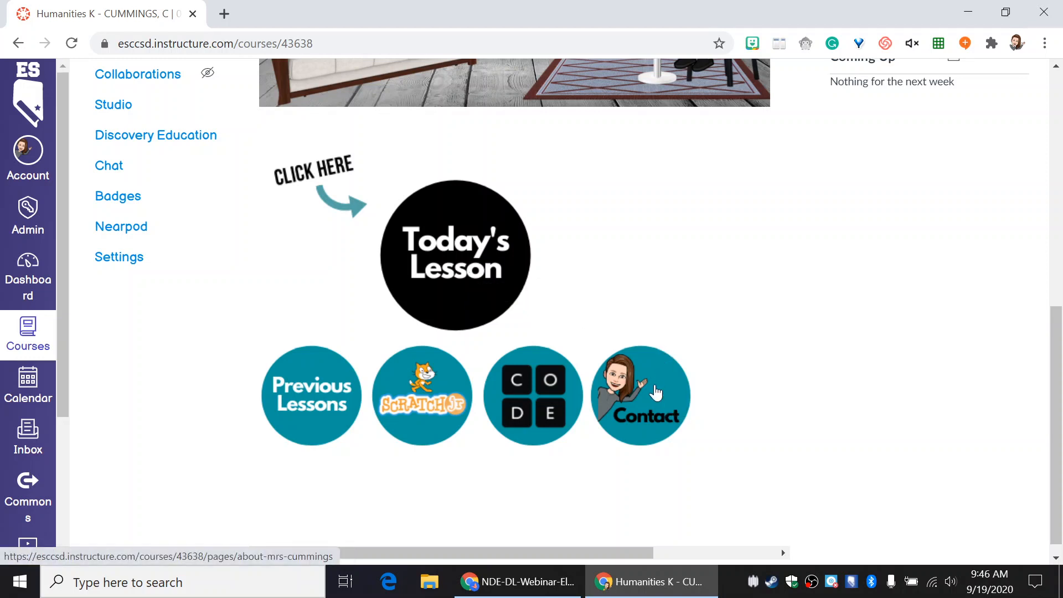
{"action": "left_click", "coordinate": [638, 394]}
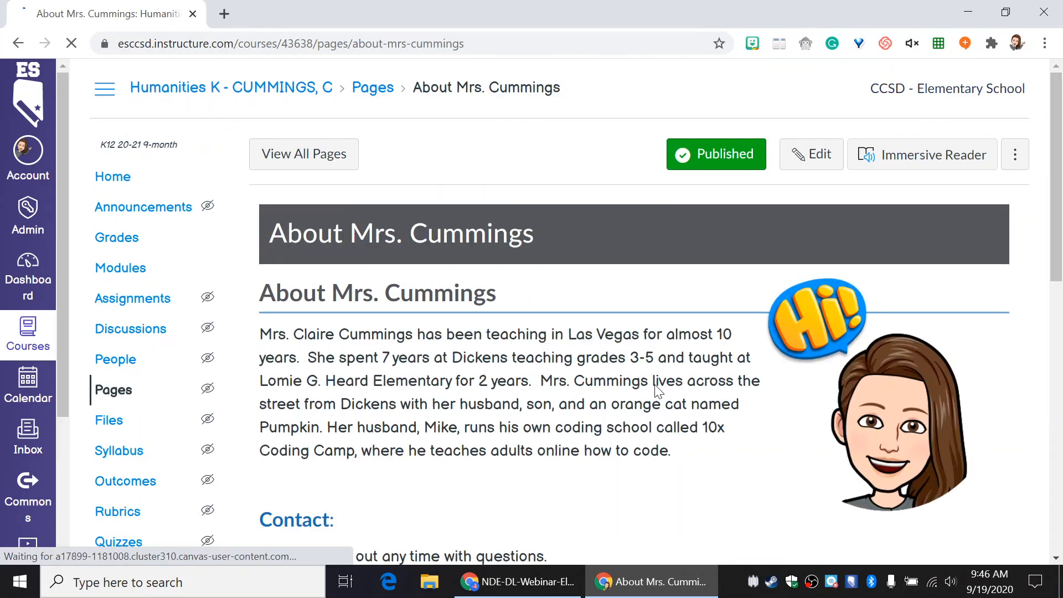
{"action": "scroll", "scroll_direction": "down", "scroll_amount": 3}
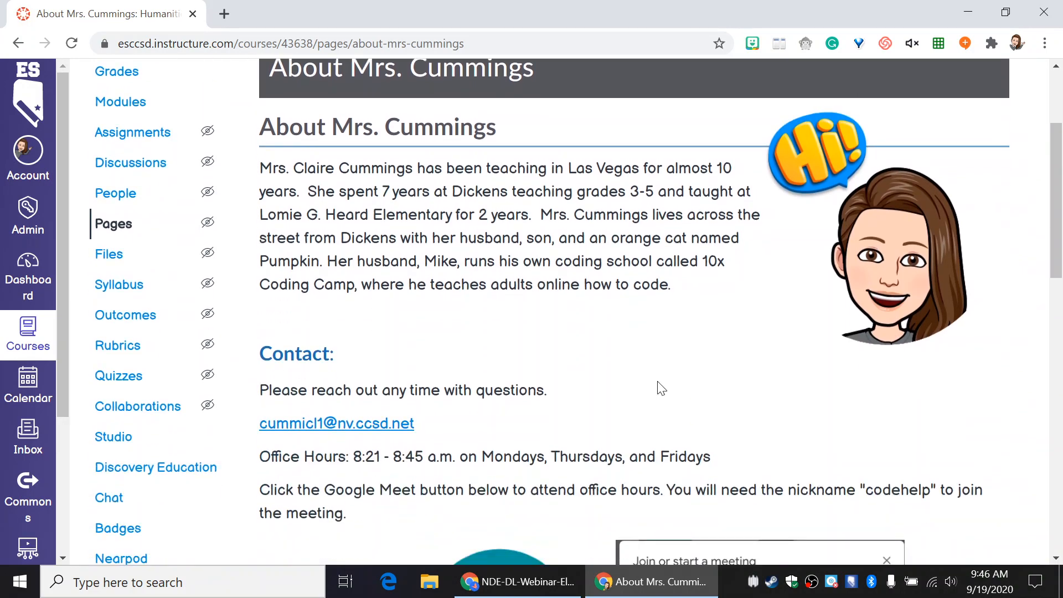
{"action": "scroll", "scroll_direction": "down", "scroll_amount": 3}
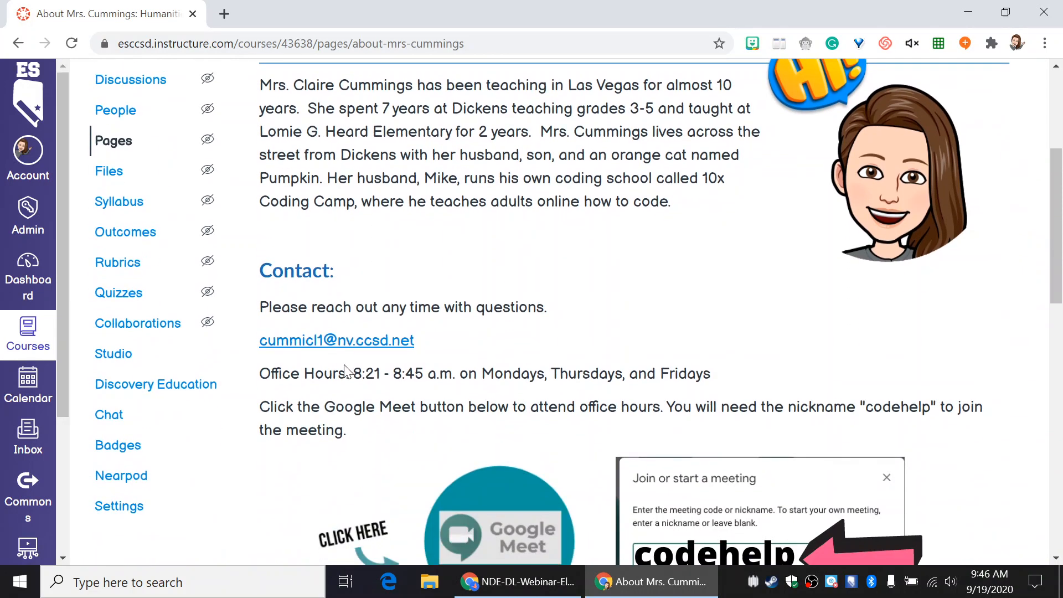
{"action": "scroll", "scroll_direction": "down", "scroll_amount": 3}
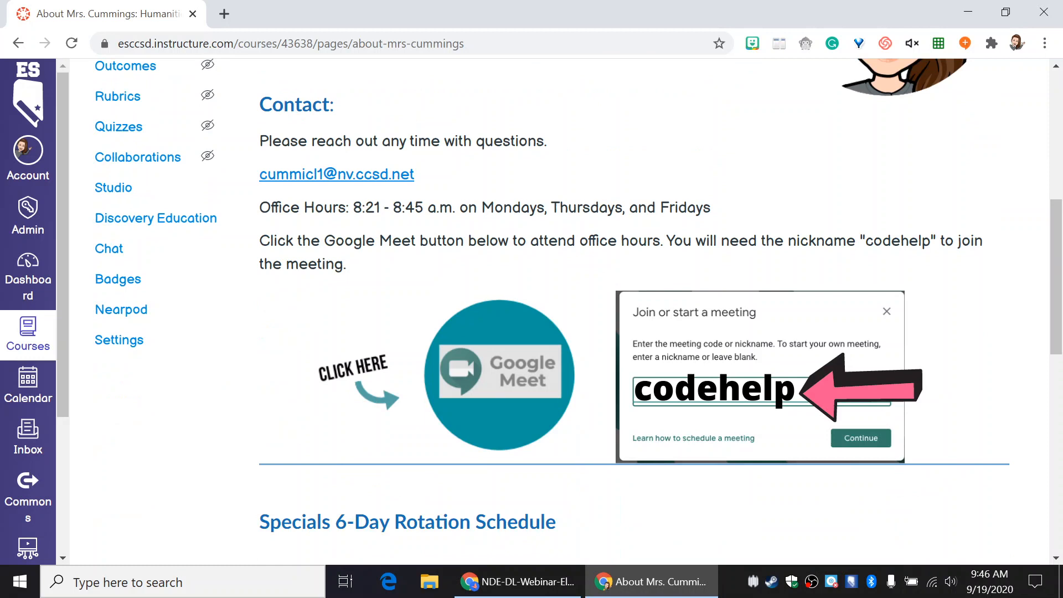
{"action": "mouse_move", "coordinate": [434, 447]}
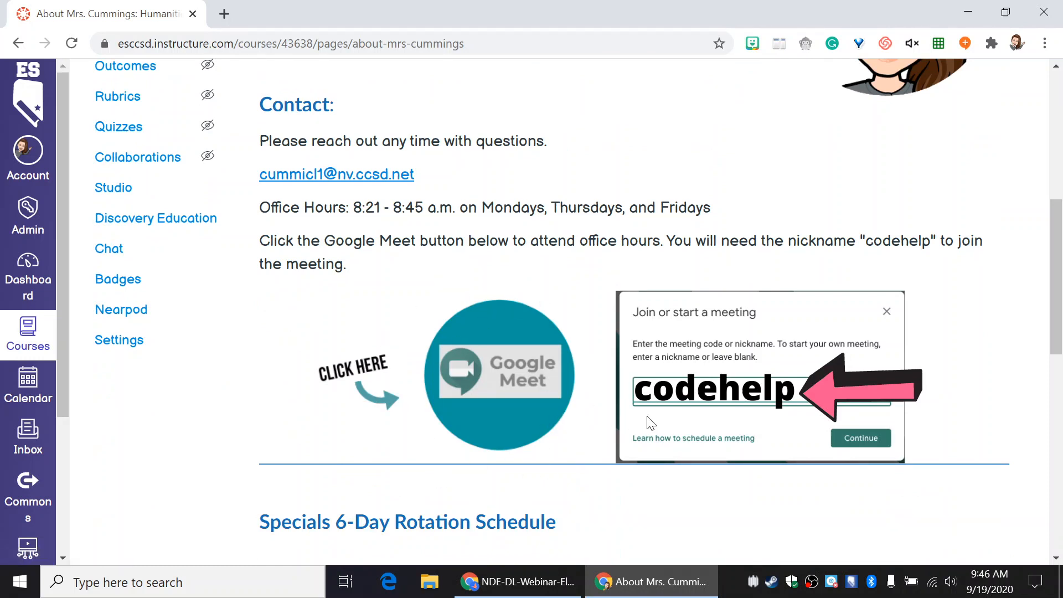
{"action": "mouse_move", "coordinate": [639, 411]}
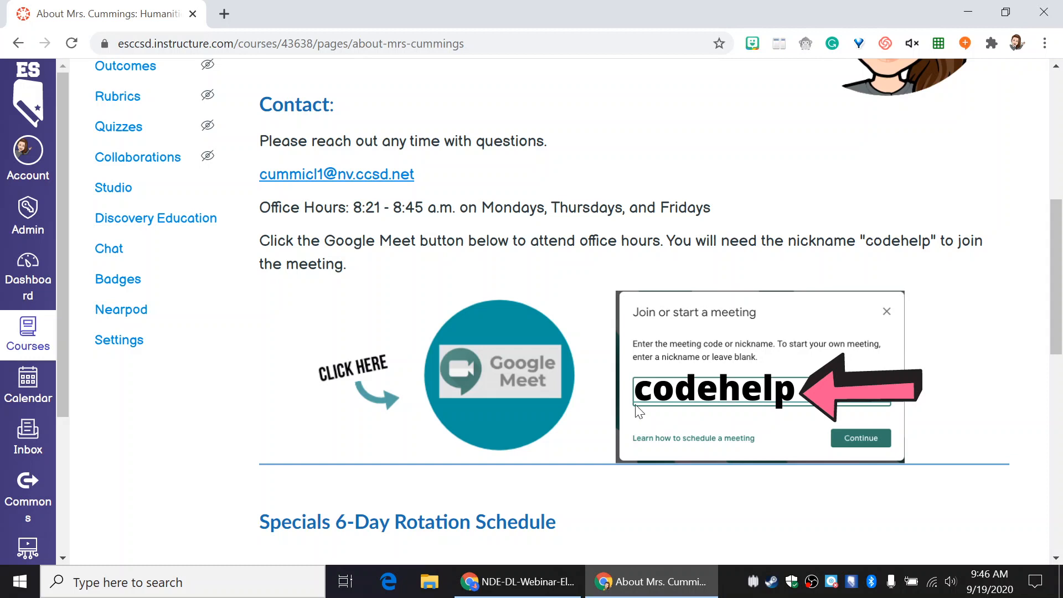
{"action": "mouse_move", "coordinate": [511, 370]}
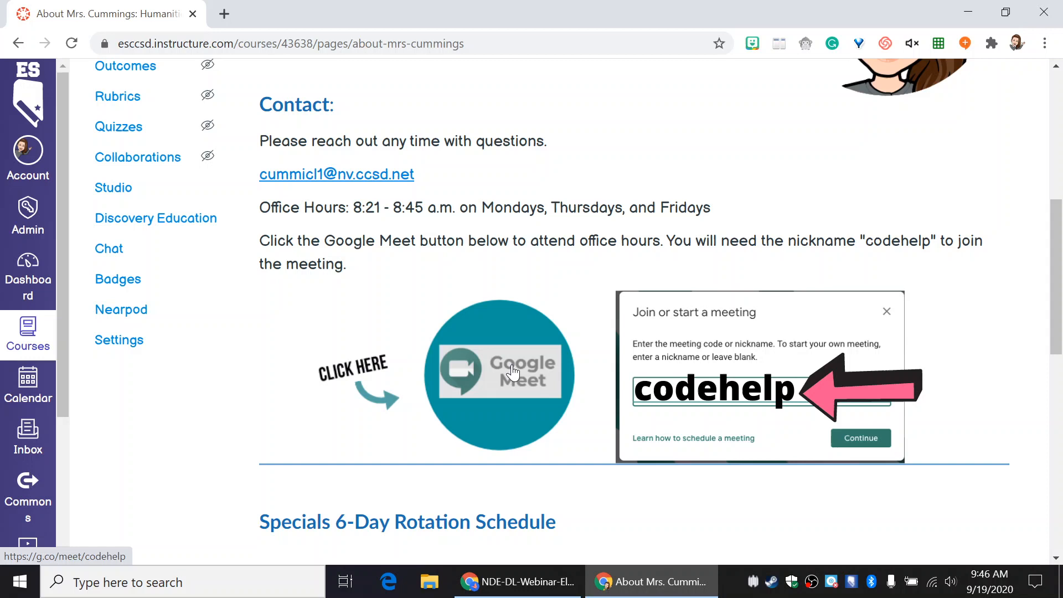
{"action": "mouse_move", "coordinate": [718, 463]}
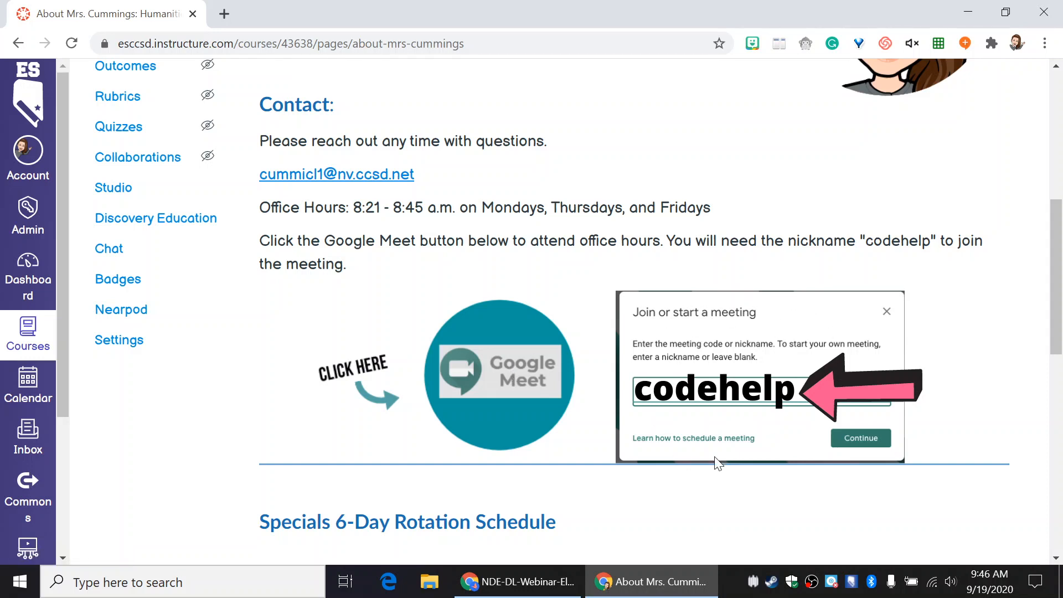
{"action": "mouse_move", "coordinate": [762, 402]}
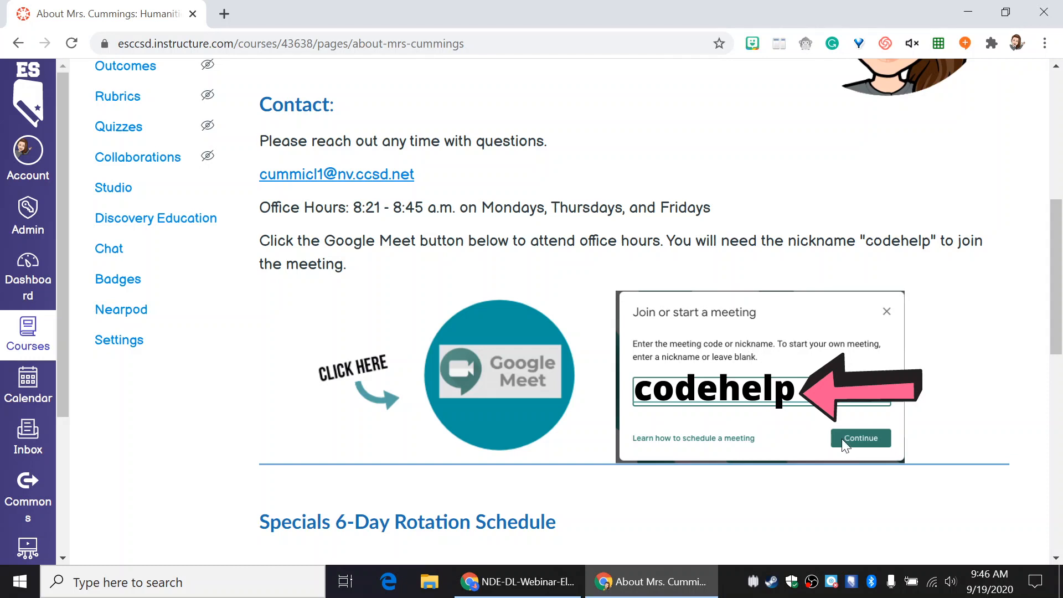
{"action": "mouse_move", "coordinate": [454, 422]}
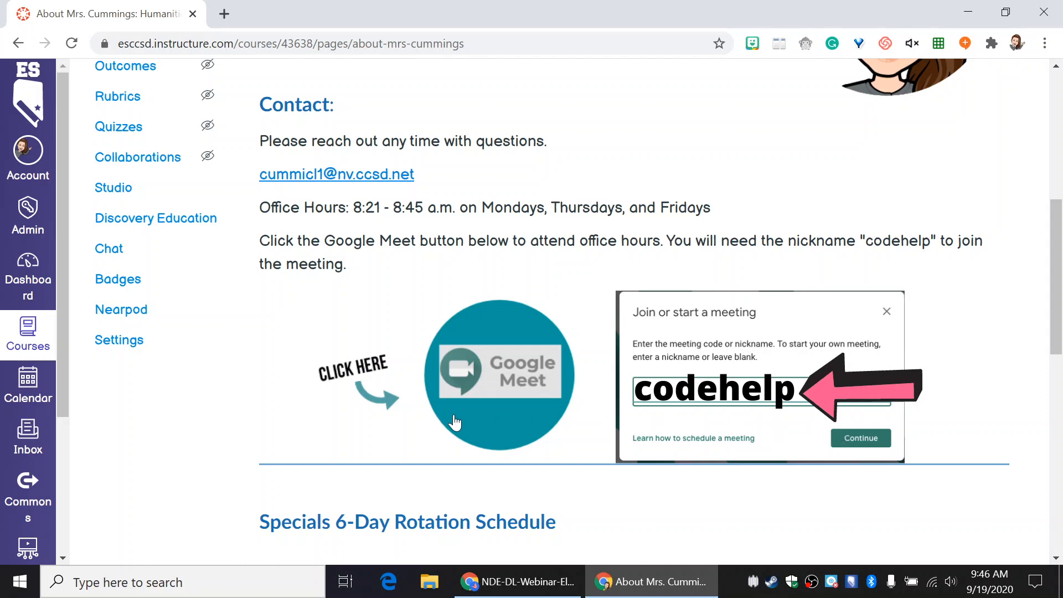
{"action": "mouse_move", "coordinate": [262, 419]}
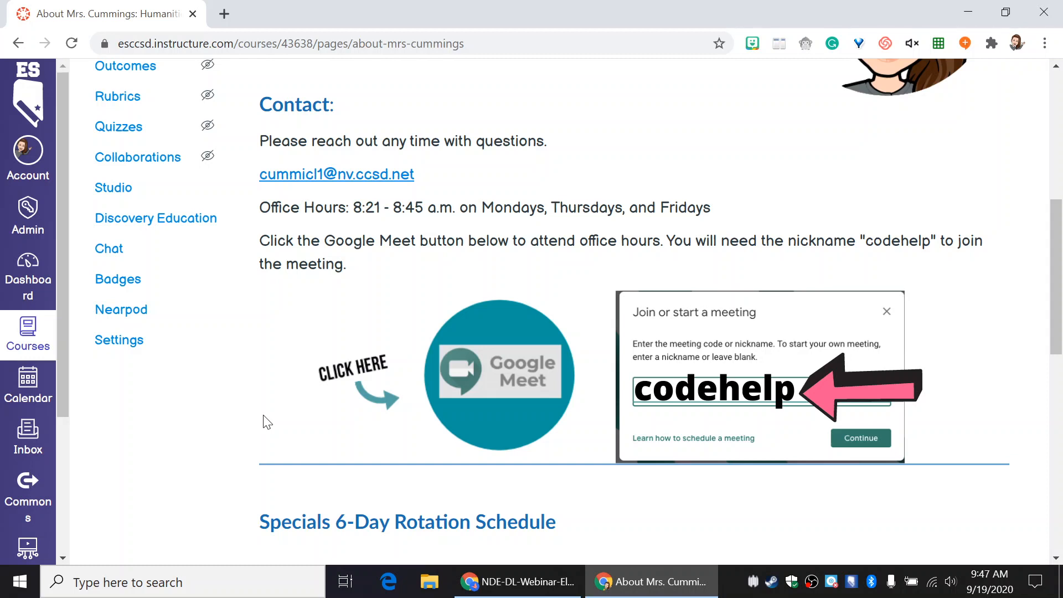
{"action": "scroll", "scroll_direction": "down", "scroll_amount": 3}
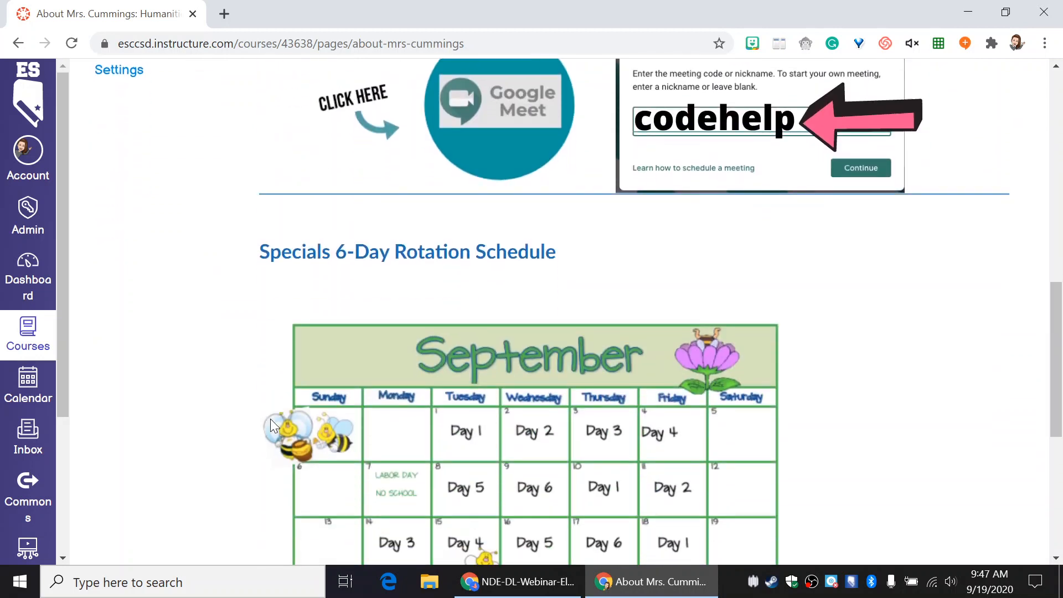
{"action": "scroll", "scroll_direction": "down", "scroll_amount": 3}
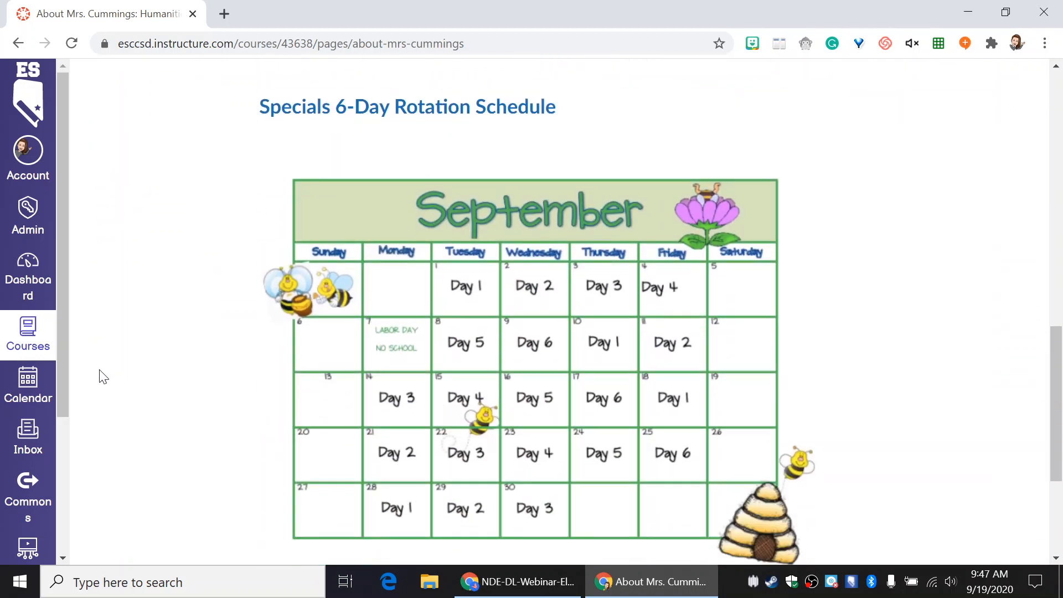
{"action": "scroll", "scroll_direction": "down", "scroll_amount": 3}
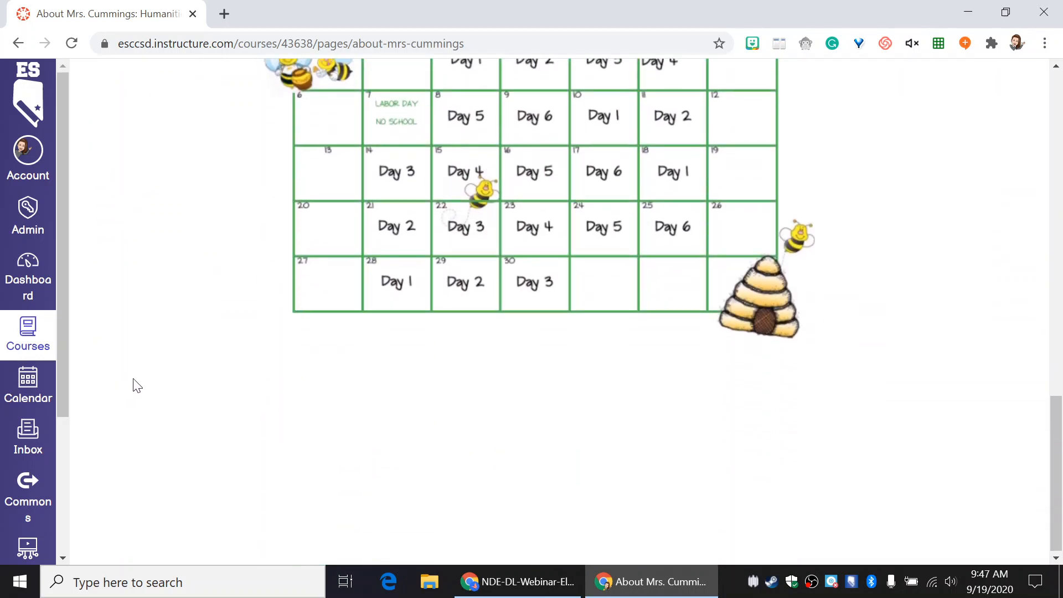
{"action": "scroll", "scroll_direction": "up", "scroll_amount": 3}
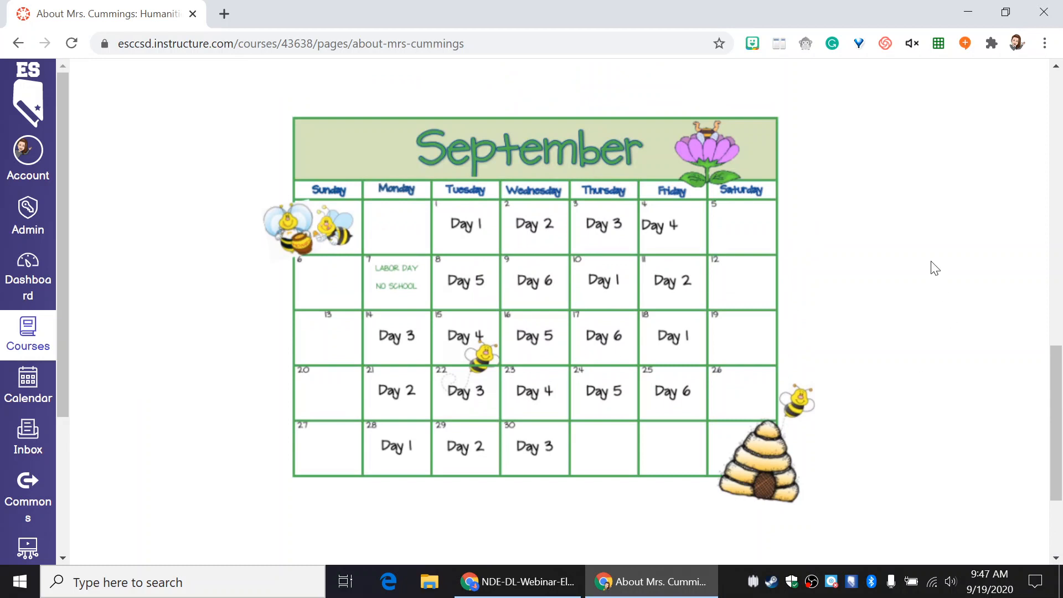
{"action": "scroll", "scroll_direction": "up", "scroll_amount": 3}
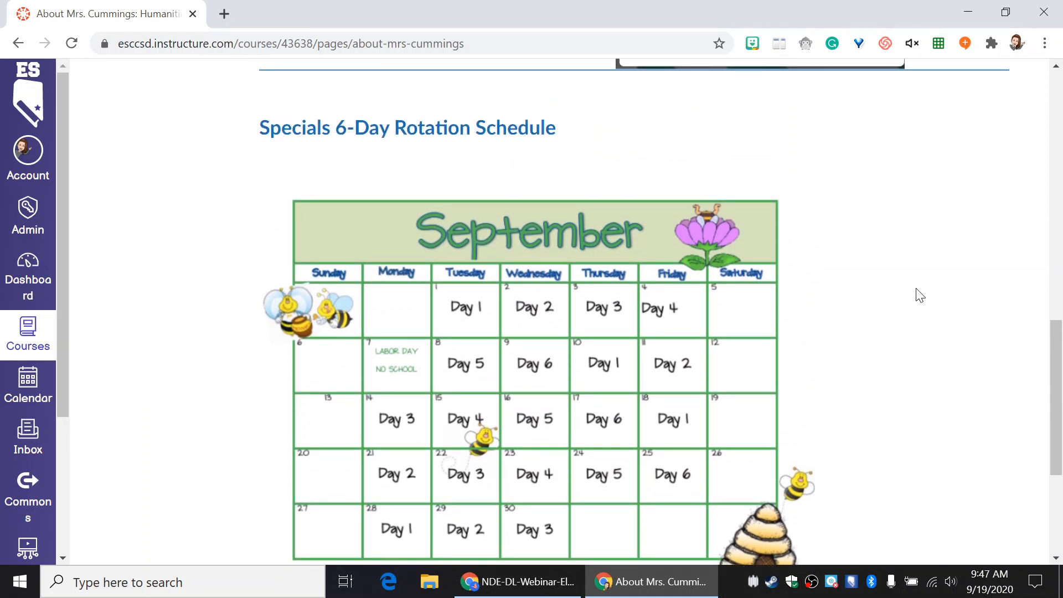
{"action": "mouse_move", "coordinate": [493, 375]}
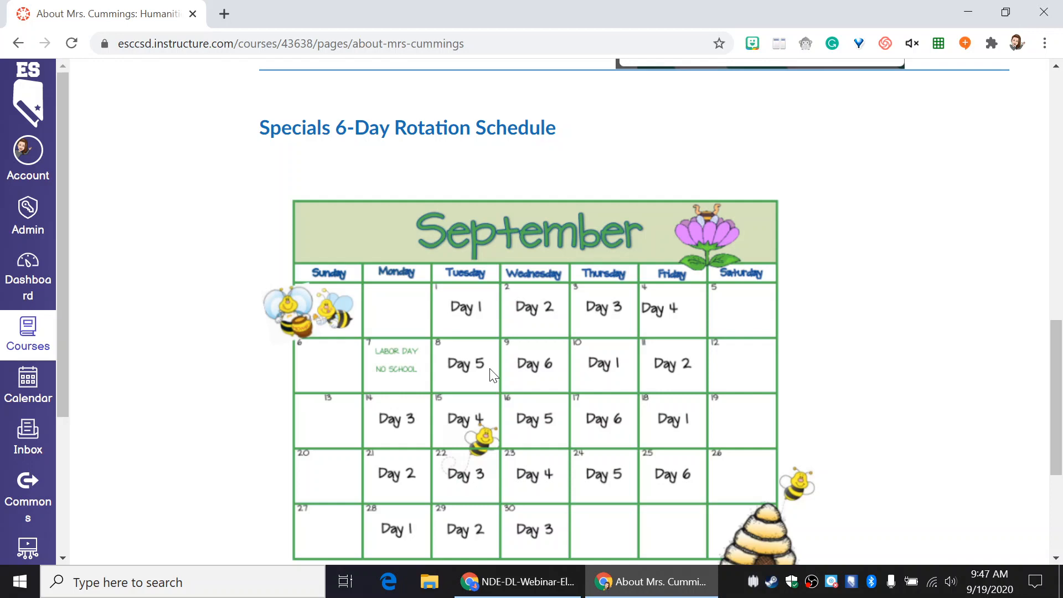
{"action": "scroll", "scroll_direction": "up", "scroll_amount": 3}
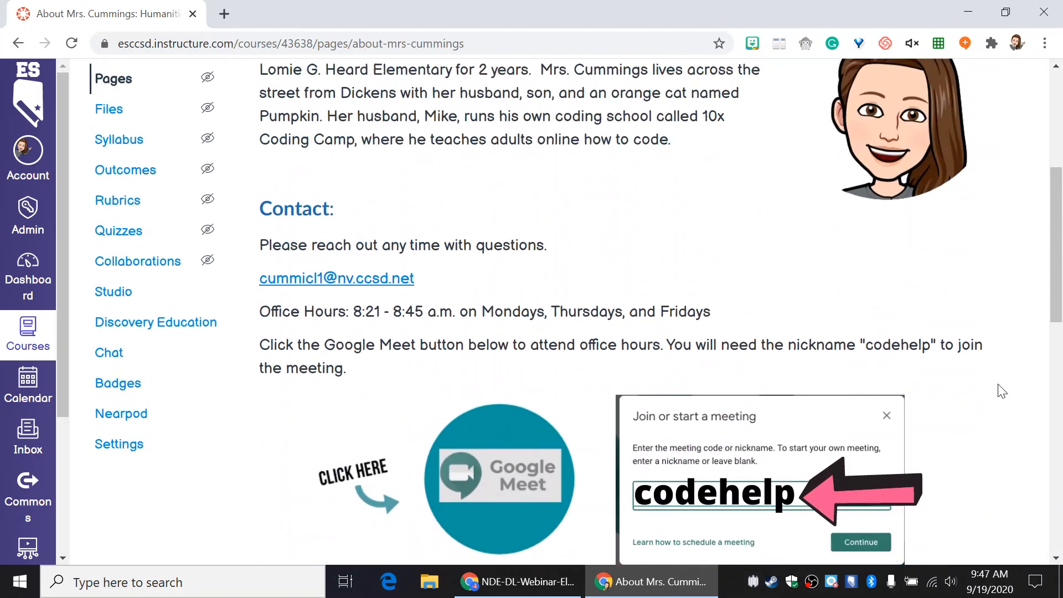
{"action": "scroll", "scroll_direction": "up", "scroll_amount": 3}
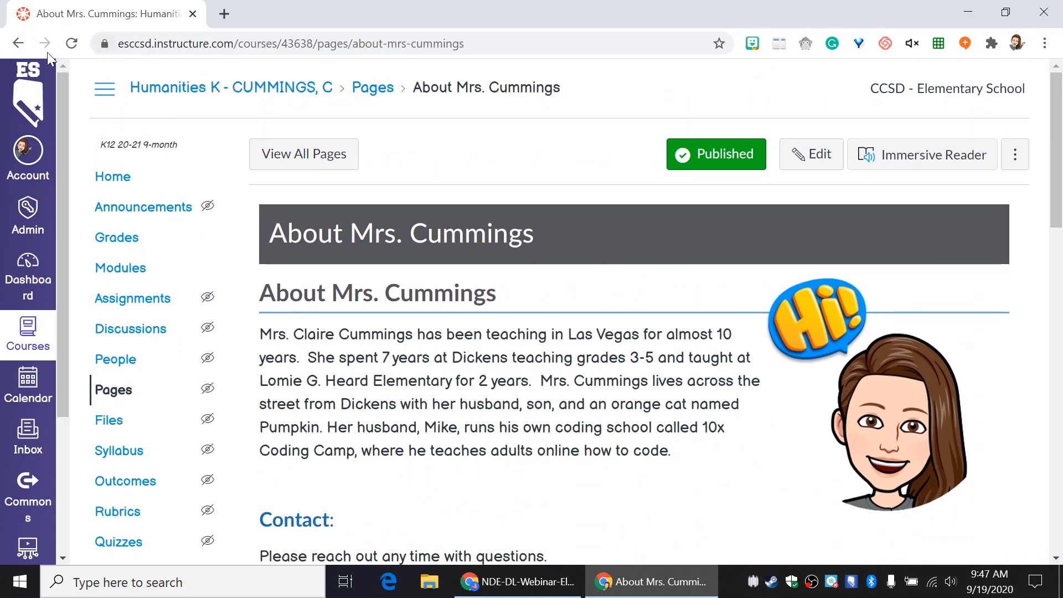
Go back to the Humanities K home page with Today's Lesson and Previous Lessons links
{"action": "left_click", "coordinate": [230, 87]}
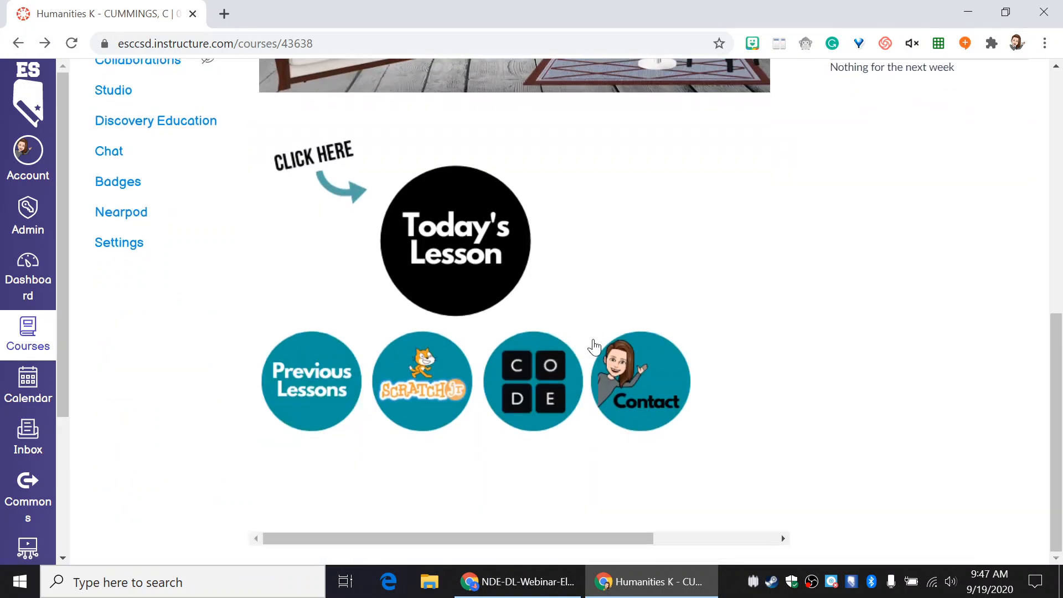
{"action": "mouse_move", "coordinate": [524, 398]}
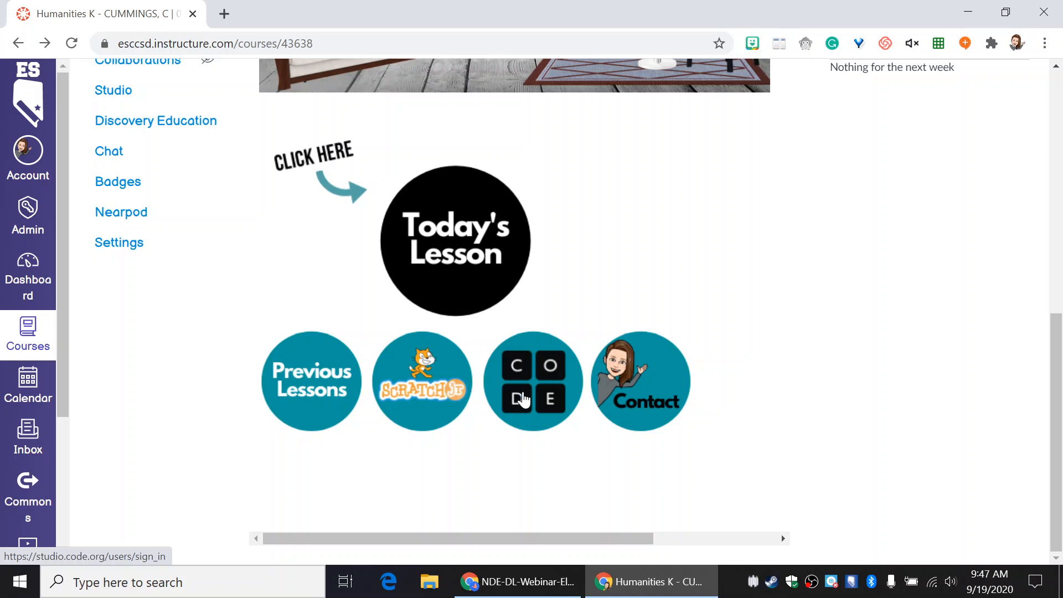
{"action": "mouse_move", "coordinate": [538, 378]}
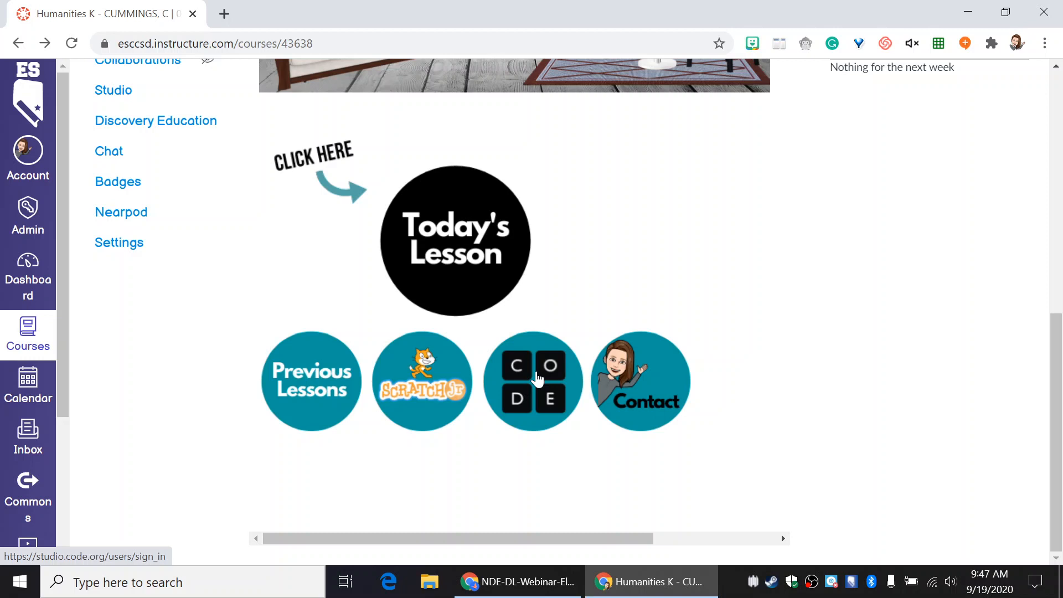
{"action": "mouse_move", "coordinate": [412, 390]}
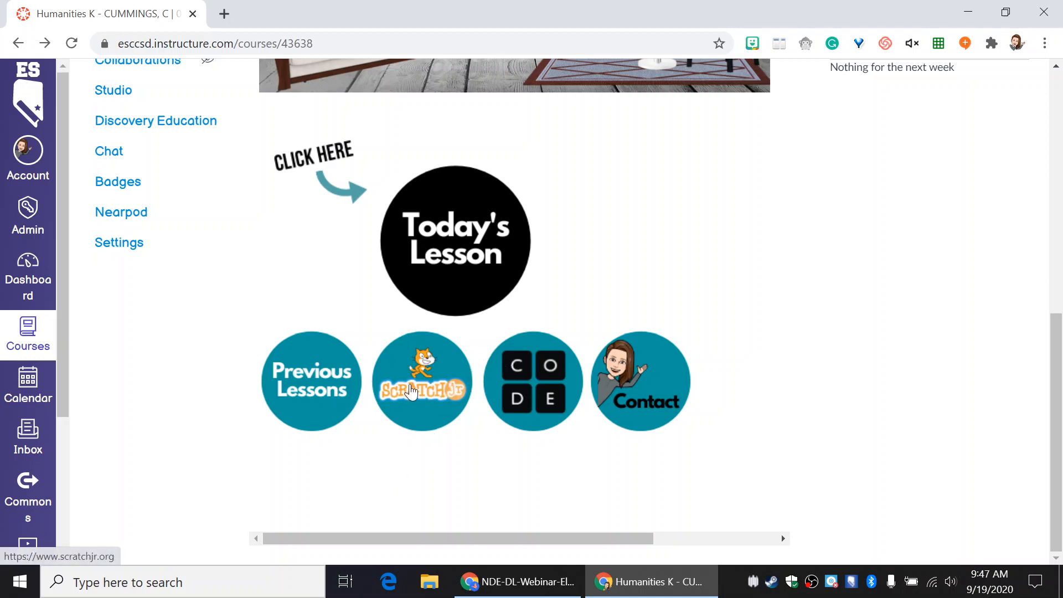
{"action": "mouse_move", "coordinate": [311, 380]}
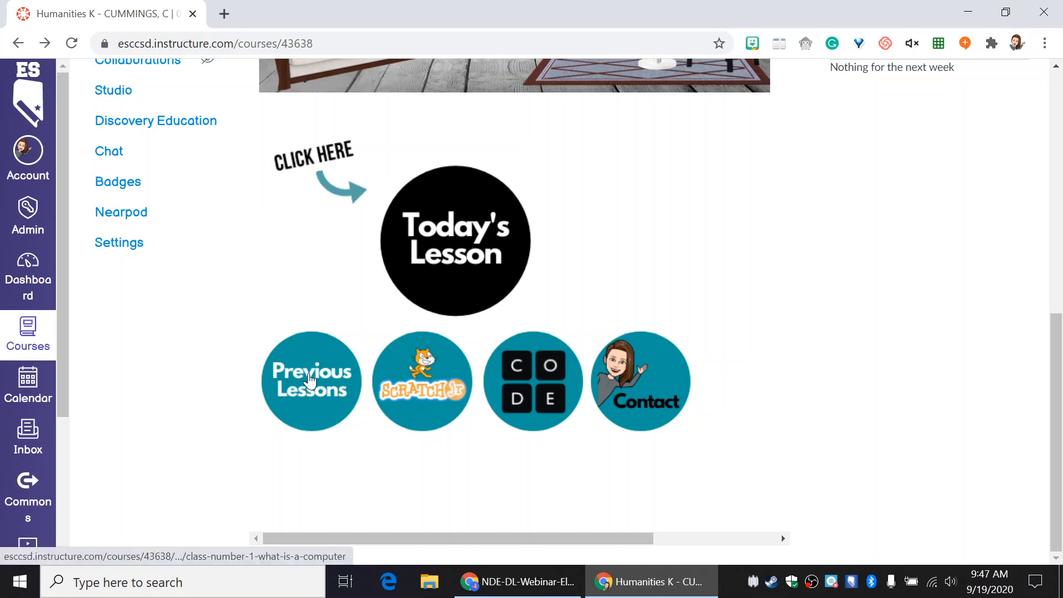
{"action": "mouse_move", "coordinate": [311, 377]}
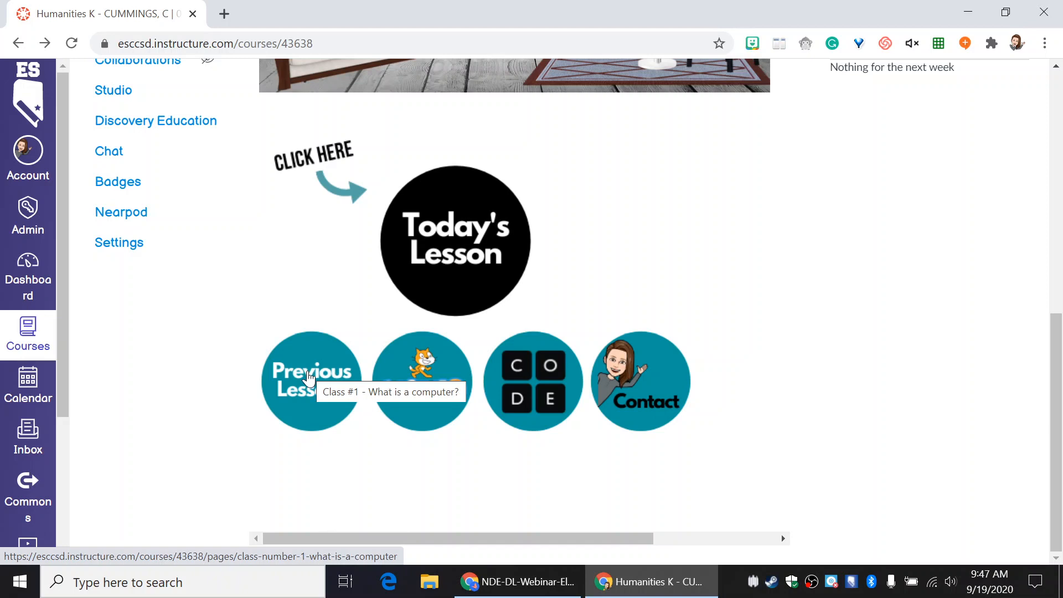
{"action": "mouse_move", "coordinate": [337, 411]}
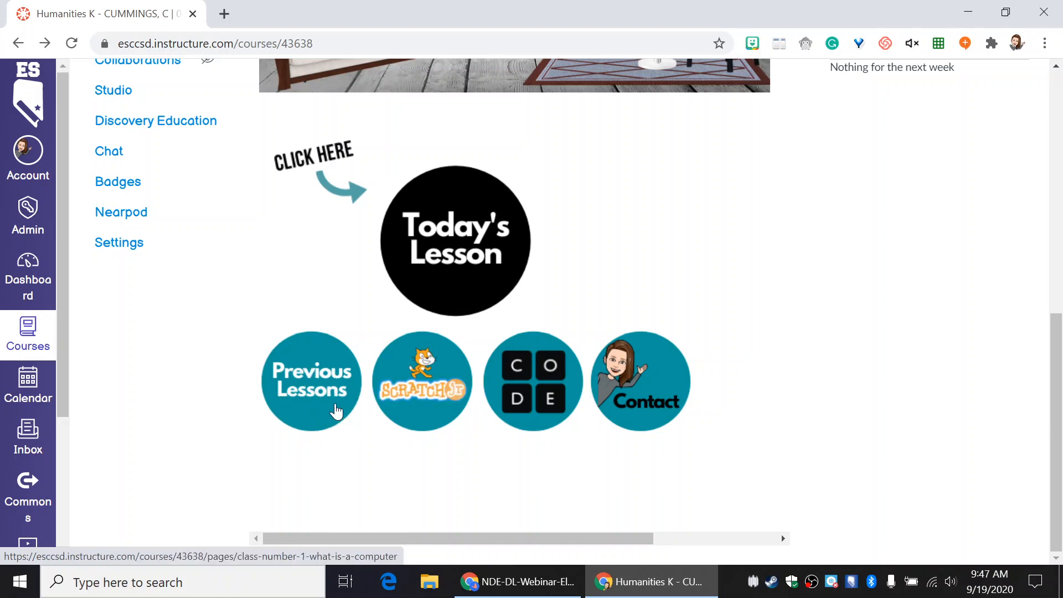
{"action": "mouse_move", "coordinate": [310, 378]}
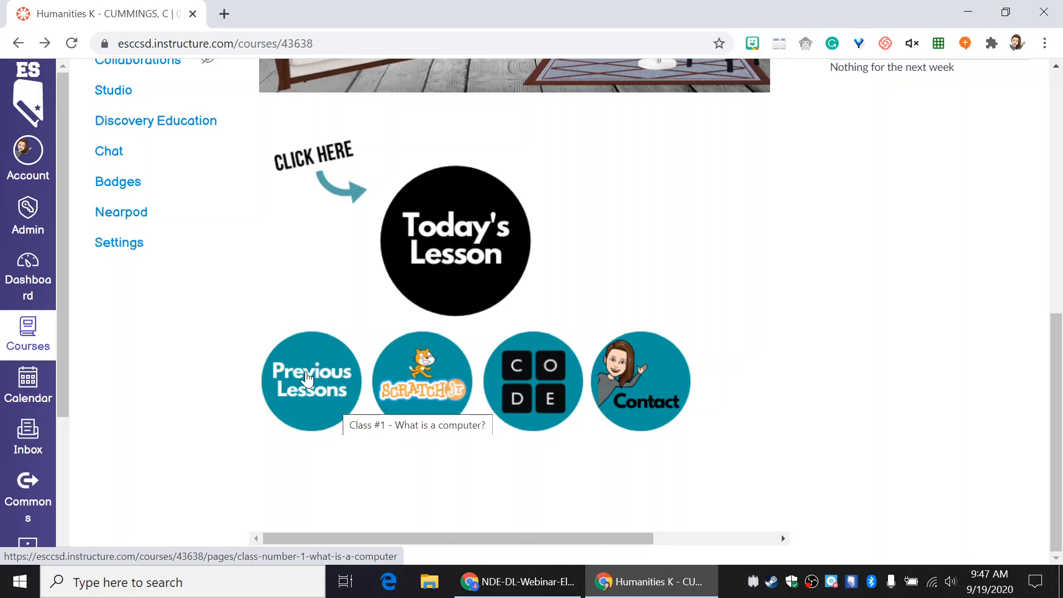
{"action": "mouse_move", "coordinate": [295, 386]}
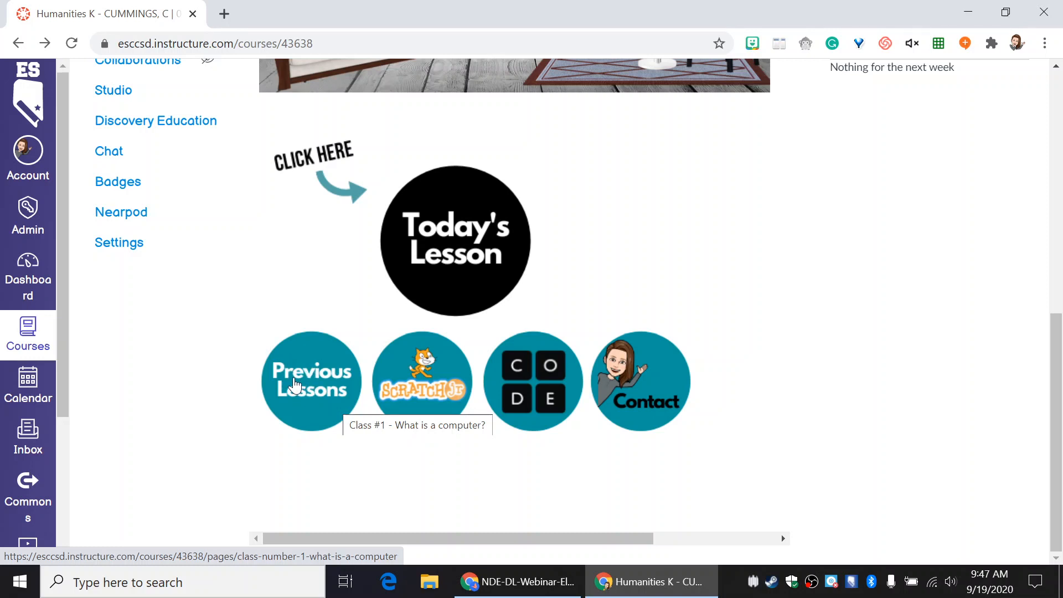
{"action": "mouse_move", "coordinate": [300, 425]}
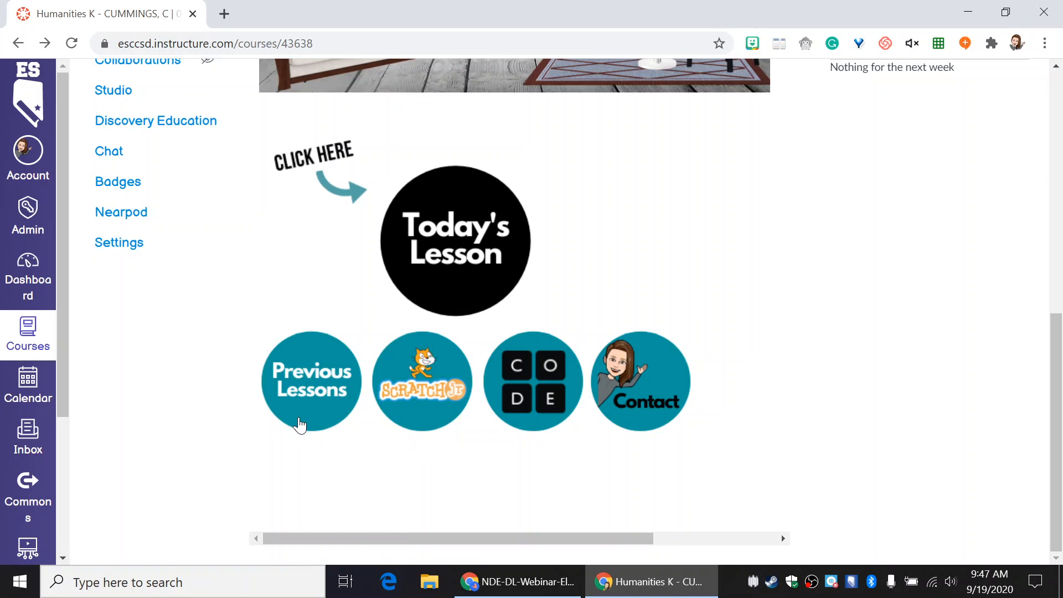
{"action": "mouse_move", "coordinate": [322, 407]}
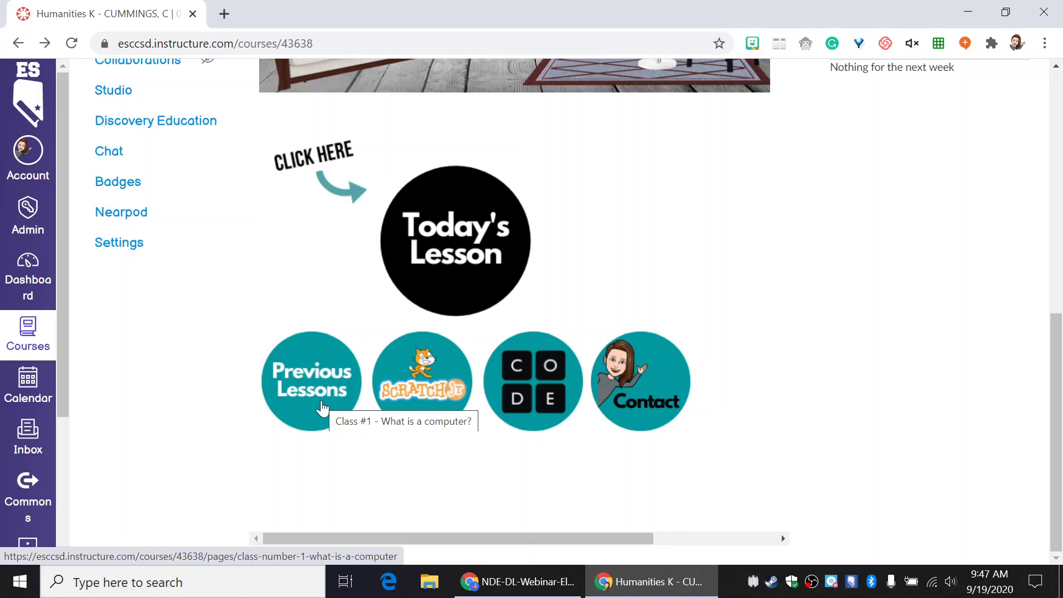
{"action": "mouse_move", "coordinate": [441, 238]}
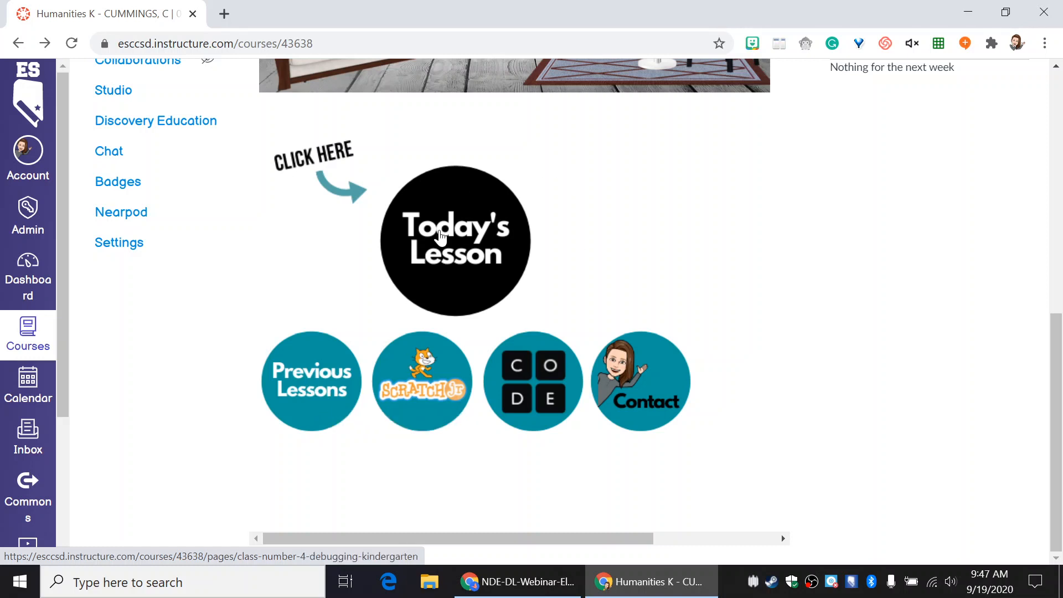
{"action": "scroll", "scroll_direction": "up", "scroll_amount": 3}
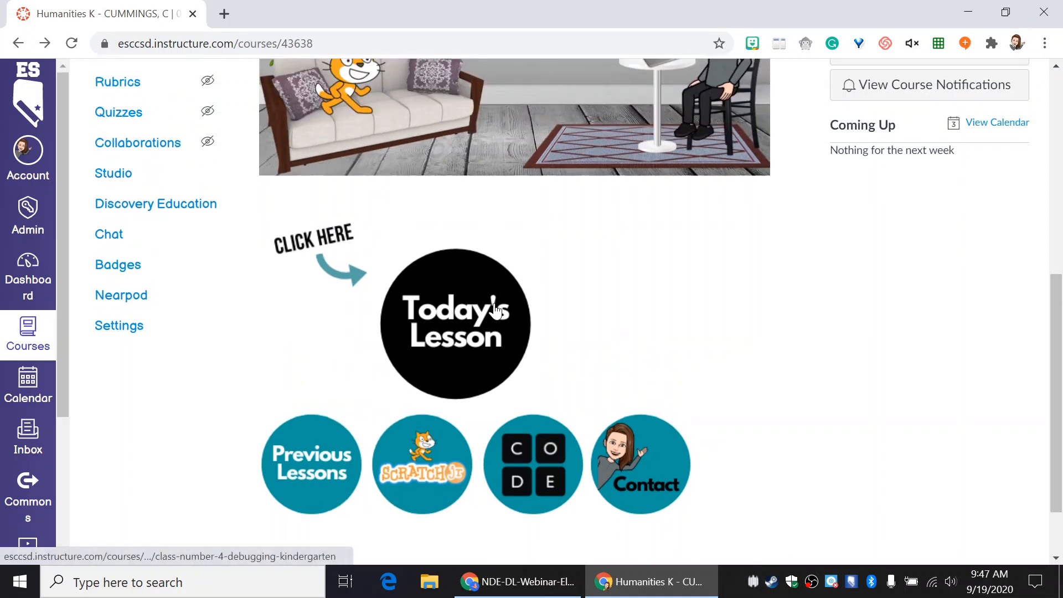
{"action": "left_click", "coordinate": [456, 324]}
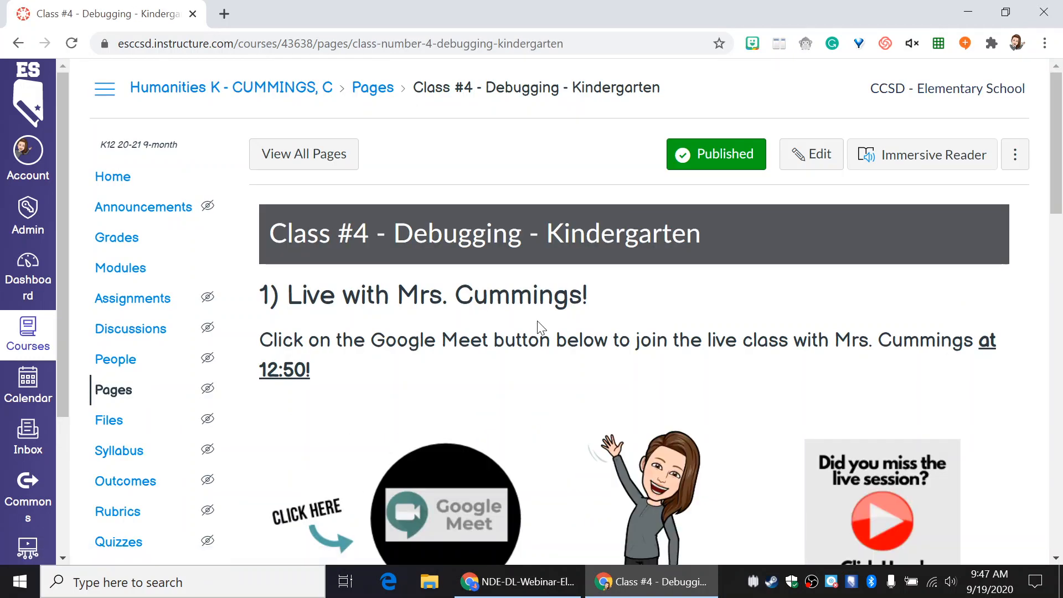
{"action": "scroll", "scroll_direction": "down", "scroll_amount": 3}
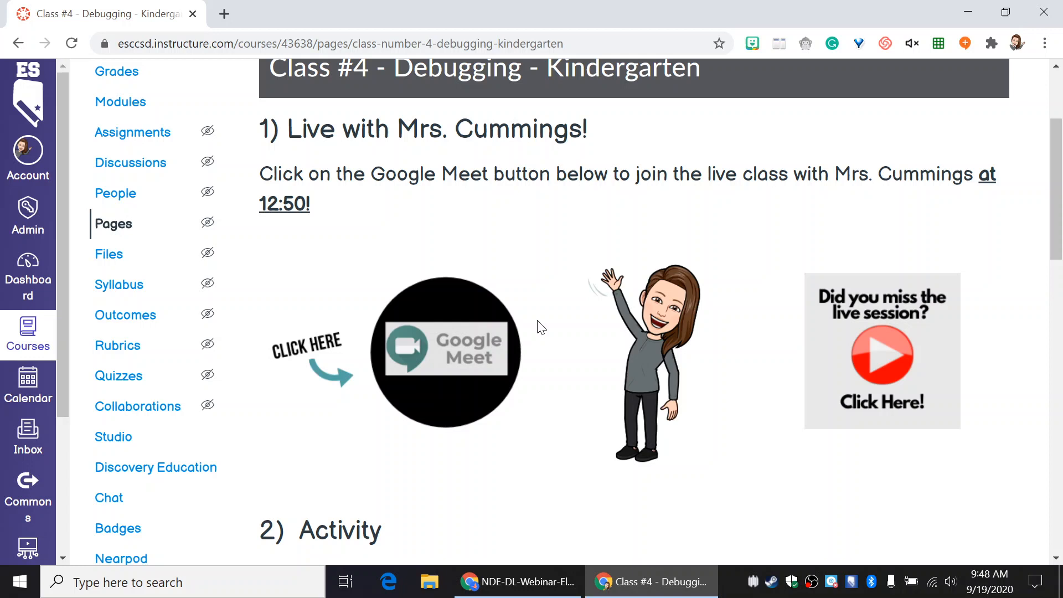
{"action": "mouse_move", "coordinate": [552, 319]}
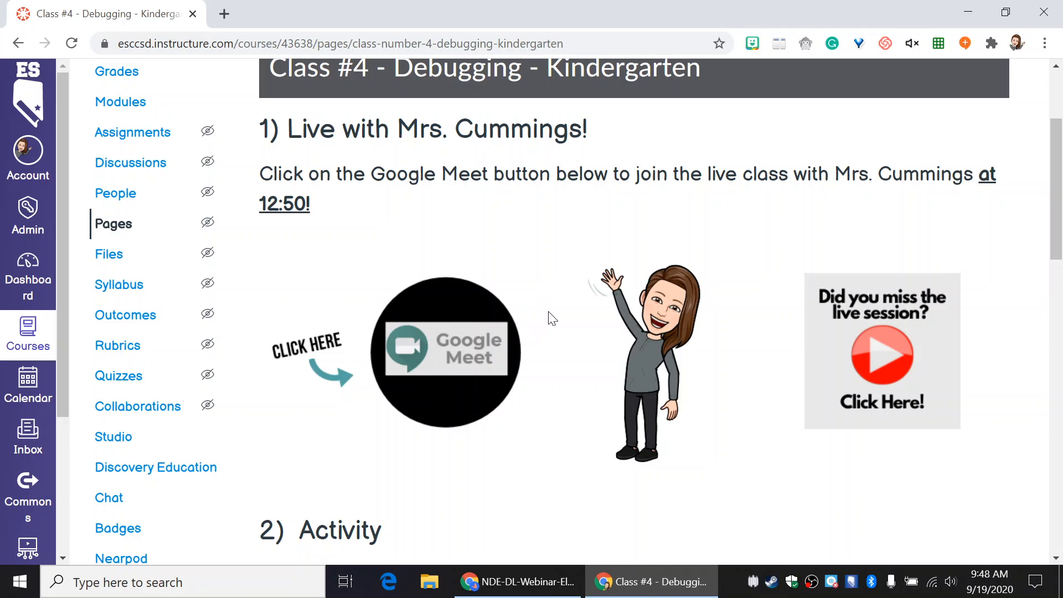
{"action": "mouse_move", "coordinate": [550, 299]}
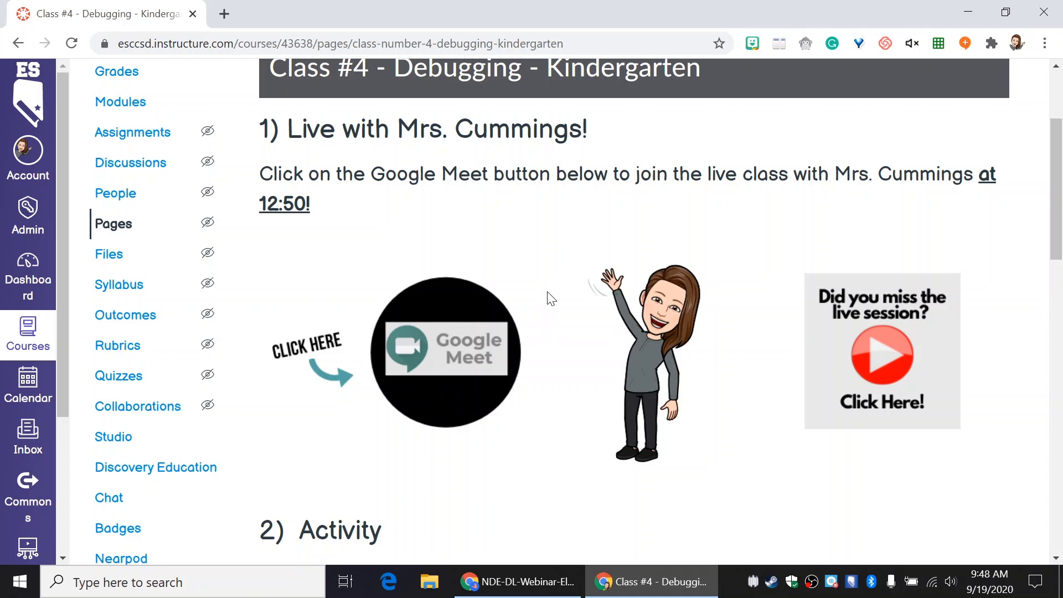
{"action": "scroll", "scroll_direction": "down", "scroll_amount": 3}
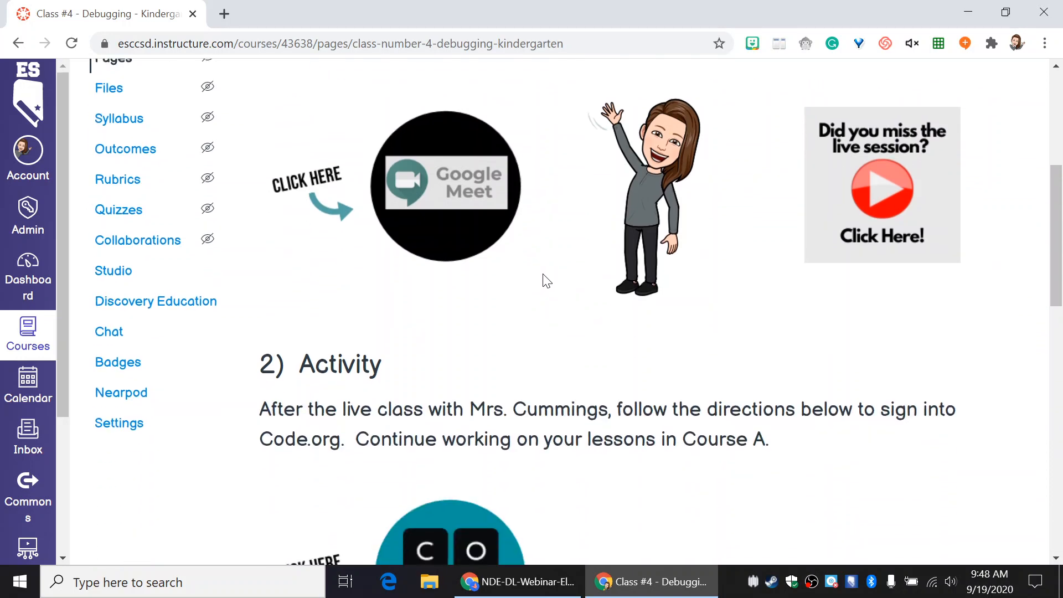
{"action": "scroll", "scroll_direction": "up", "scroll_amount": 3}
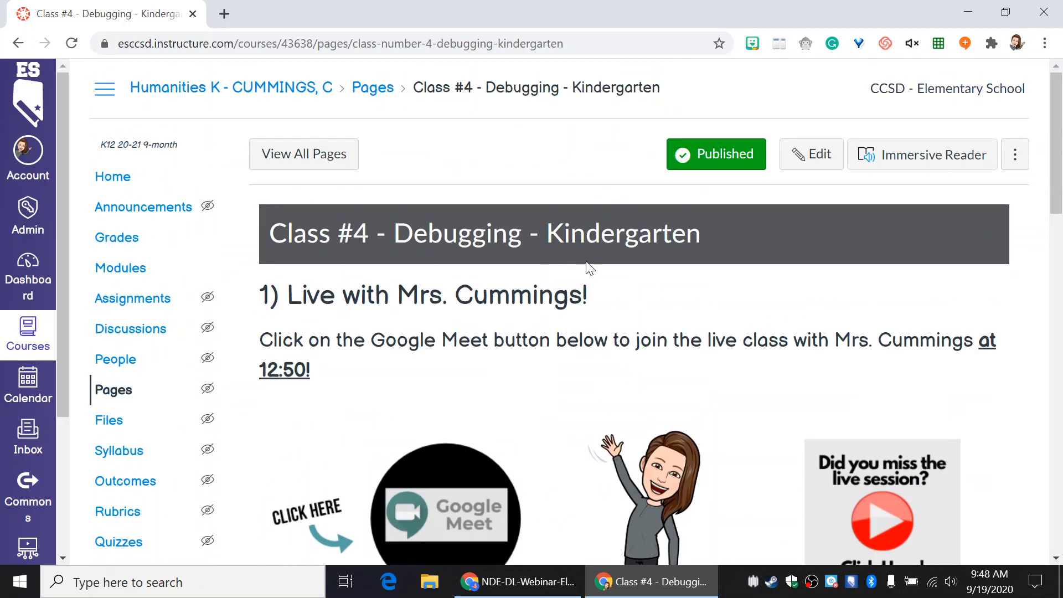
{"action": "scroll", "scroll_direction": "down", "scroll_amount": 3}
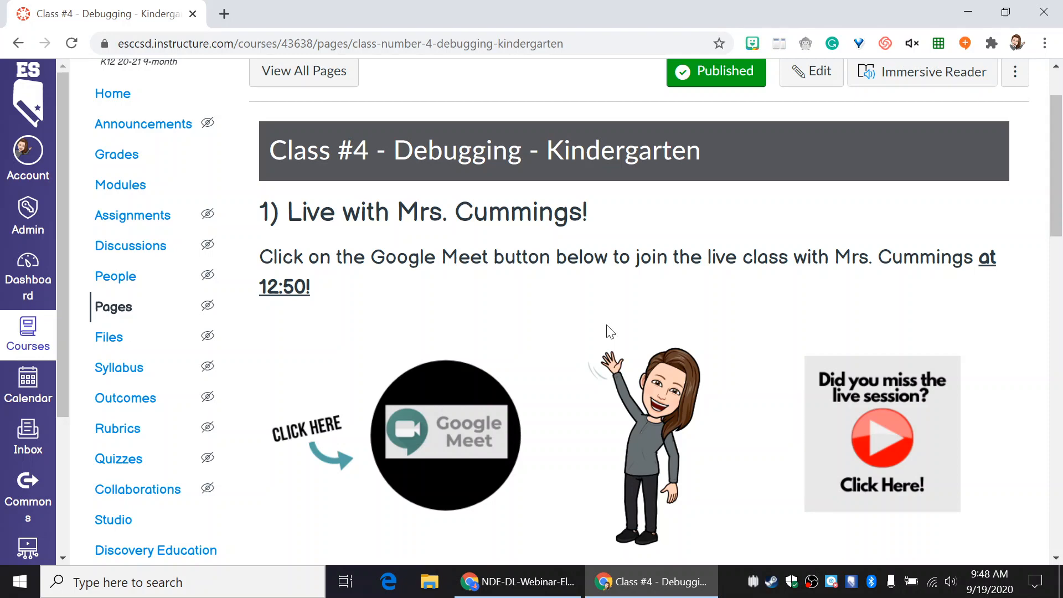
{"action": "scroll", "scroll_direction": "down", "scroll_amount": 3}
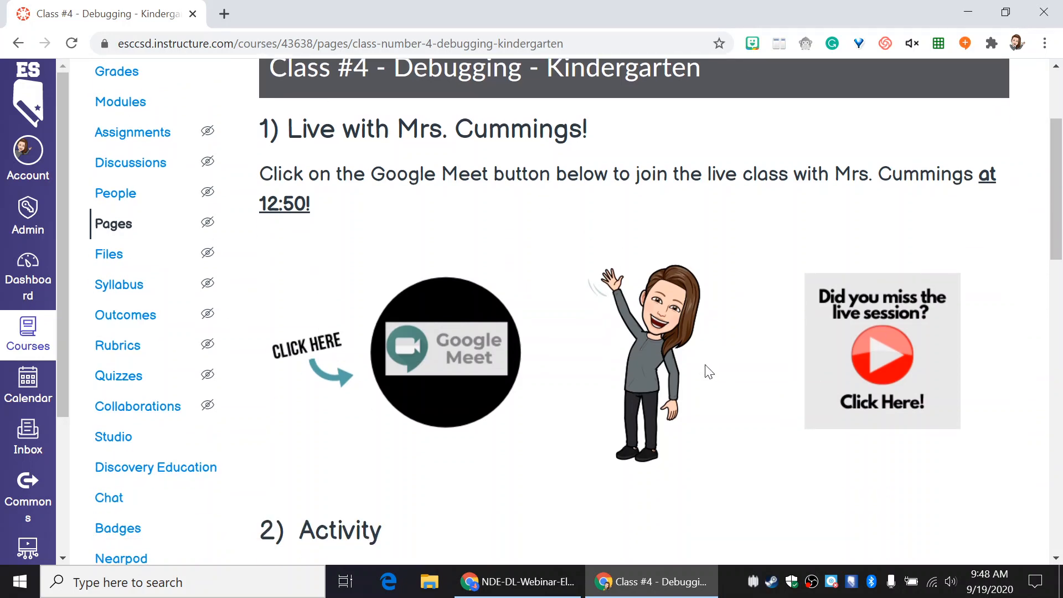
{"action": "scroll", "scroll_direction": "down", "scroll_amount": 3}
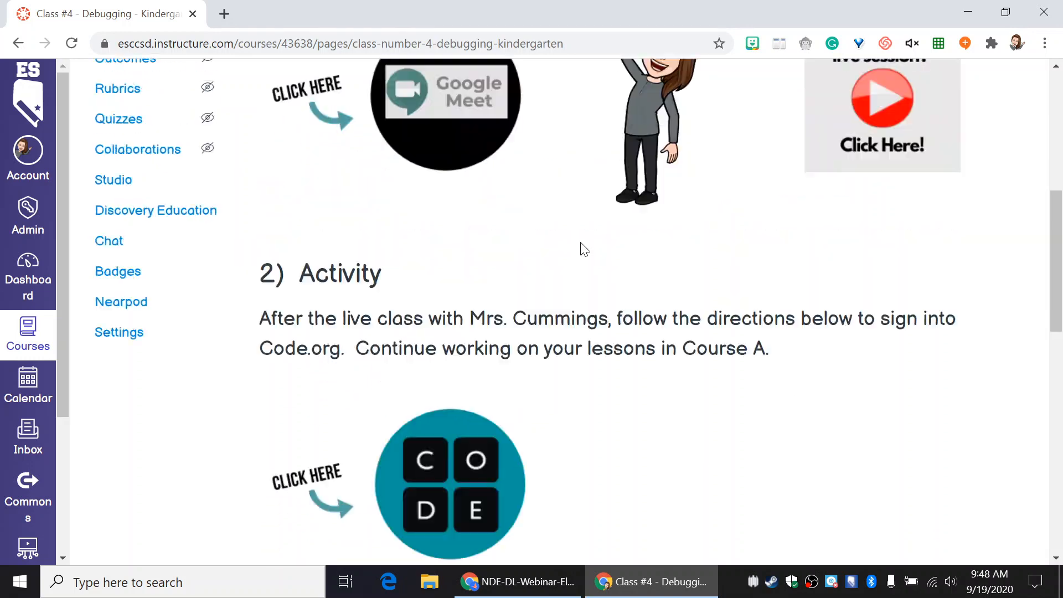
{"action": "scroll", "scroll_direction": "down", "scroll_amount": 3}
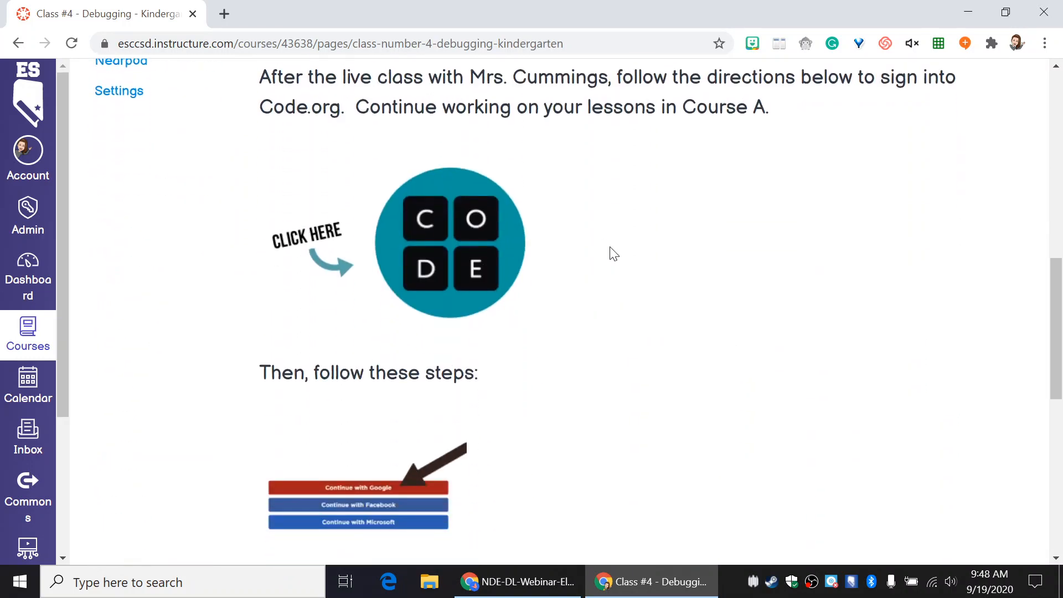
{"action": "scroll", "scroll_direction": "up", "scroll_amount": 3}
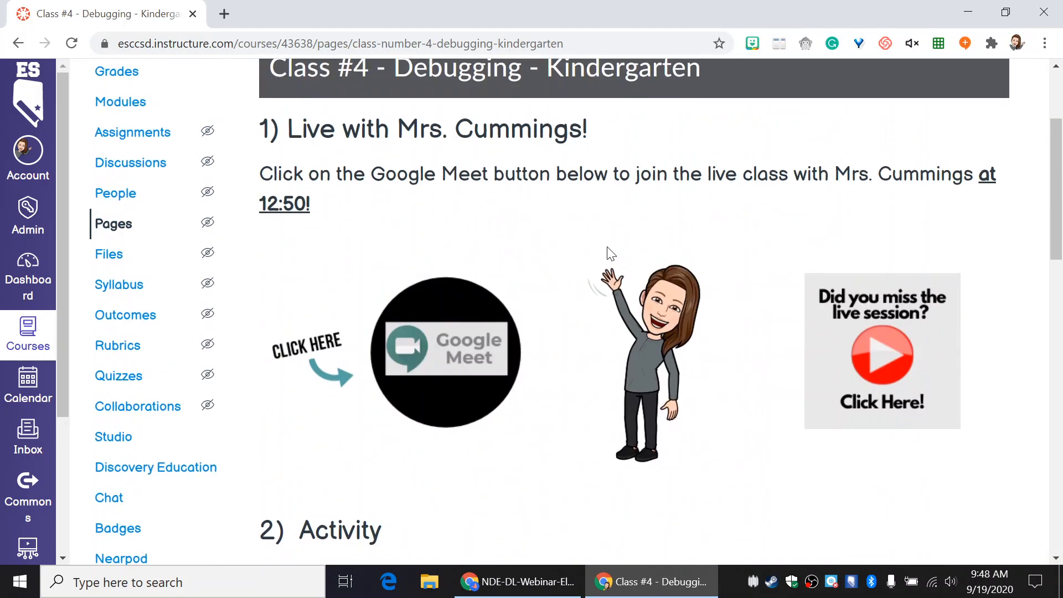
{"action": "mouse_move", "coordinate": [621, 242]}
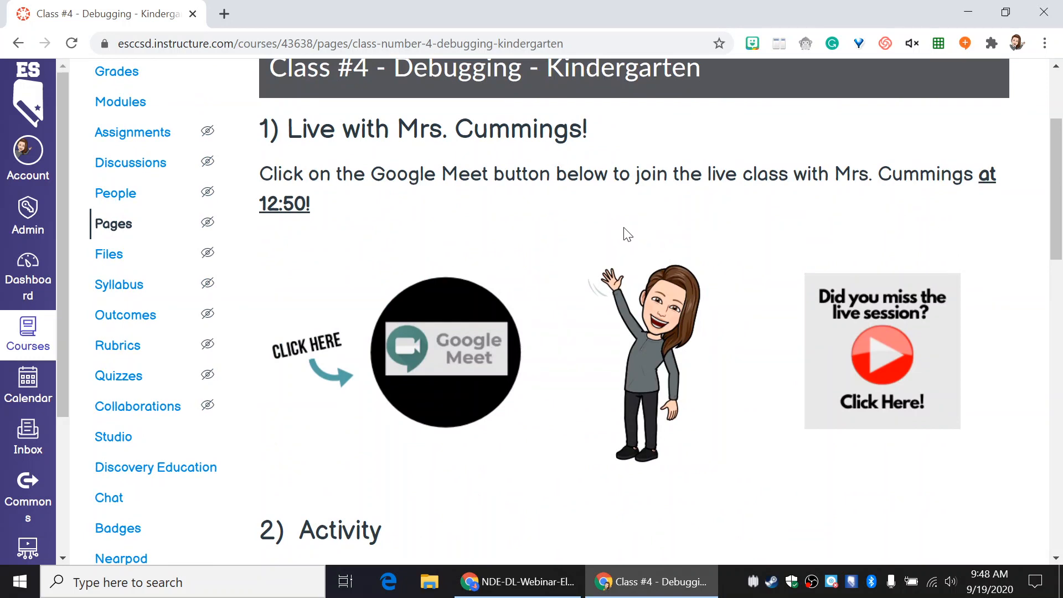
{"action": "scroll", "scroll_direction": "down", "scroll_amount": 3}
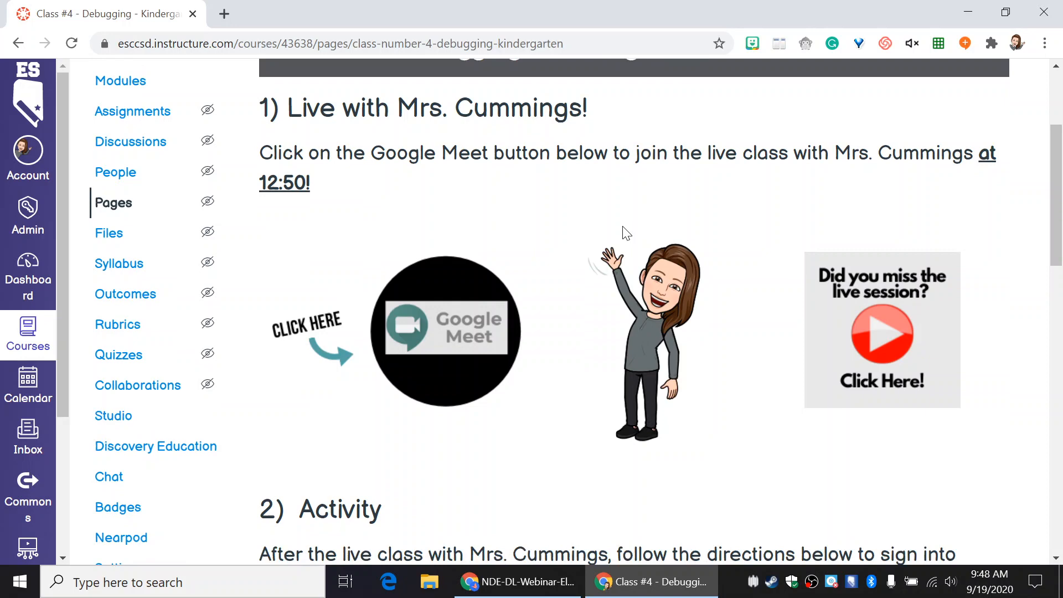
{"action": "scroll", "scroll_direction": "down", "scroll_amount": 3}
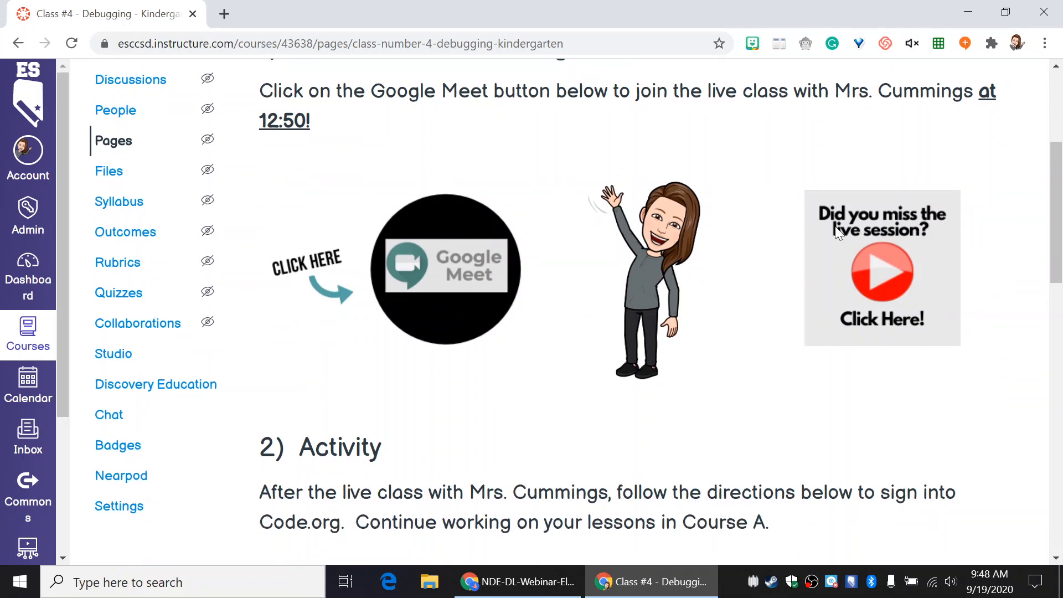
{"action": "scroll", "scroll_direction": "up", "scroll_amount": 3}
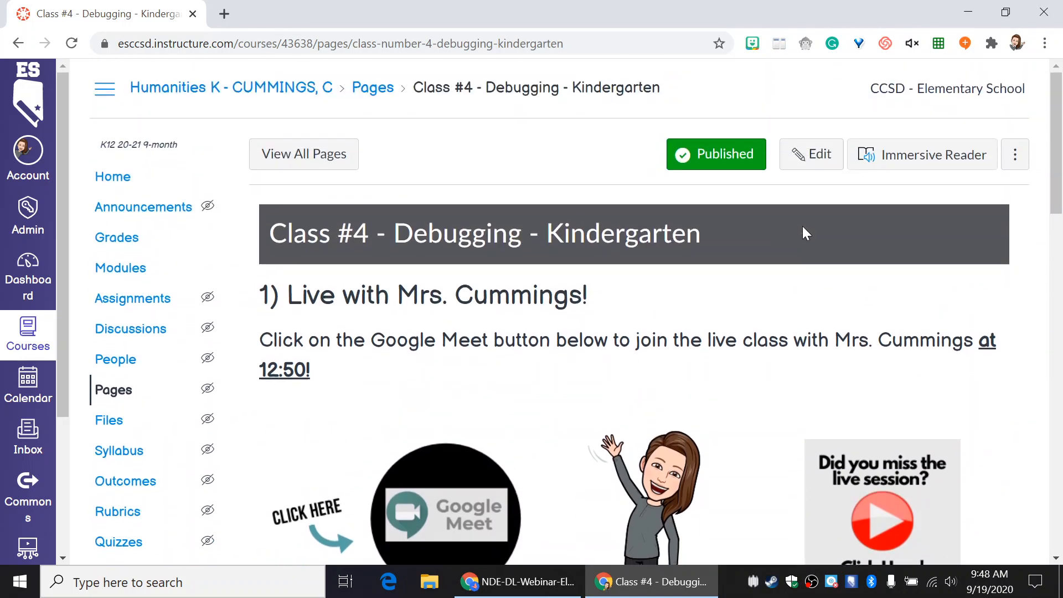
{"action": "scroll", "scroll_direction": "down", "scroll_amount": 3}
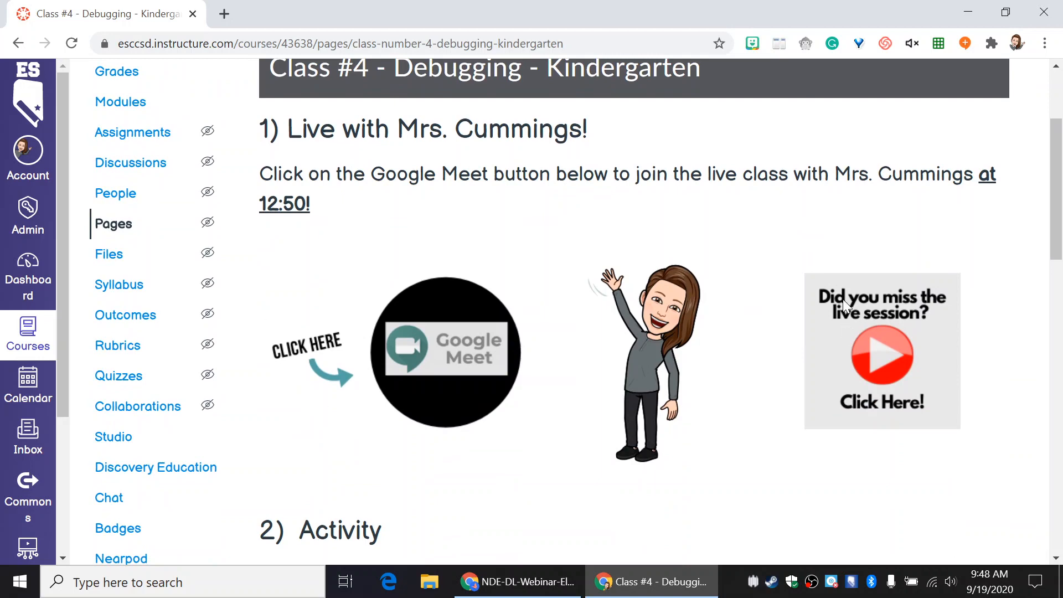
{"action": "scroll", "scroll_direction": "up", "scroll_amount": 3}
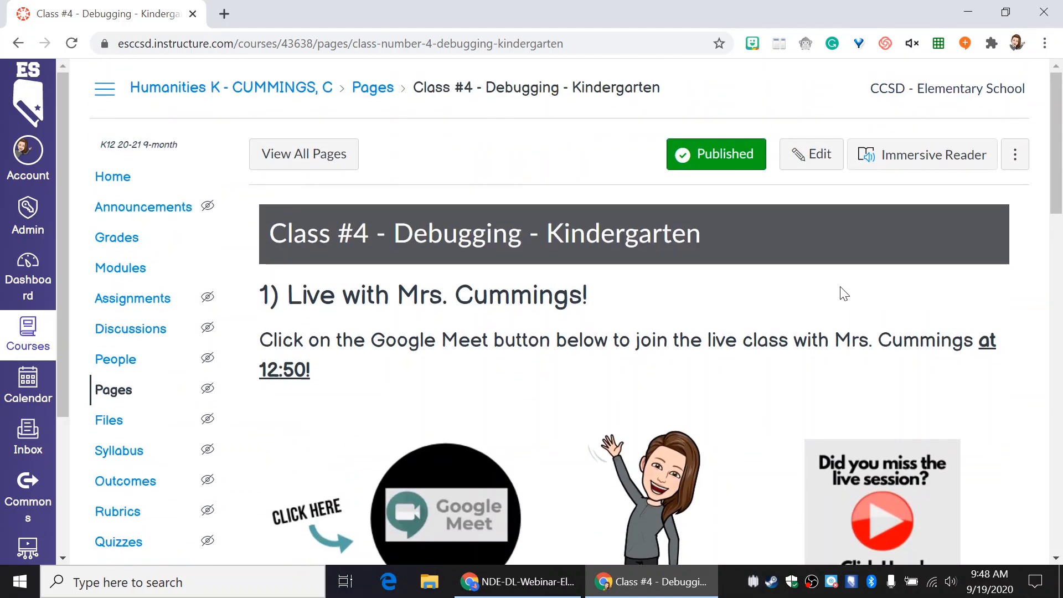
{"action": "mouse_move", "coordinate": [917, 161]}
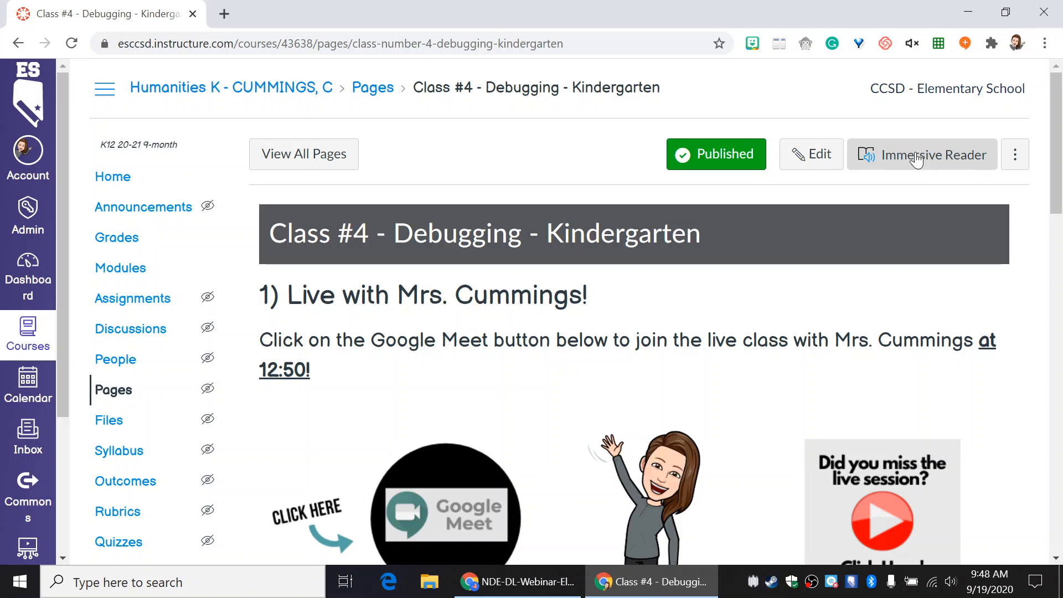
{"action": "mouse_move", "coordinate": [351, 331]}
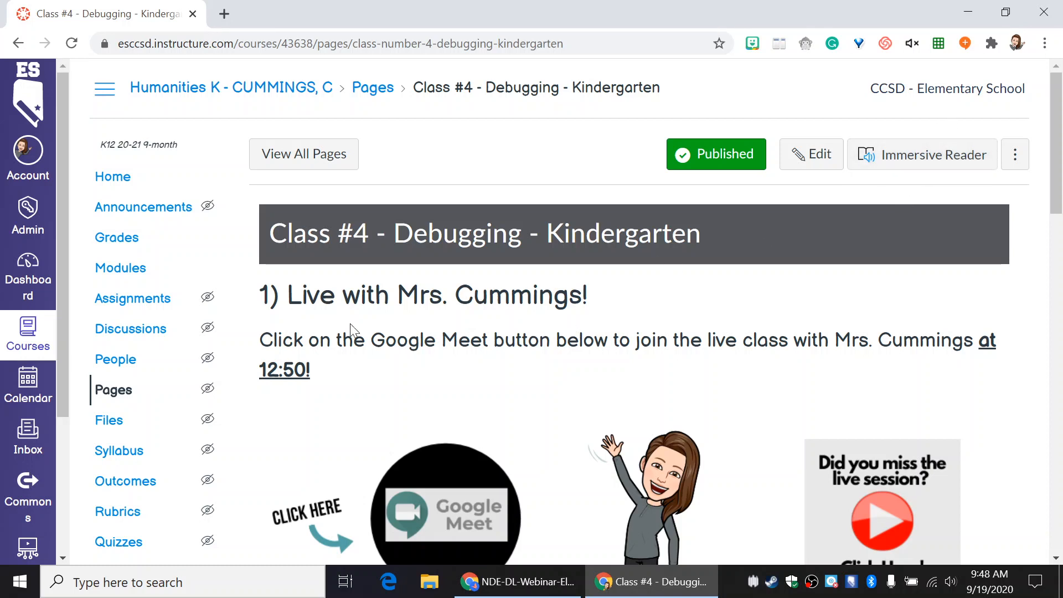
{"action": "mouse_move", "coordinate": [923, 197]}
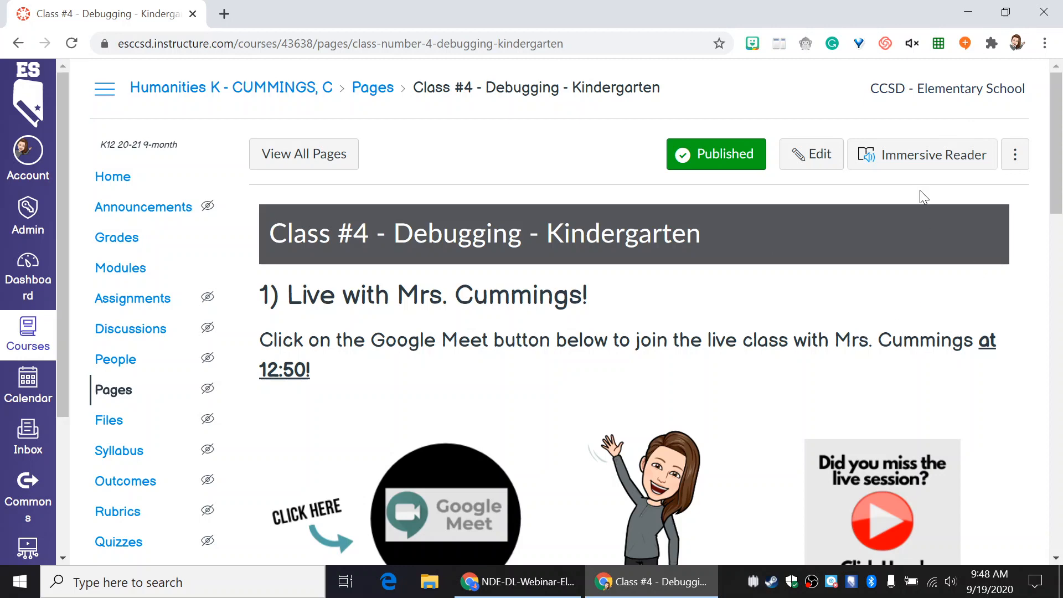
{"action": "scroll", "scroll_direction": "down", "scroll_amount": 3}
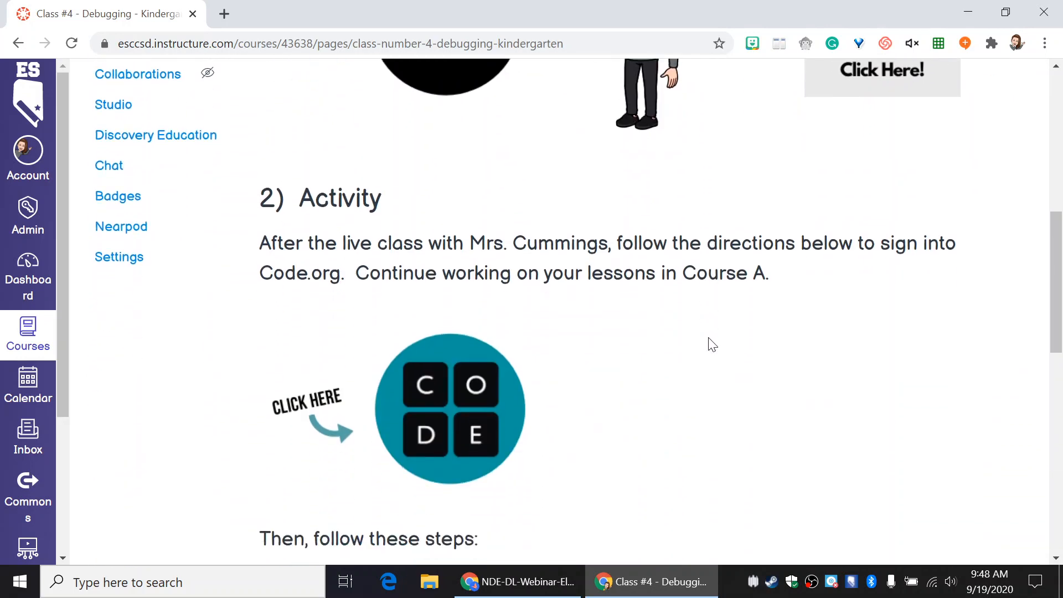
{"action": "mouse_move", "coordinate": [251, 392]}
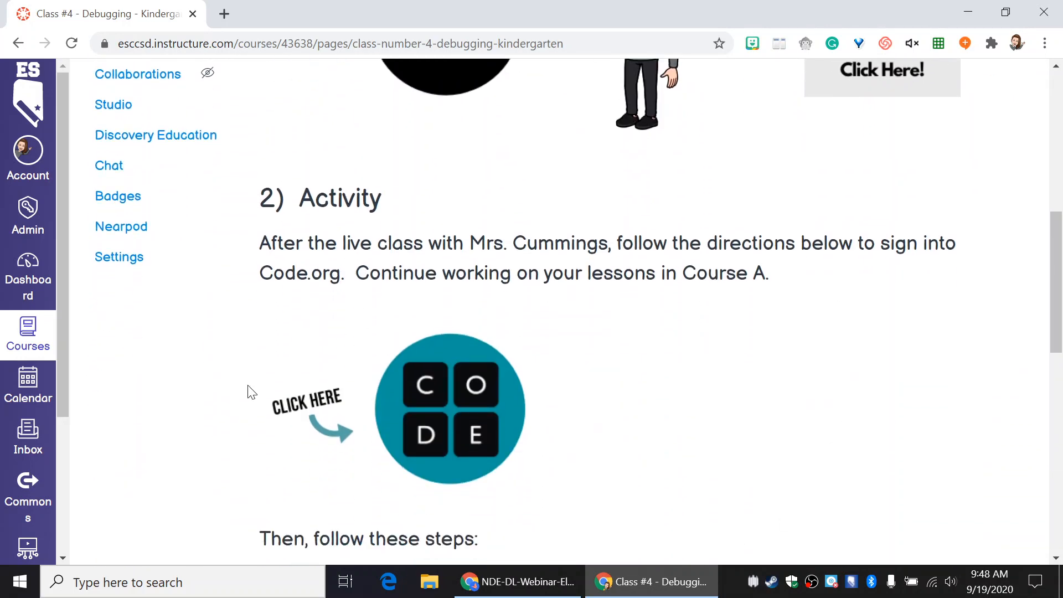
{"action": "mouse_move", "coordinate": [566, 347]}
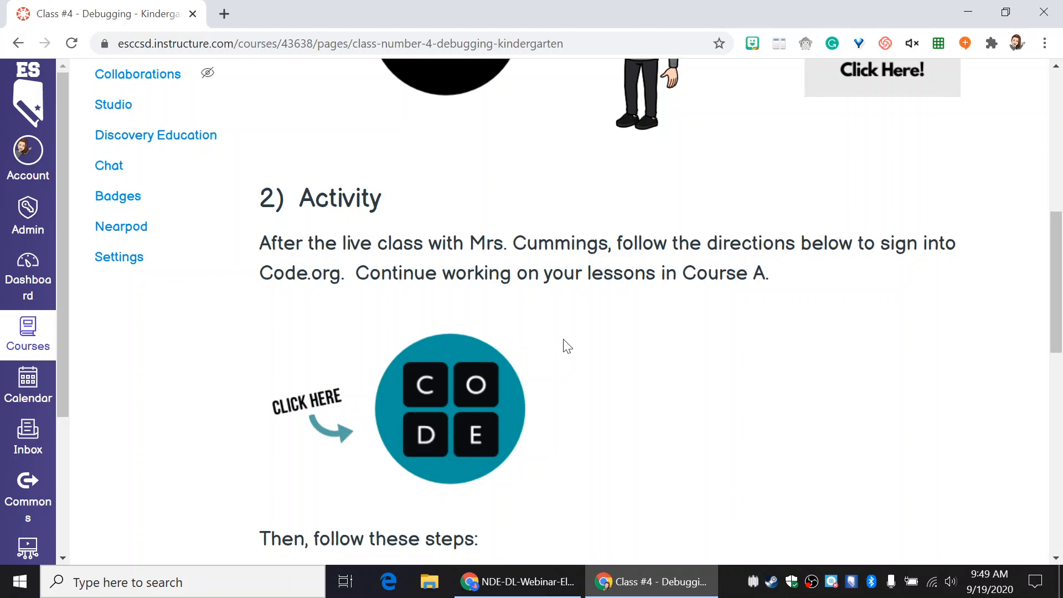
{"action": "scroll", "scroll_direction": "up", "scroll_amount": 3}
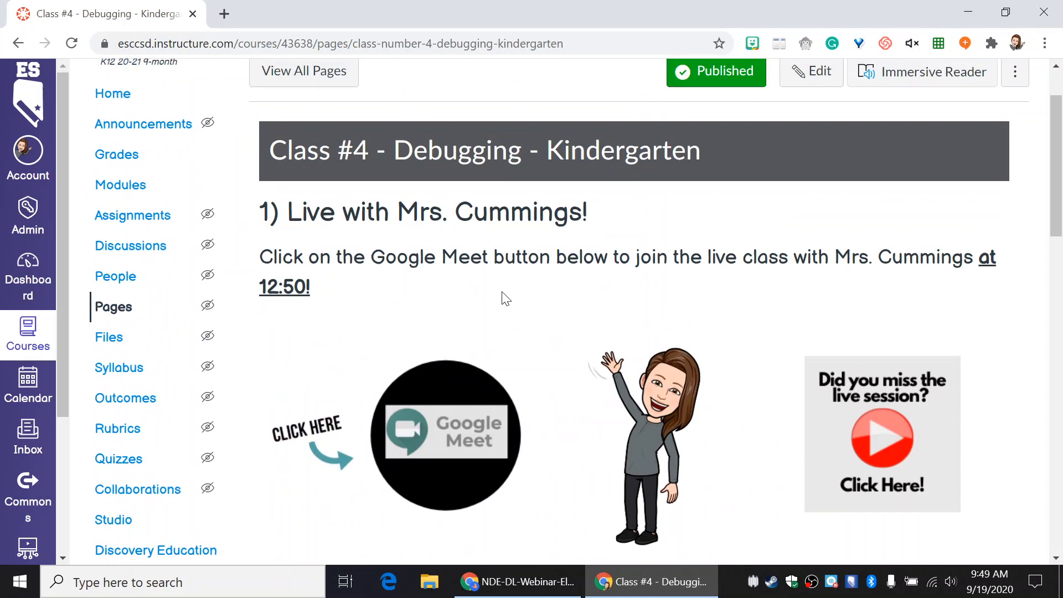
{"action": "scroll", "scroll_direction": "down", "scroll_amount": 3}
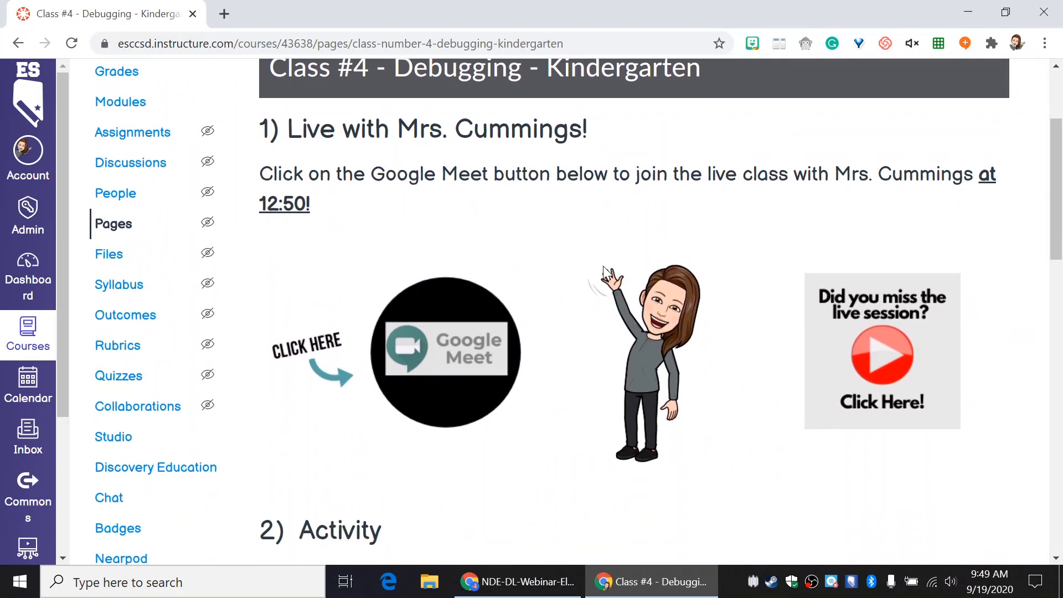
{"action": "mouse_move", "coordinate": [434, 368]}
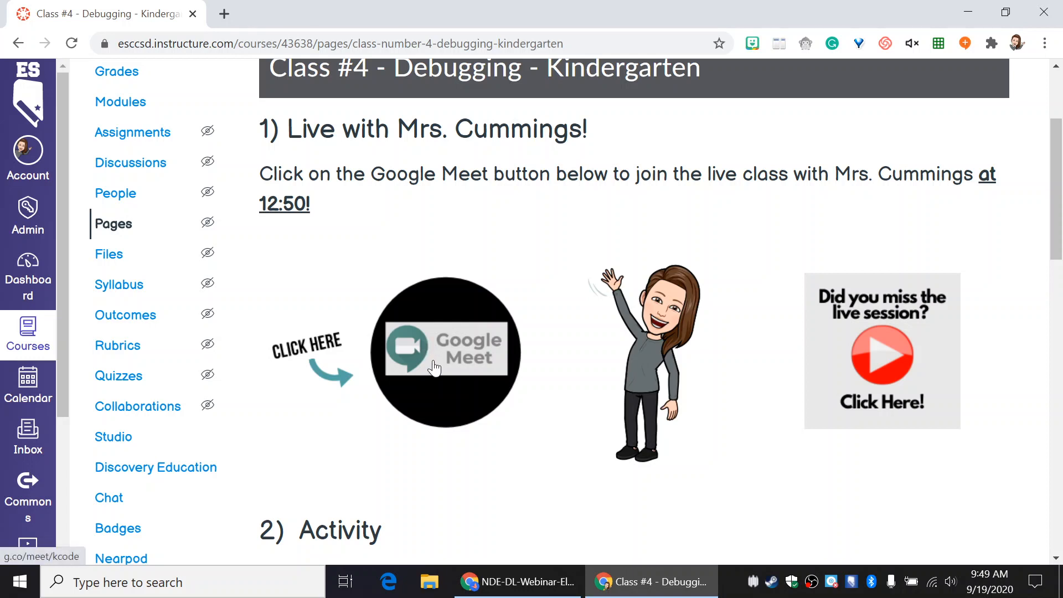
{"action": "mouse_move", "coordinate": [459, 380]}
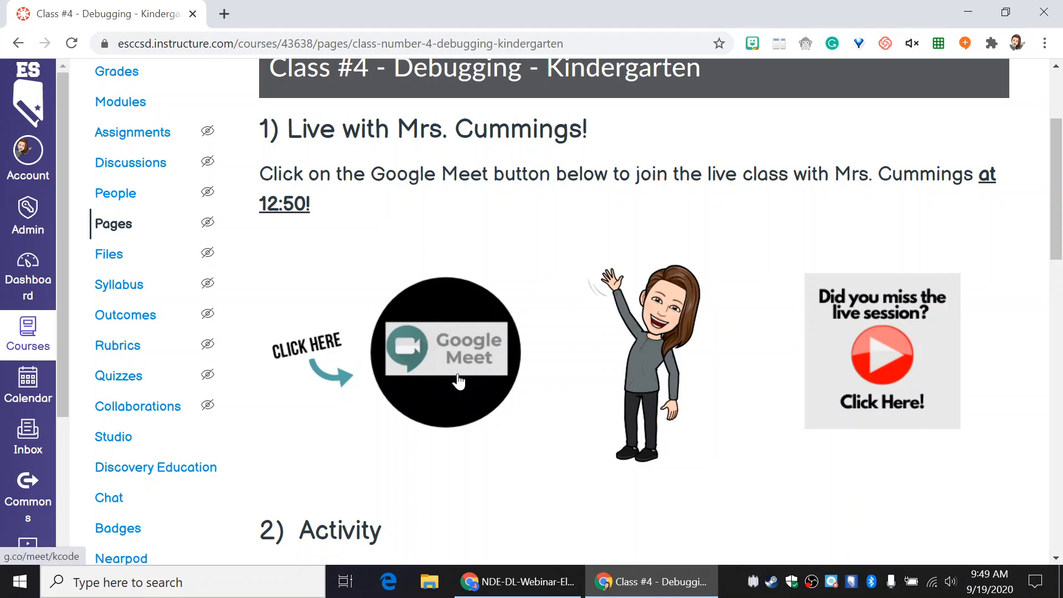
{"action": "mouse_move", "coordinate": [728, 349]}
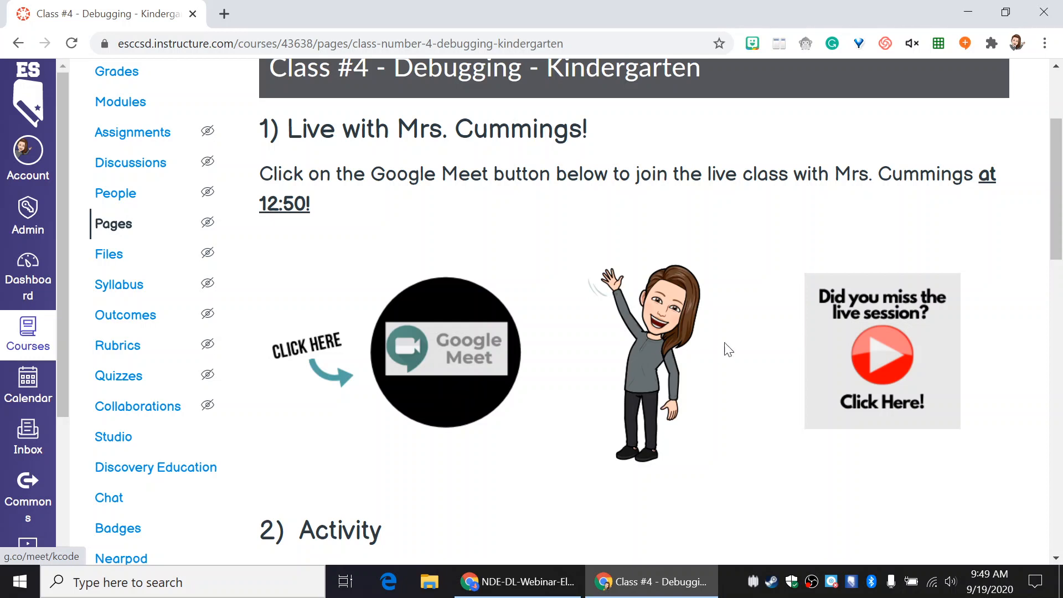
{"action": "mouse_move", "coordinate": [836, 422]}
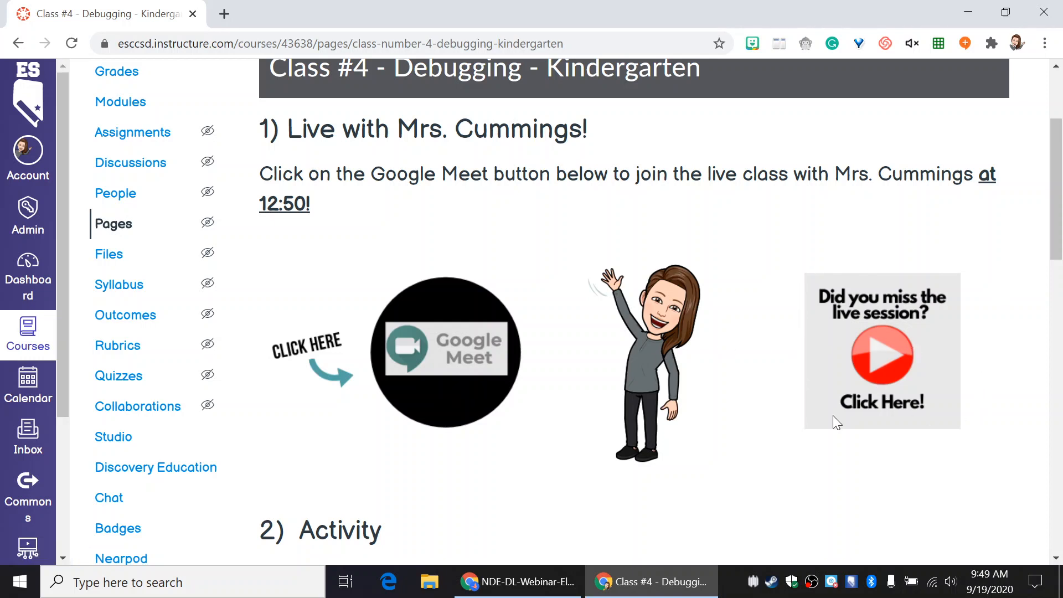
{"action": "mouse_move", "coordinate": [961, 368]}
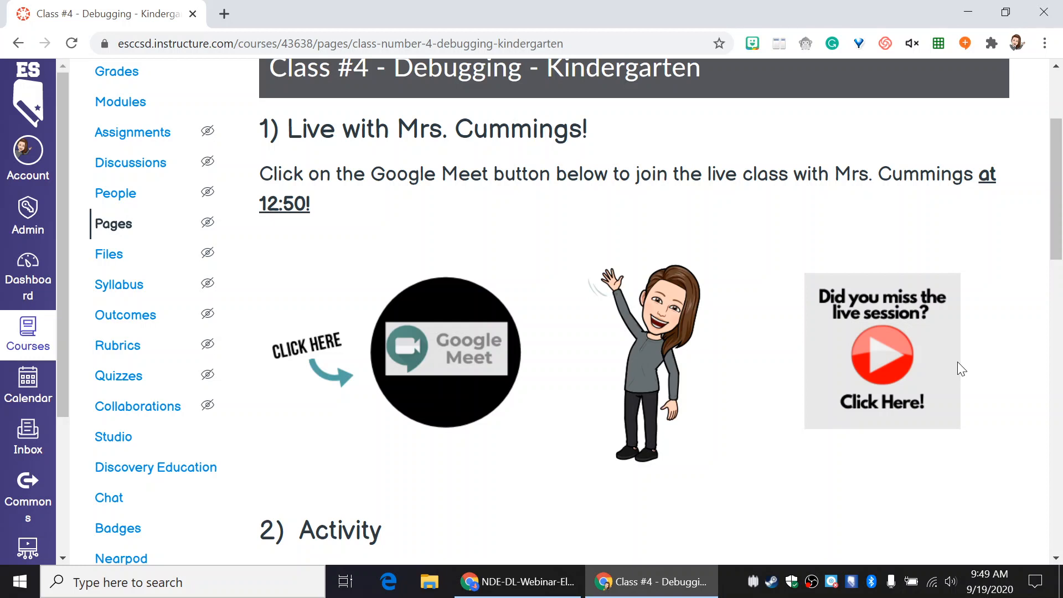
{"action": "mouse_move", "coordinate": [947, 261]}
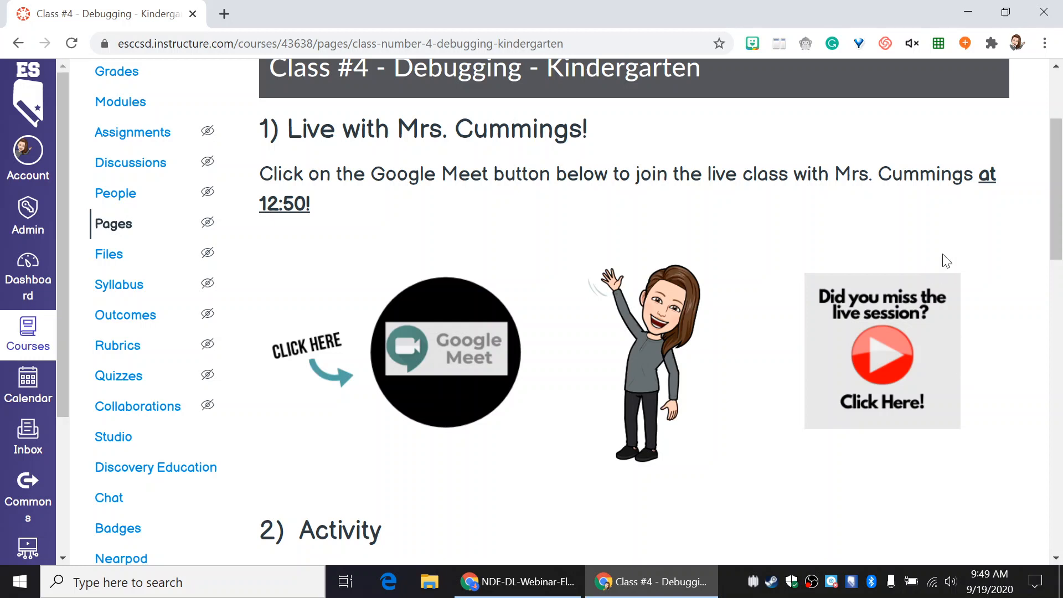
{"action": "mouse_move", "coordinate": [917, 275]}
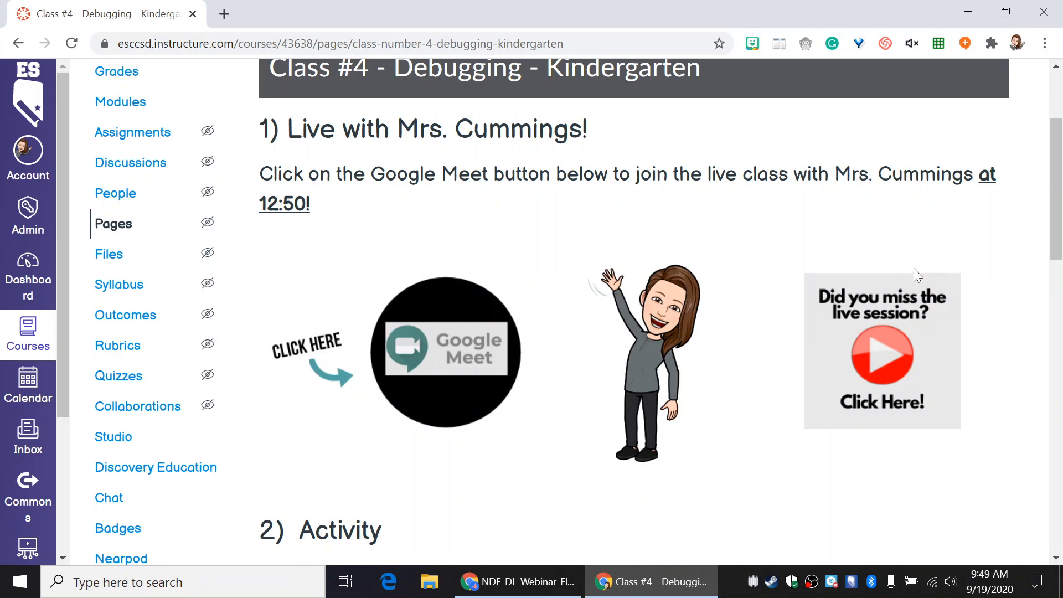
{"action": "mouse_move", "coordinate": [913, 392]}
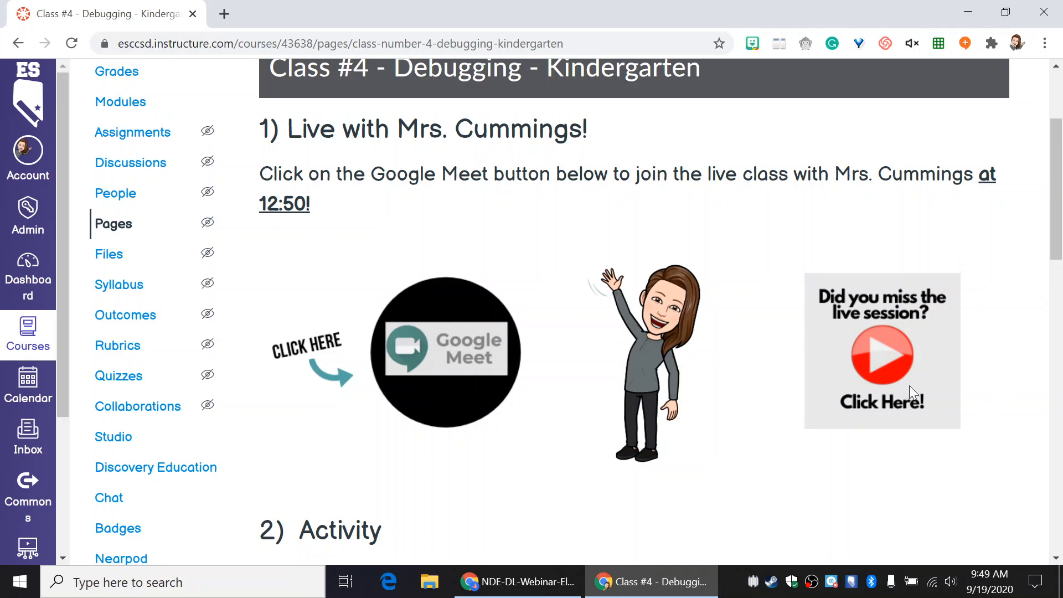
{"action": "mouse_move", "coordinate": [870, 331]}
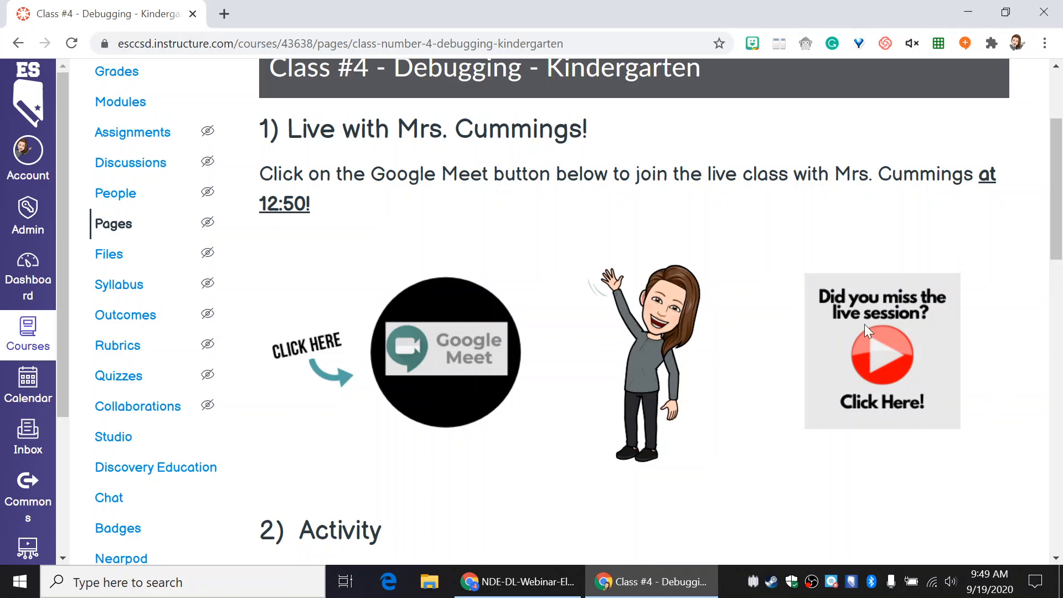
{"action": "scroll", "scroll_direction": "down", "scroll_amount": 3}
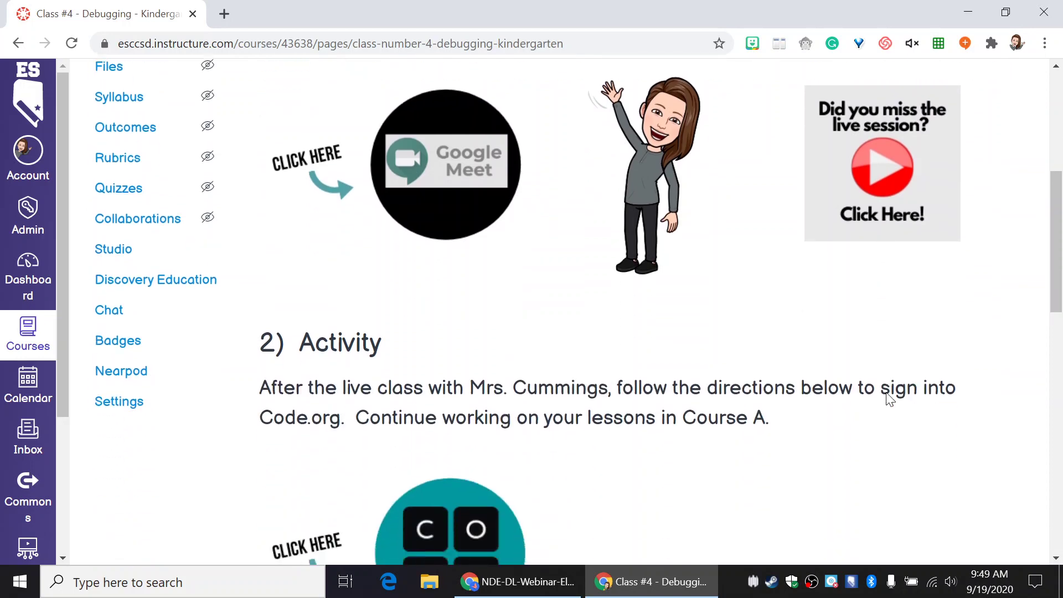
Scroll the Class #4 page to the Code.org button and the Continue with Google step
{"action": "scroll", "scroll_direction": "up", "scroll_amount": 3}
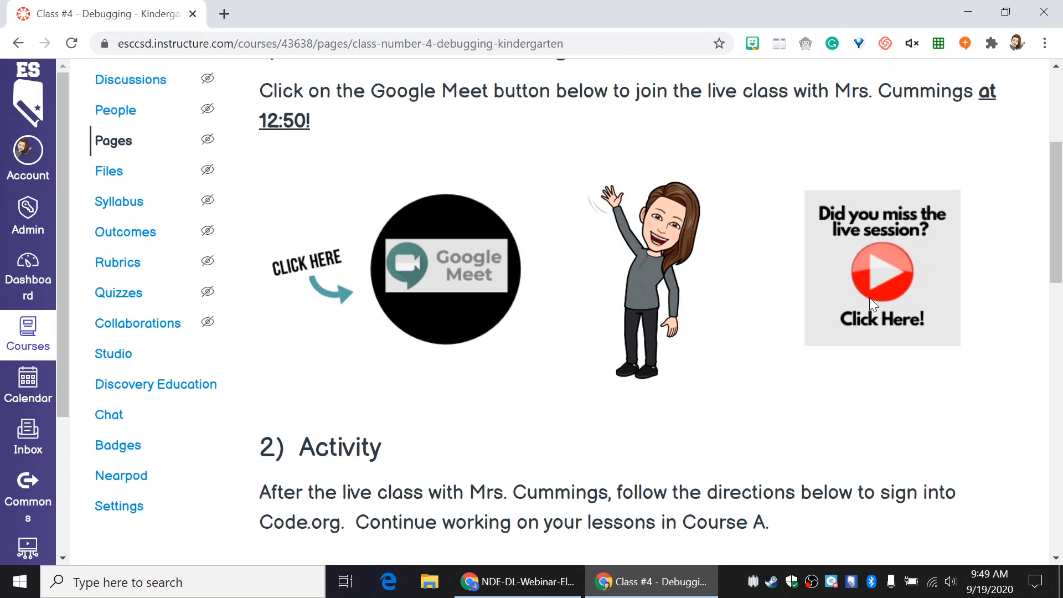
{"action": "scroll", "scroll_direction": "down", "scroll_amount": 3}
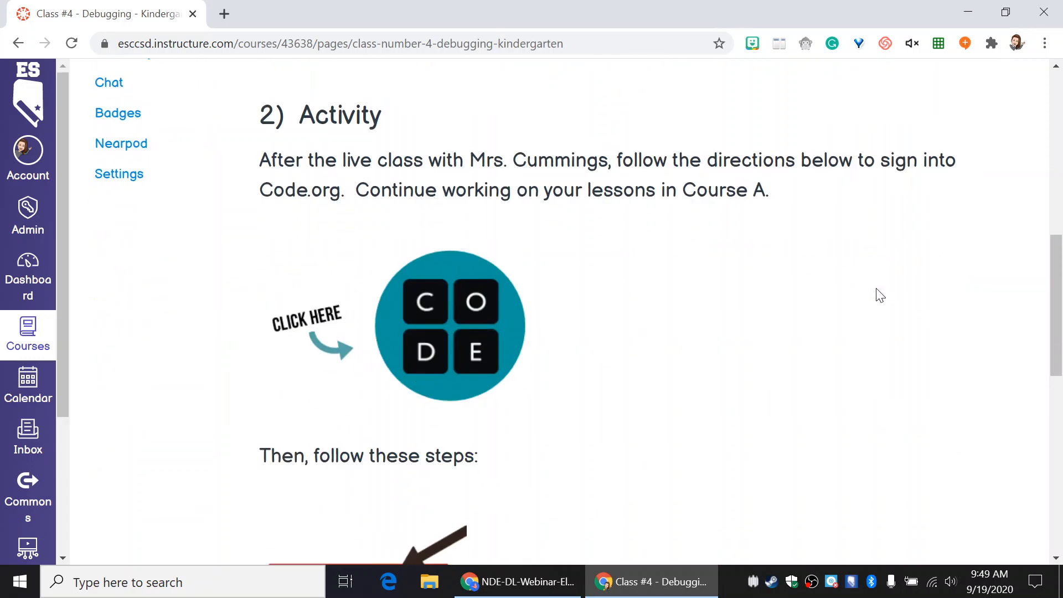
{"action": "mouse_move", "coordinate": [886, 215]}
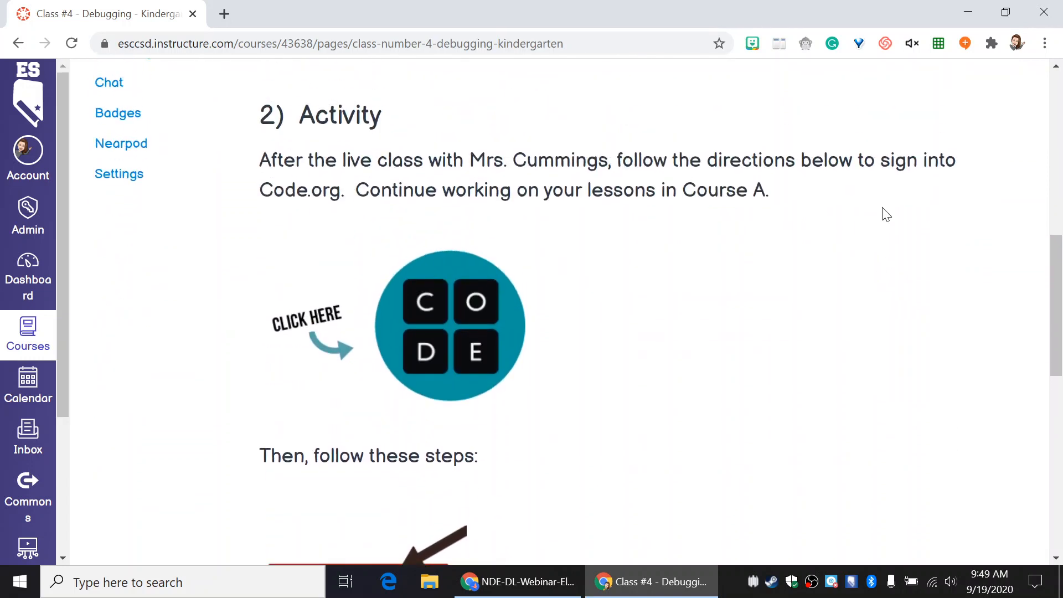
{"action": "mouse_move", "coordinate": [827, 188]}
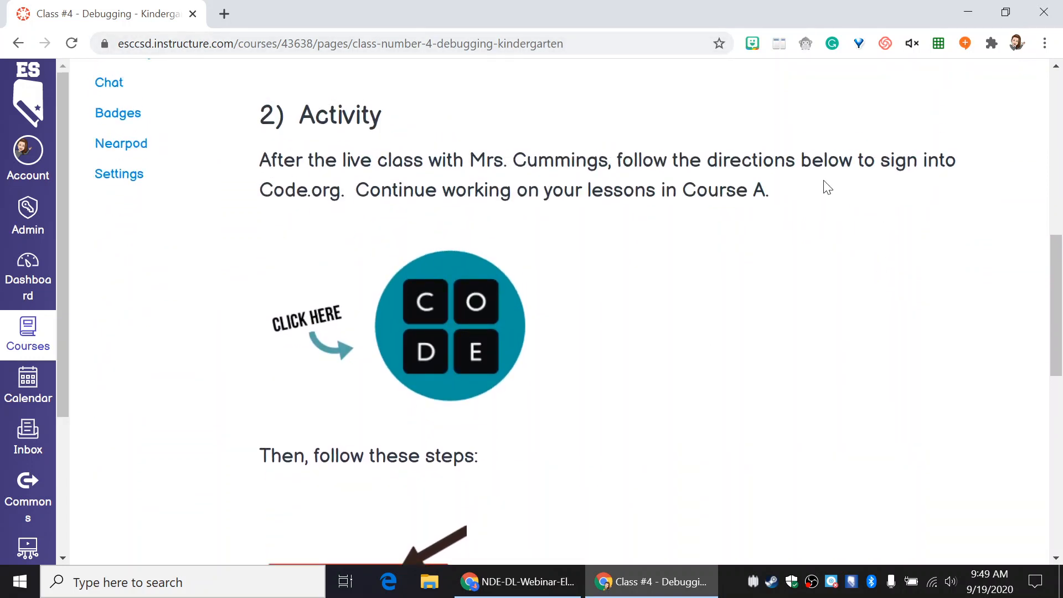
{"action": "mouse_move", "coordinate": [877, 198]}
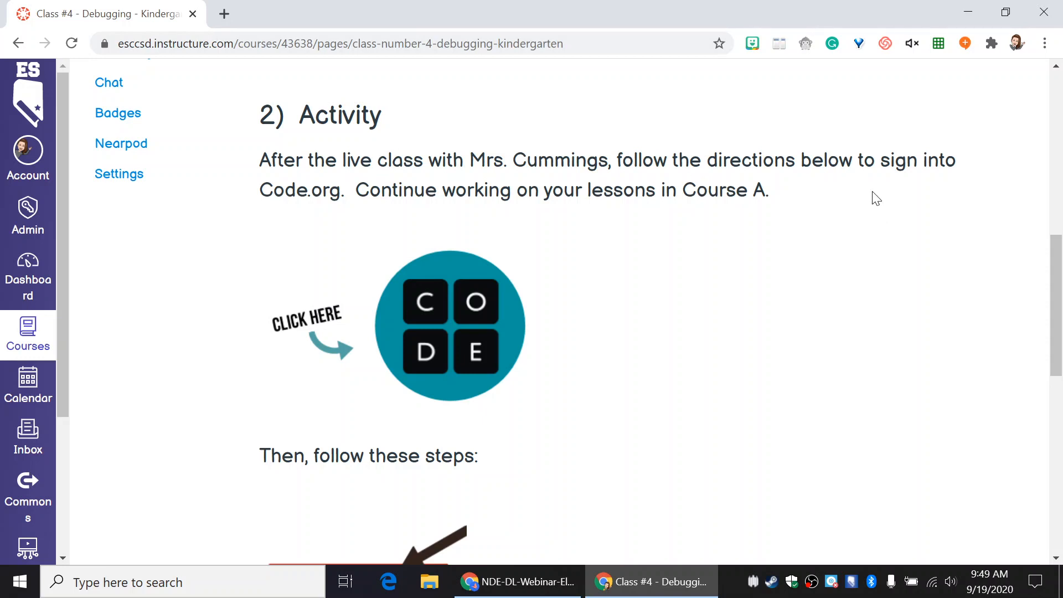
{"action": "mouse_move", "coordinate": [751, 305]}
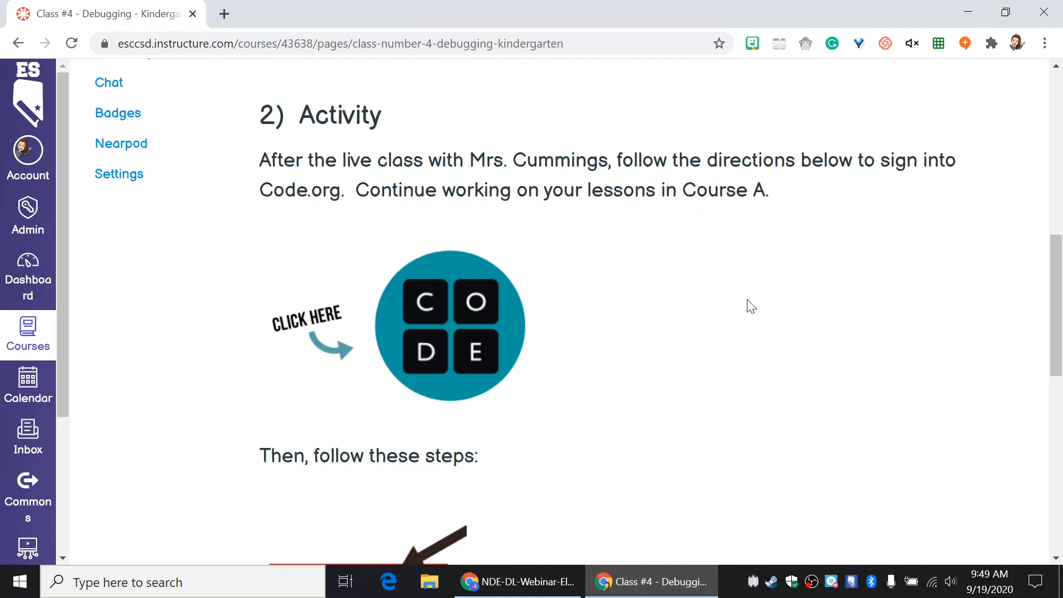
{"action": "mouse_move", "coordinate": [465, 276]}
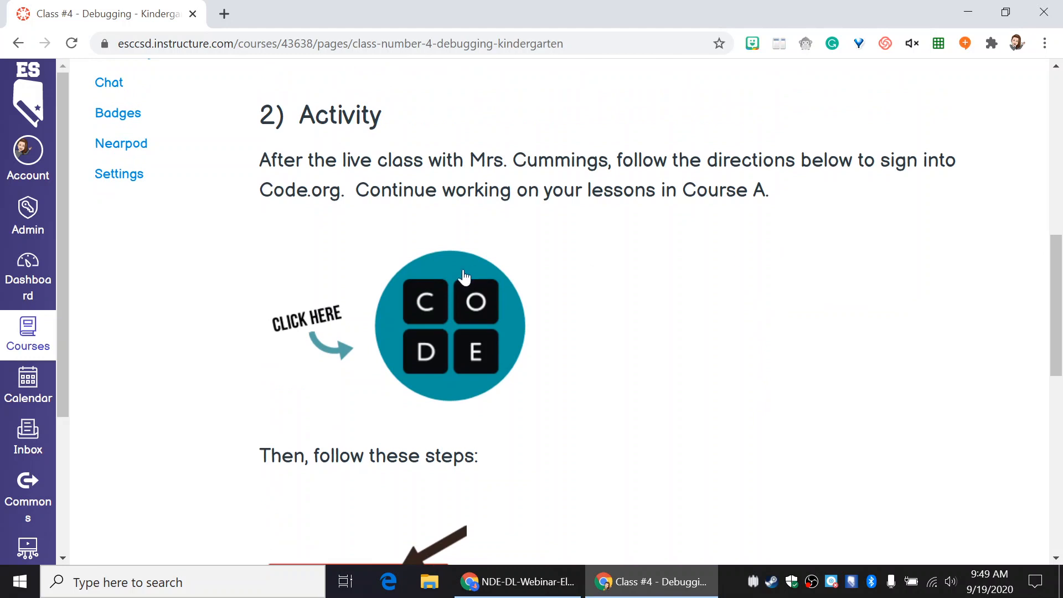
{"action": "scroll", "scroll_direction": "down", "scroll_amount": 3}
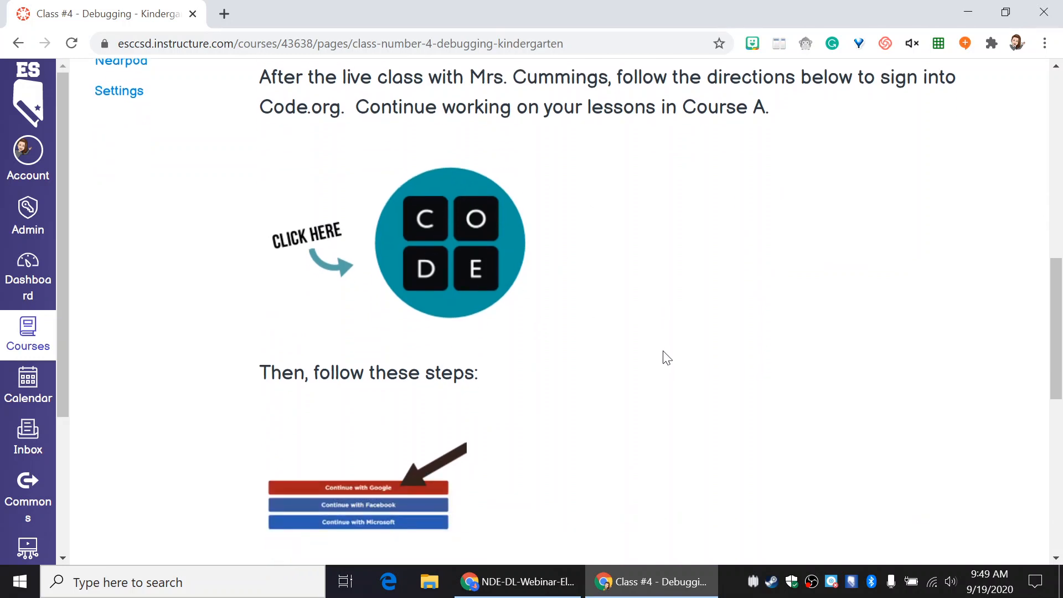
{"action": "mouse_move", "coordinate": [674, 341]}
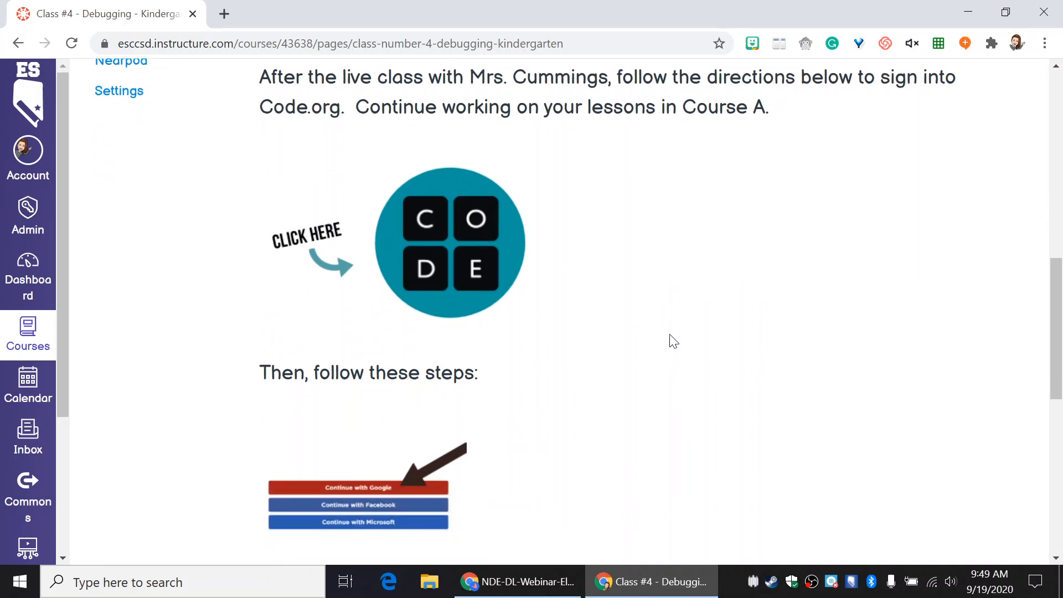
{"action": "scroll", "scroll_direction": "down", "scroll_amount": 3}
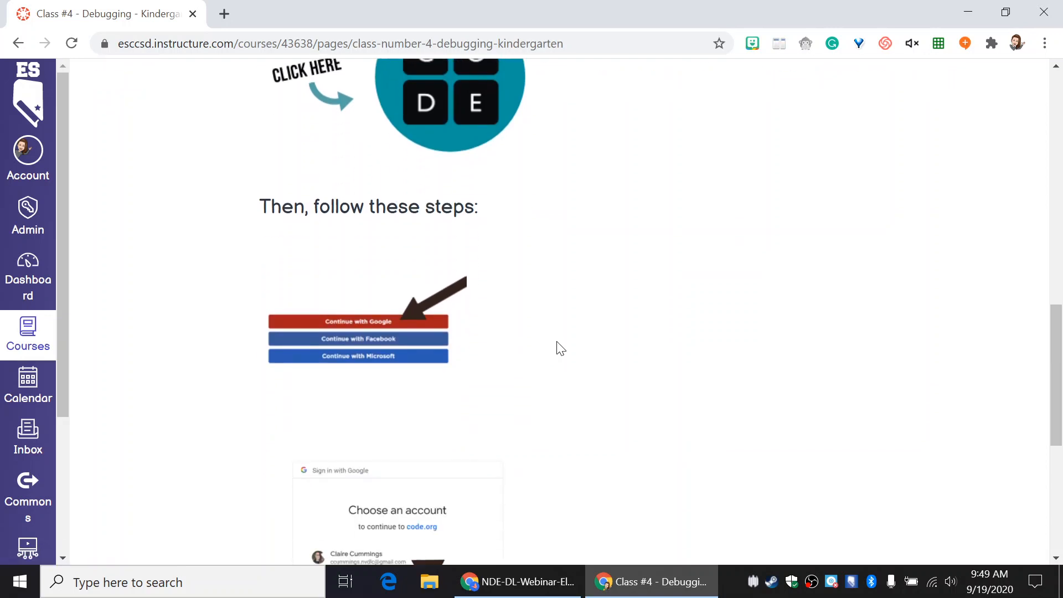
{"action": "scroll", "scroll_direction": "down", "scroll_amount": 3}
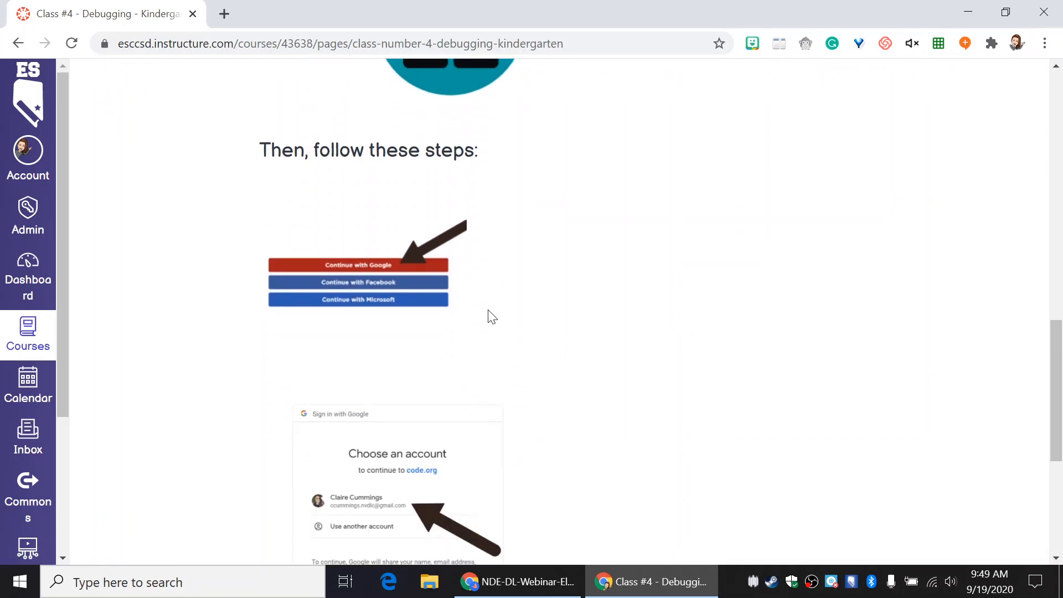
{"action": "scroll", "scroll_direction": "down", "scroll_amount": 3}
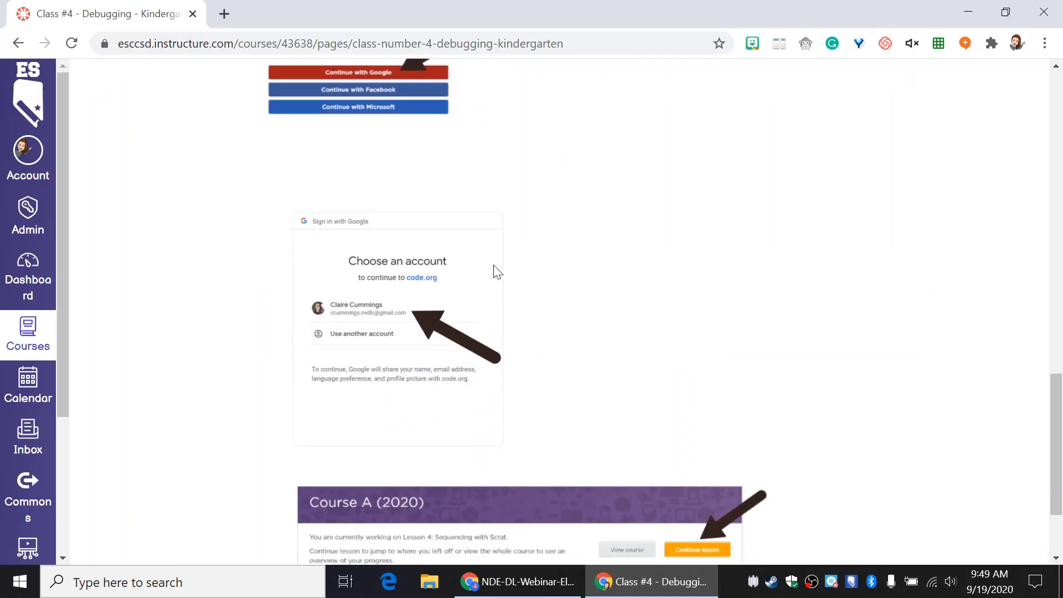
{"action": "scroll", "scroll_direction": "up", "scroll_amount": 3}
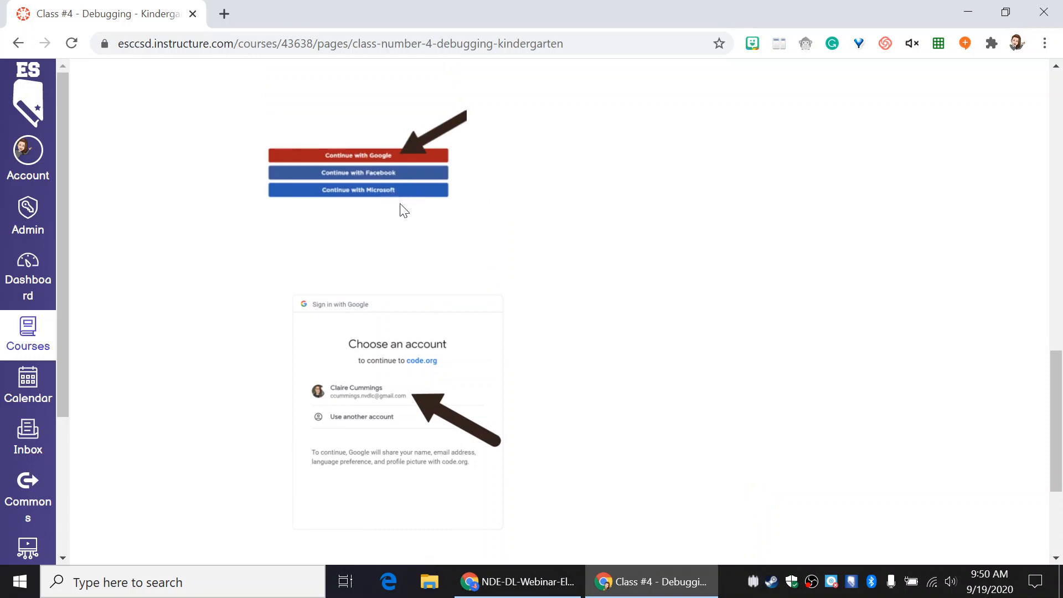
{"action": "mouse_move", "coordinate": [424, 214]}
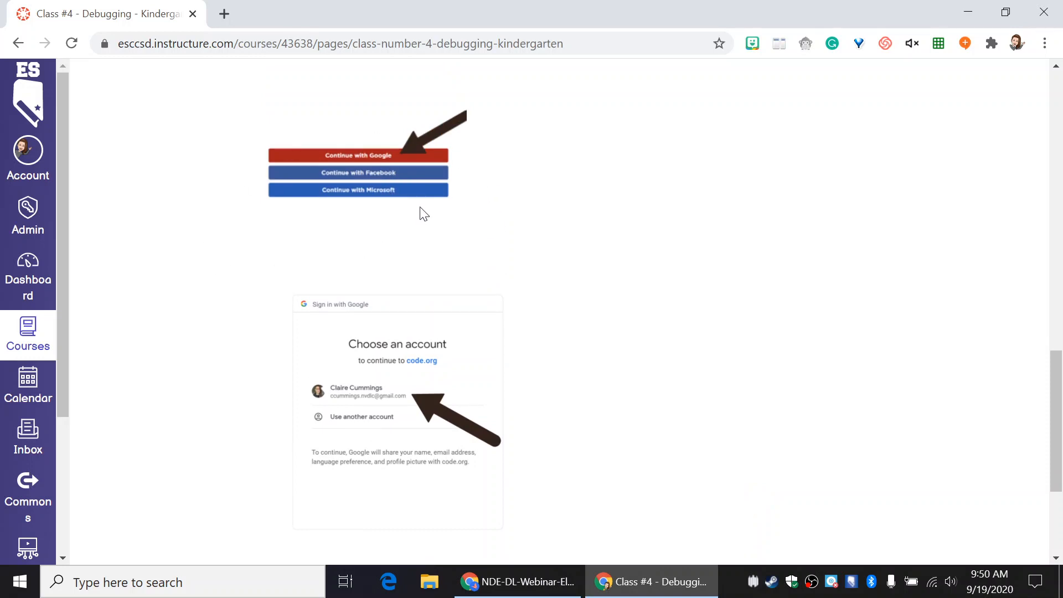
{"action": "mouse_move", "coordinate": [458, 186]}
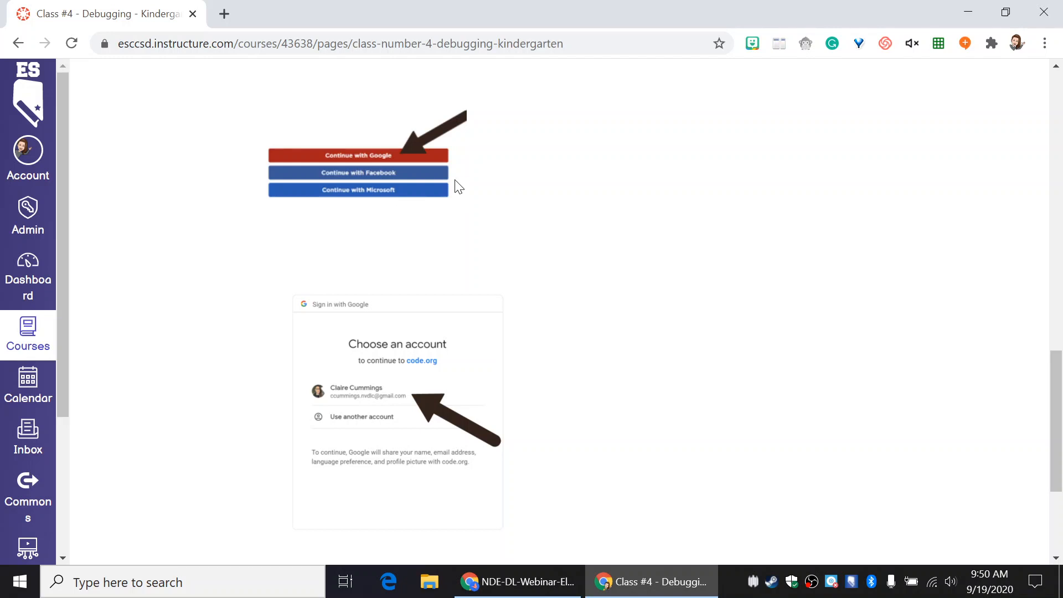
{"action": "mouse_move", "coordinate": [504, 189]}
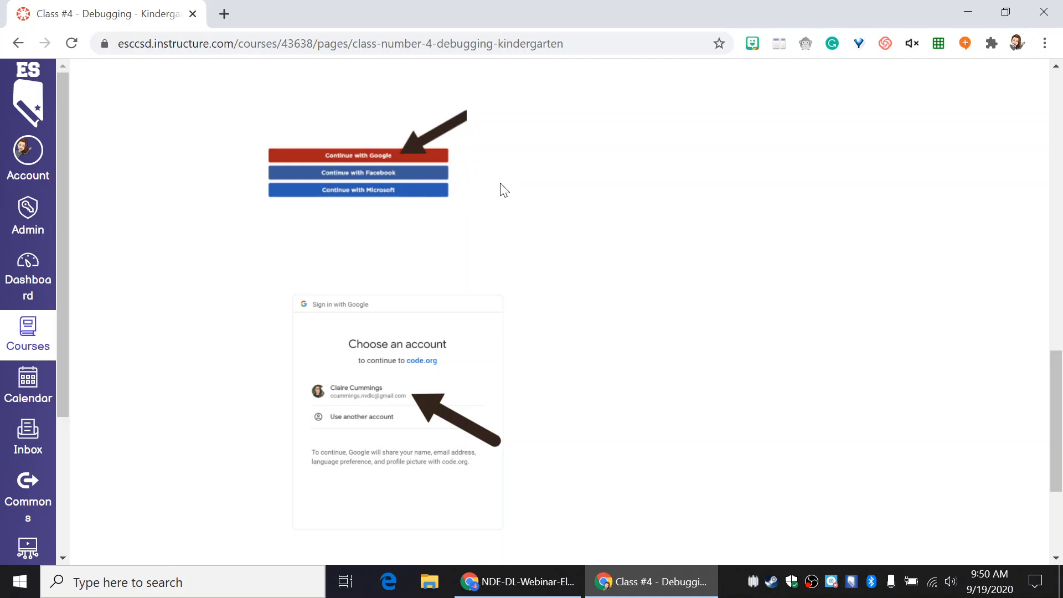
{"action": "scroll", "scroll_direction": "up", "scroll_amount": 3}
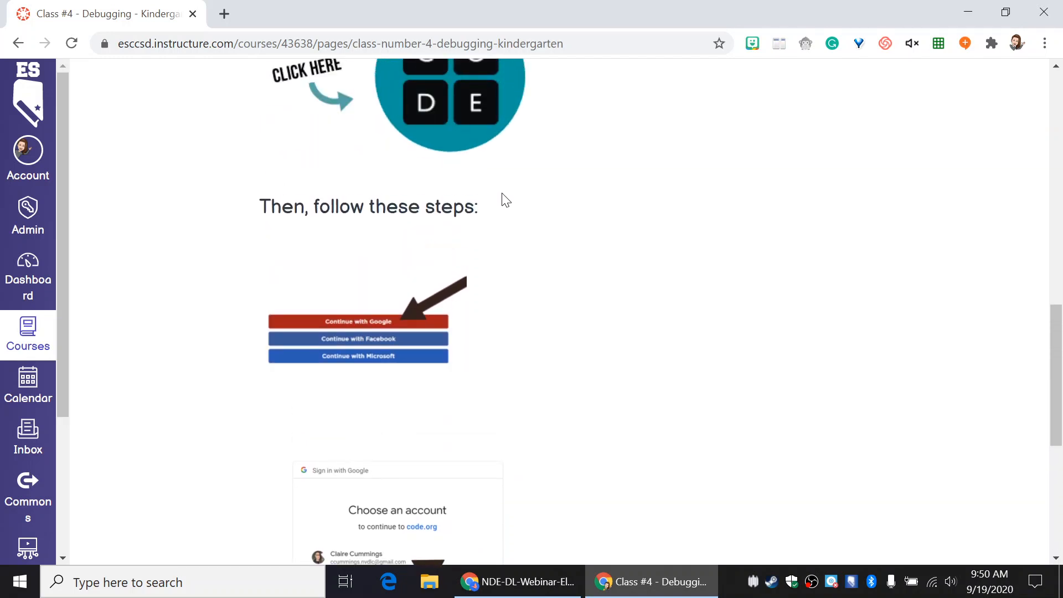
{"action": "mouse_move", "coordinate": [547, 251]}
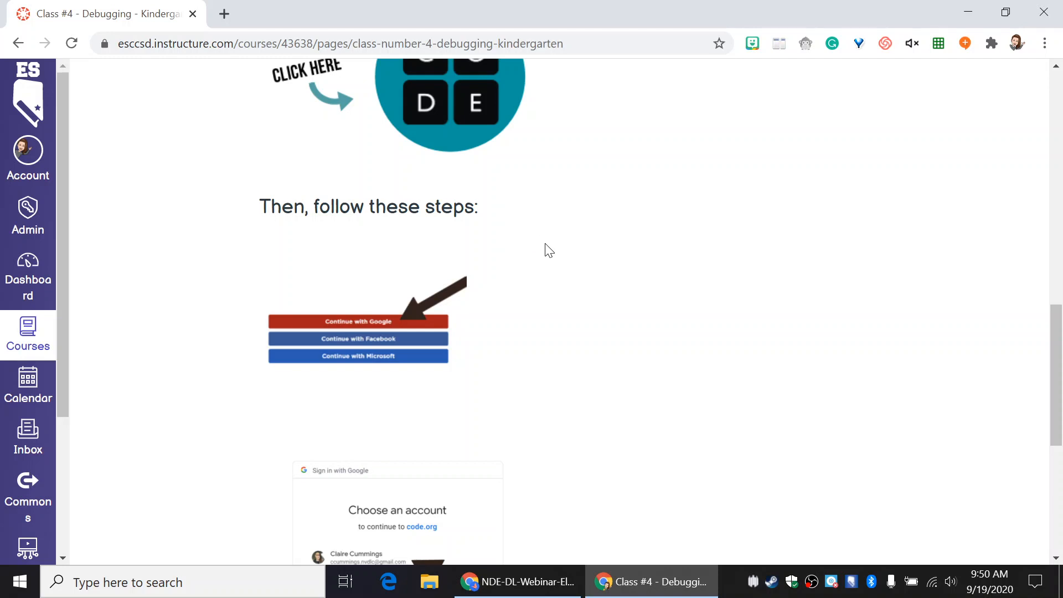
{"action": "scroll", "scroll_direction": "down", "scroll_amount": 3}
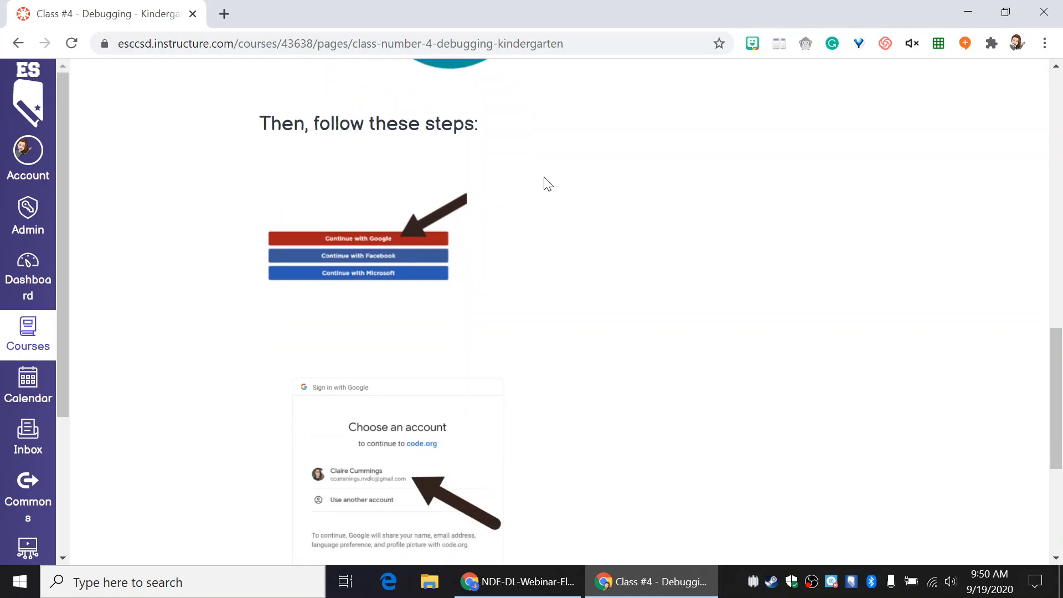
{"action": "mouse_move", "coordinate": [396, 276]}
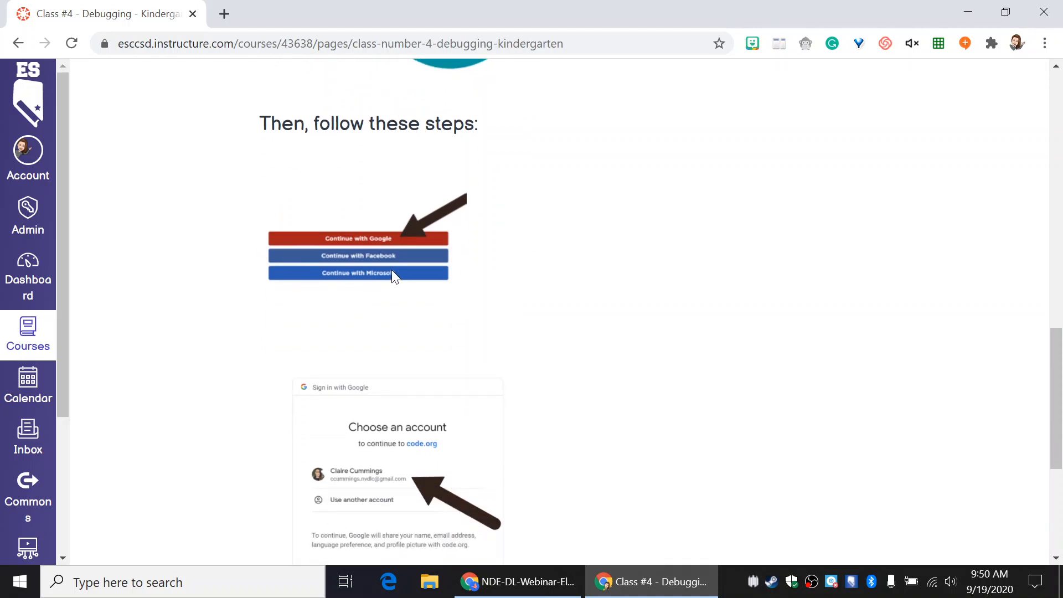
{"action": "mouse_move", "coordinate": [410, 282]}
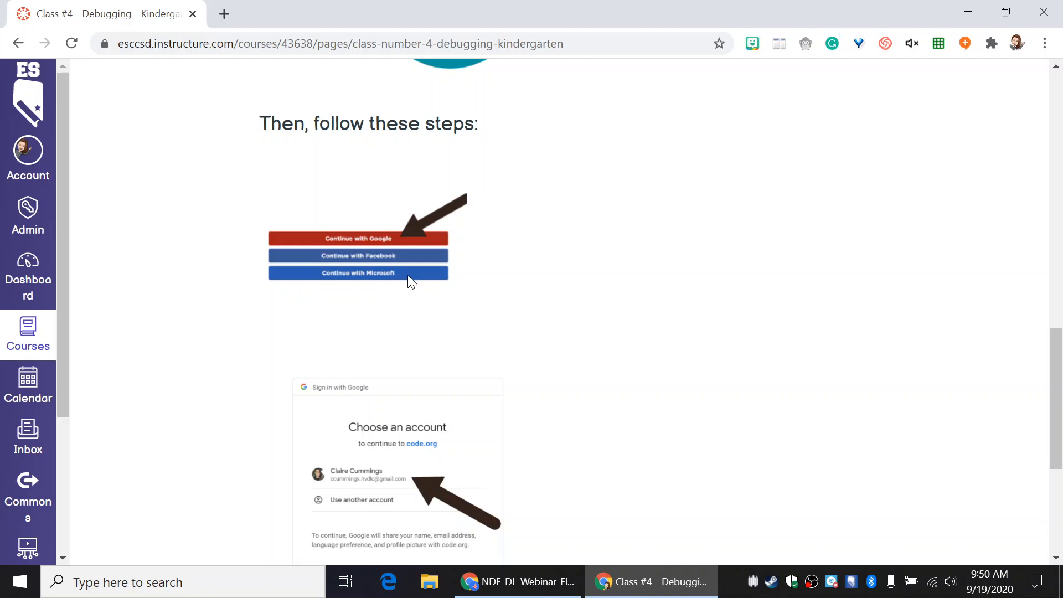
{"action": "mouse_move", "coordinate": [598, 241]}
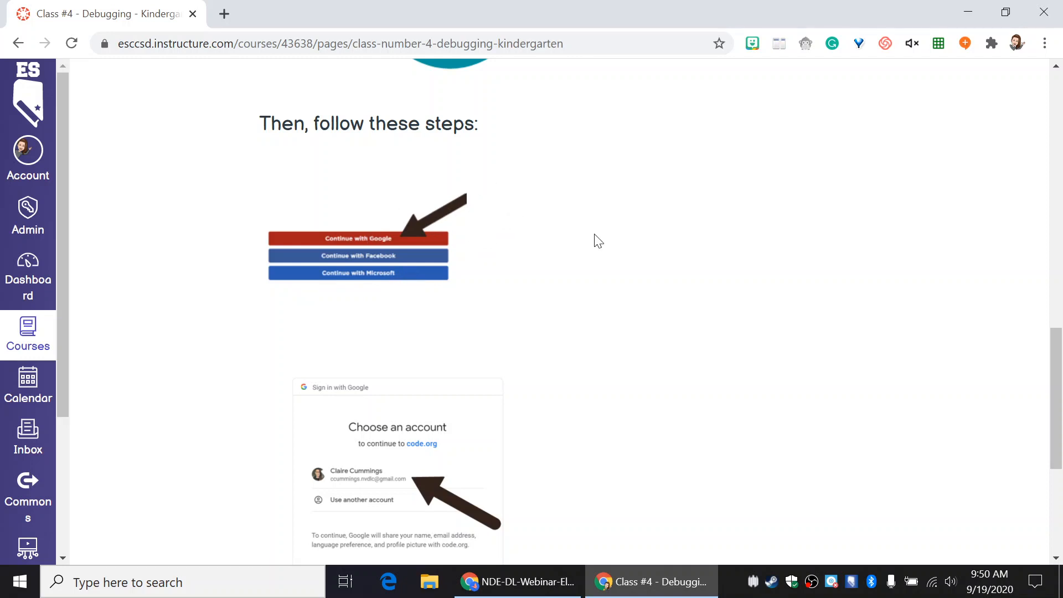
{"action": "scroll", "scroll_direction": "down", "scroll_amount": 3}
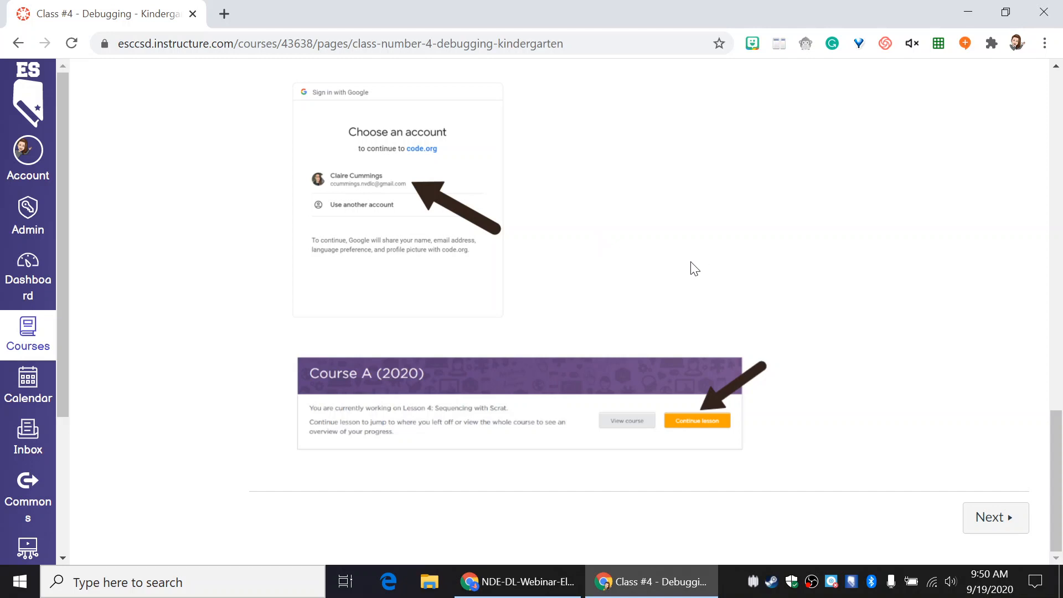
{"action": "scroll", "scroll_direction": "up", "scroll_amount": 3}
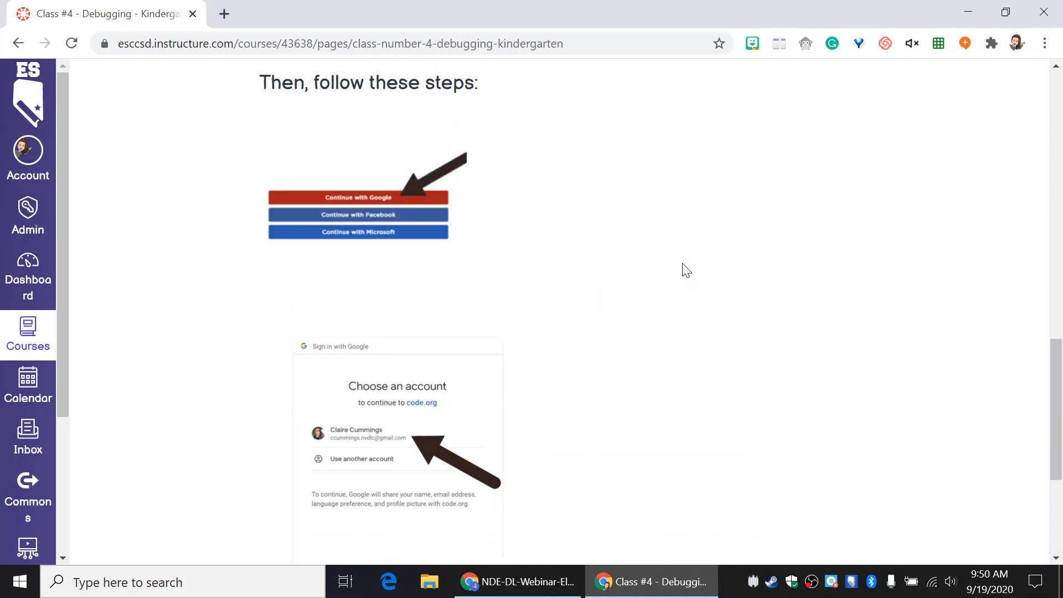
{"action": "scroll", "scroll_direction": "down", "scroll_amount": 3}
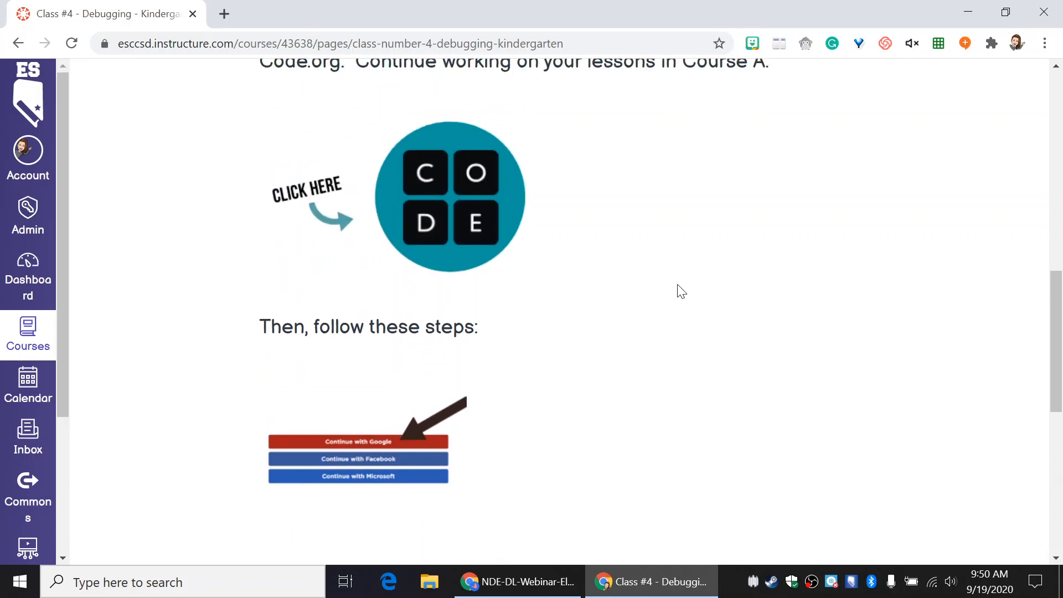
{"action": "scroll", "scroll_direction": "down", "scroll_amount": 3}
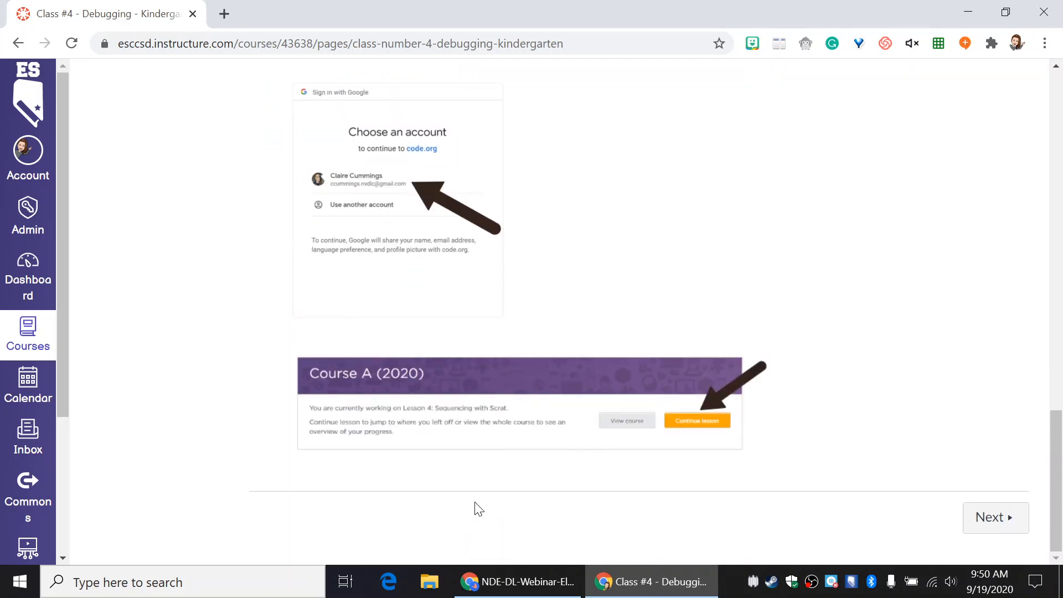
{"action": "scroll", "scroll_direction": "up", "scroll_amount": 3}
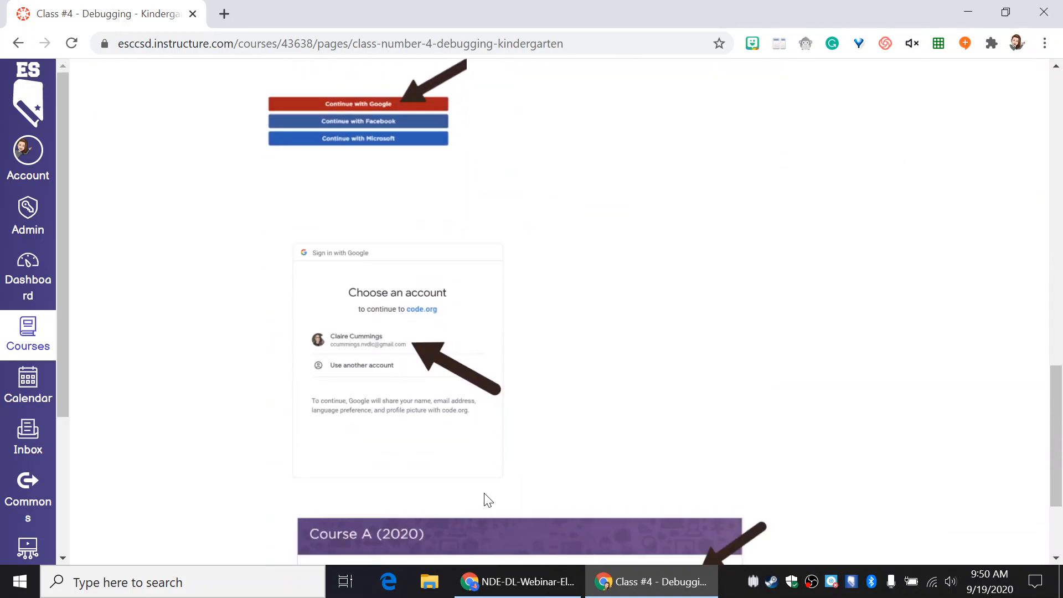
{"action": "scroll", "scroll_direction": "up", "scroll_amount": 3}
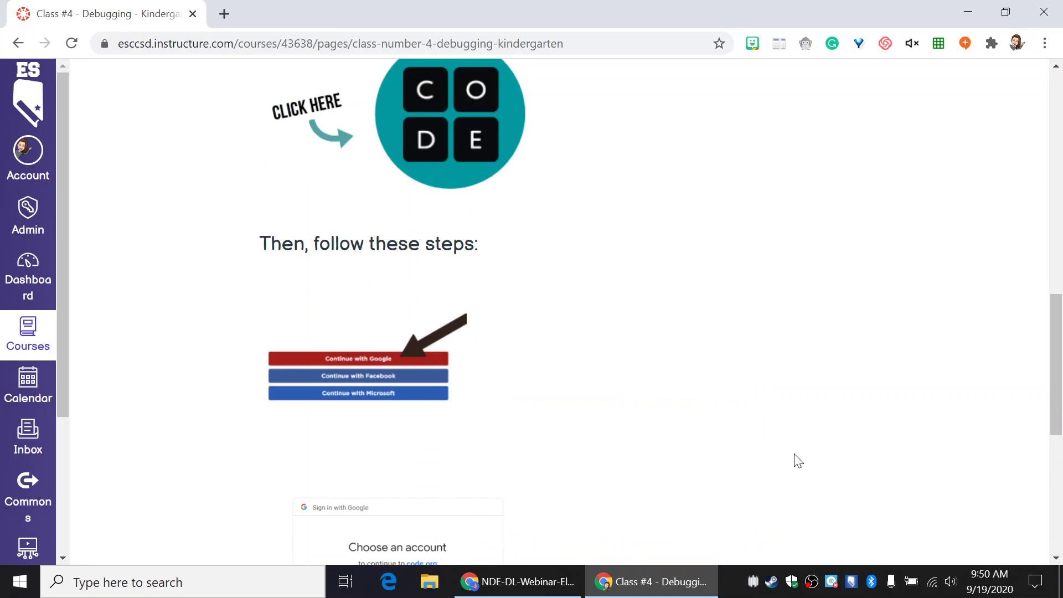
{"action": "scroll", "scroll_direction": "up", "scroll_amount": 3}
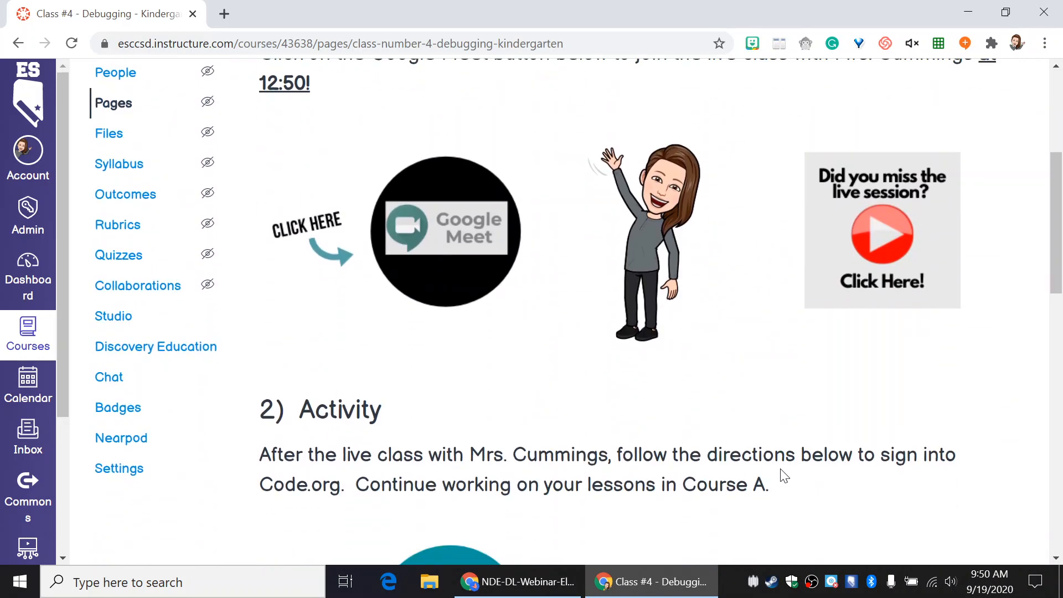
{"action": "scroll", "scroll_direction": "down", "scroll_amount": 3}
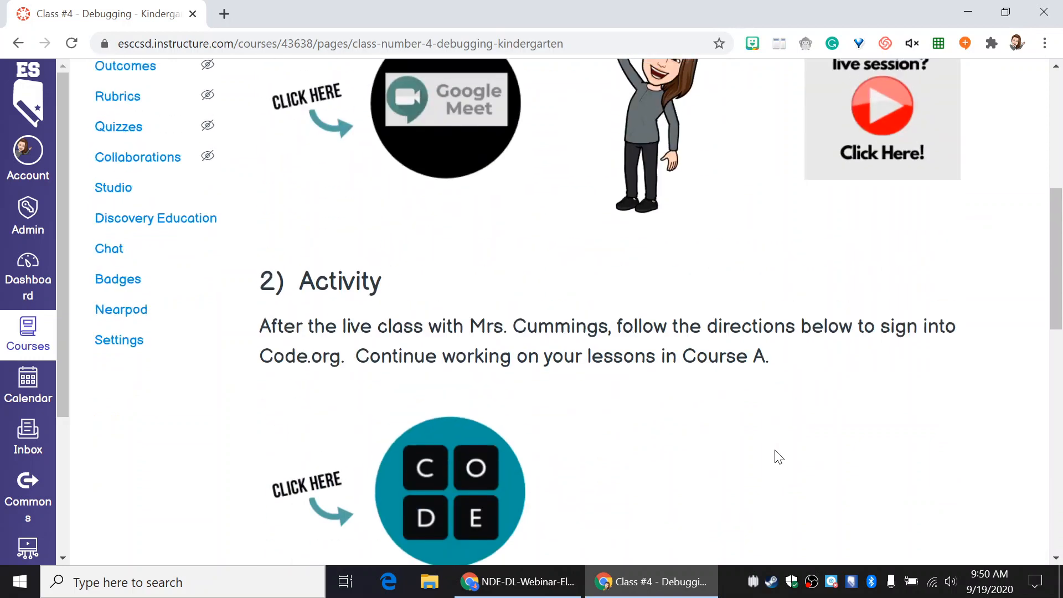
{"action": "scroll", "scroll_direction": "up", "scroll_amount": 3}
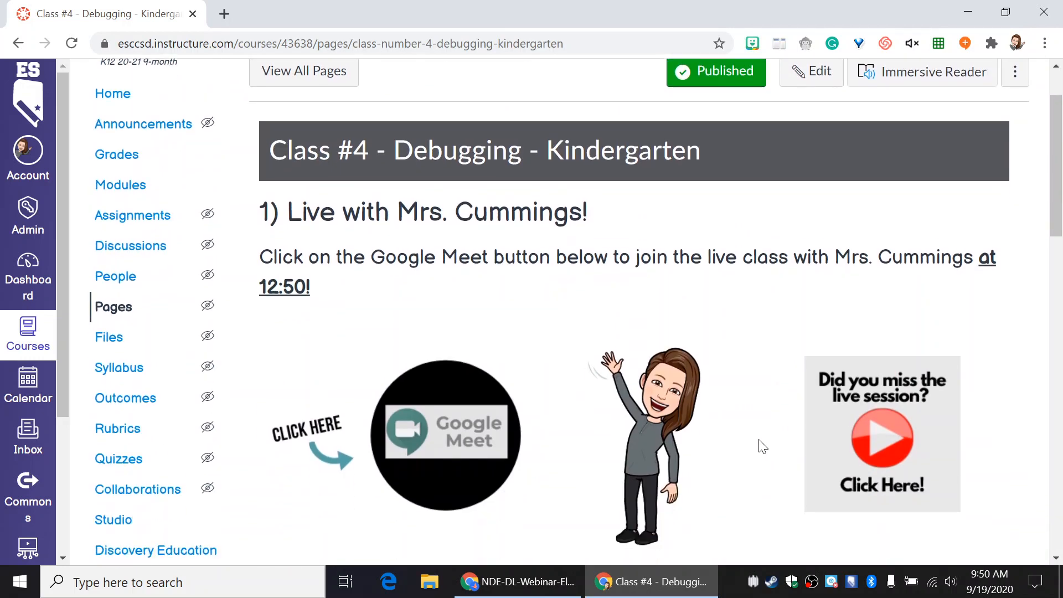
{"action": "scroll", "scroll_direction": "up", "scroll_amount": 3}
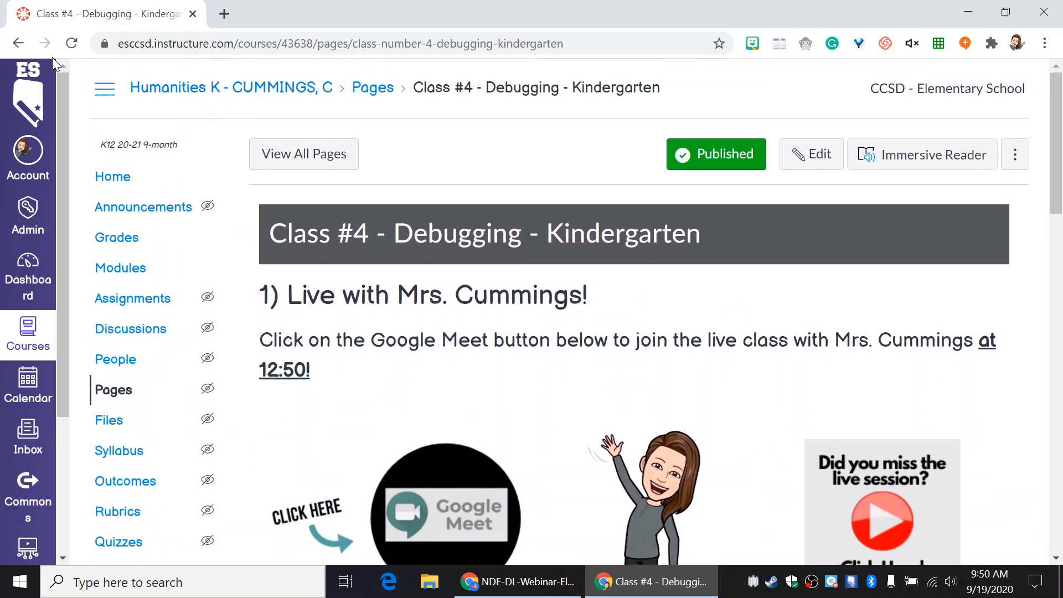
{"action": "left_click", "coordinate": [18, 43]}
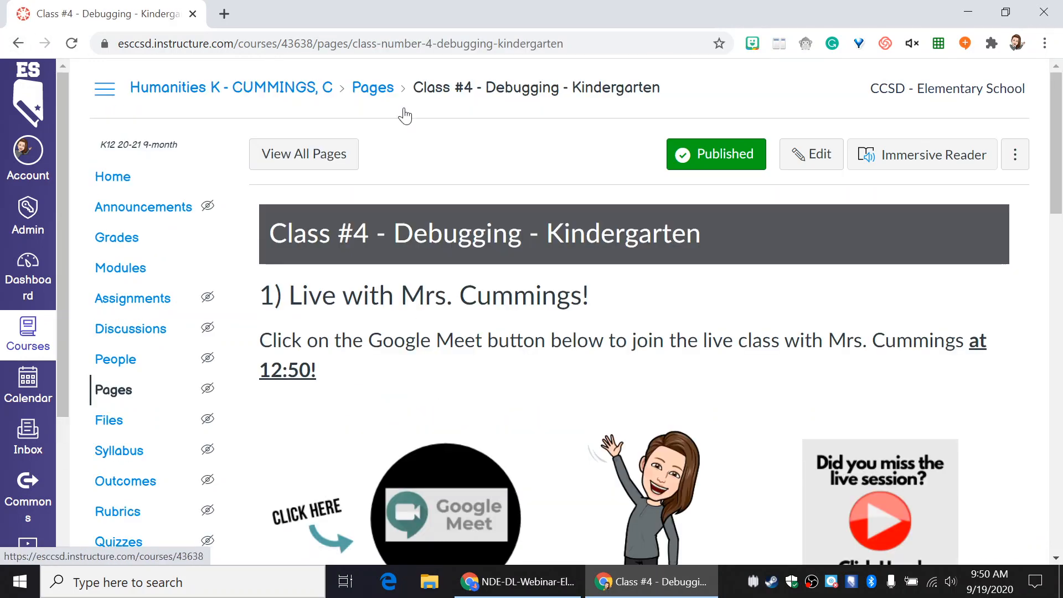
{"action": "scroll", "scroll_direction": "down", "scroll_amount": 3}
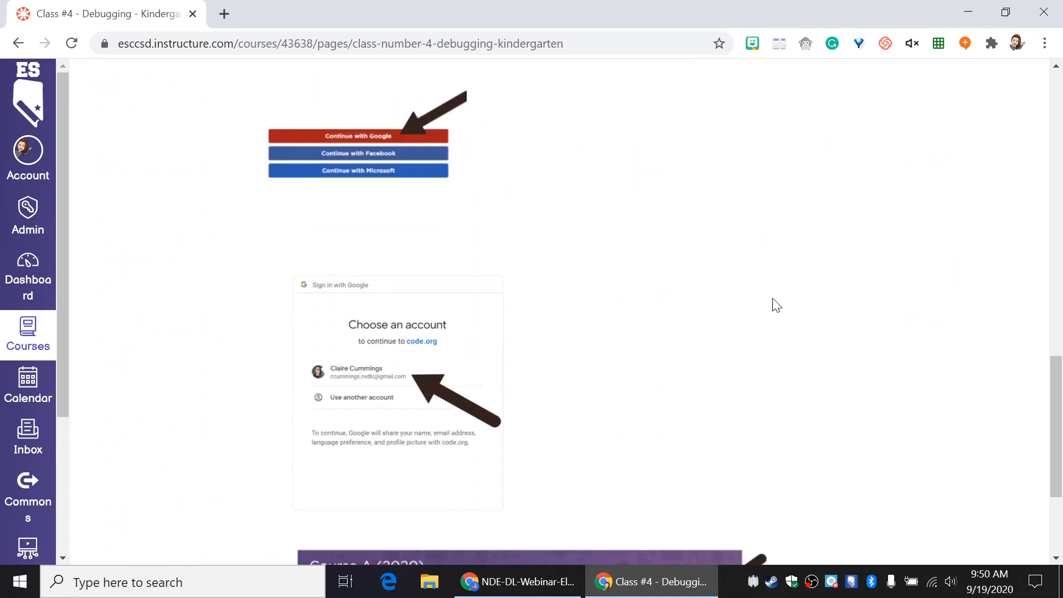
{"action": "scroll", "scroll_direction": "down", "scroll_amount": 3}
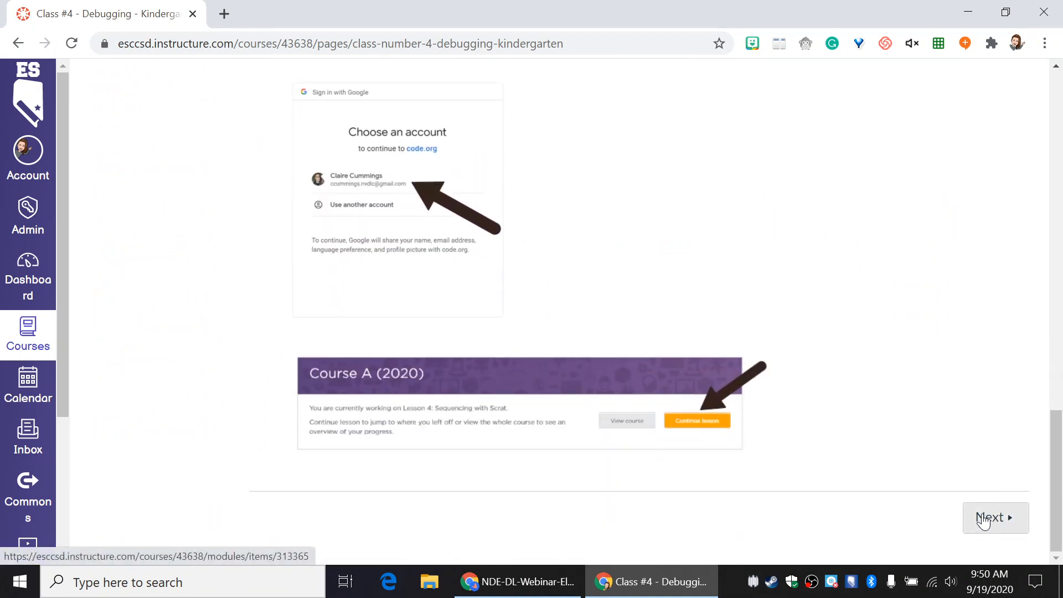
Go to the next item, All done for today!, scroll through it and back up
{"action": "left_click", "coordinate": [996, 518]}
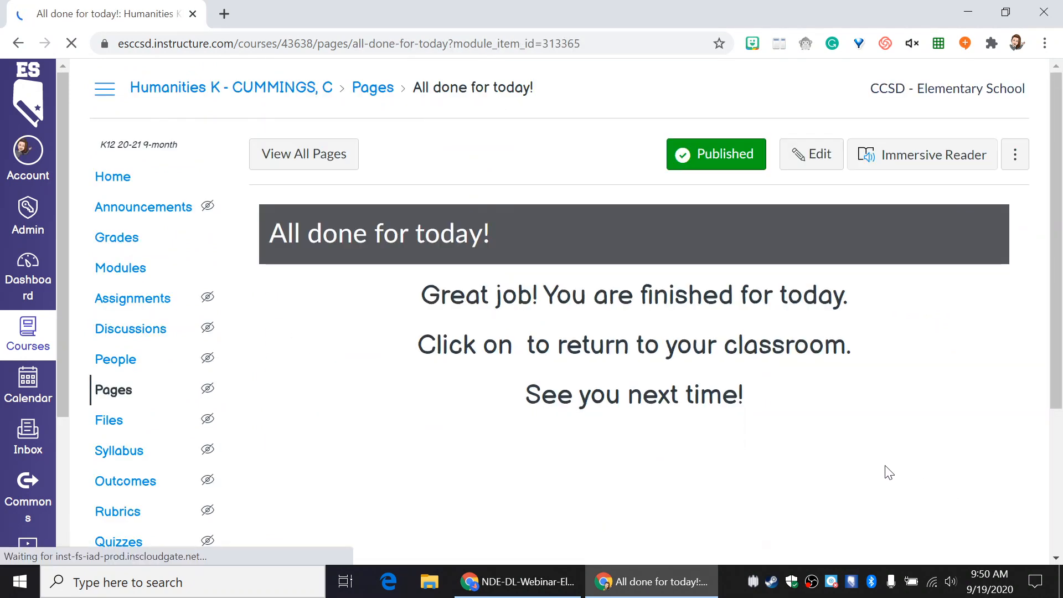
{"action": "scroll", "scroll_direction": "down", "scroll_amount": 3}
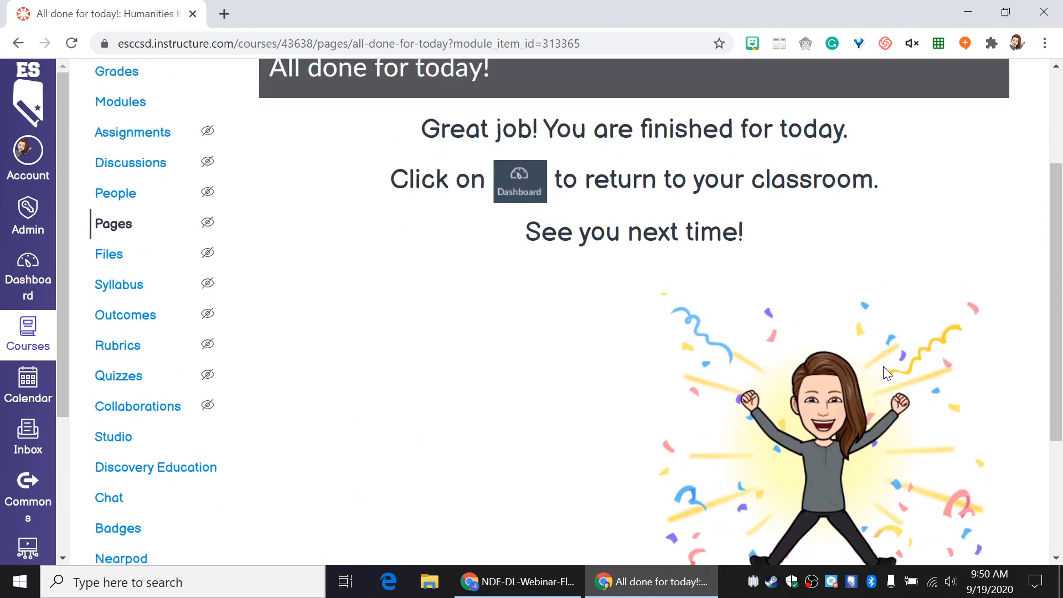
{"action": "mouse_move", "coordinate": [825, 158]}
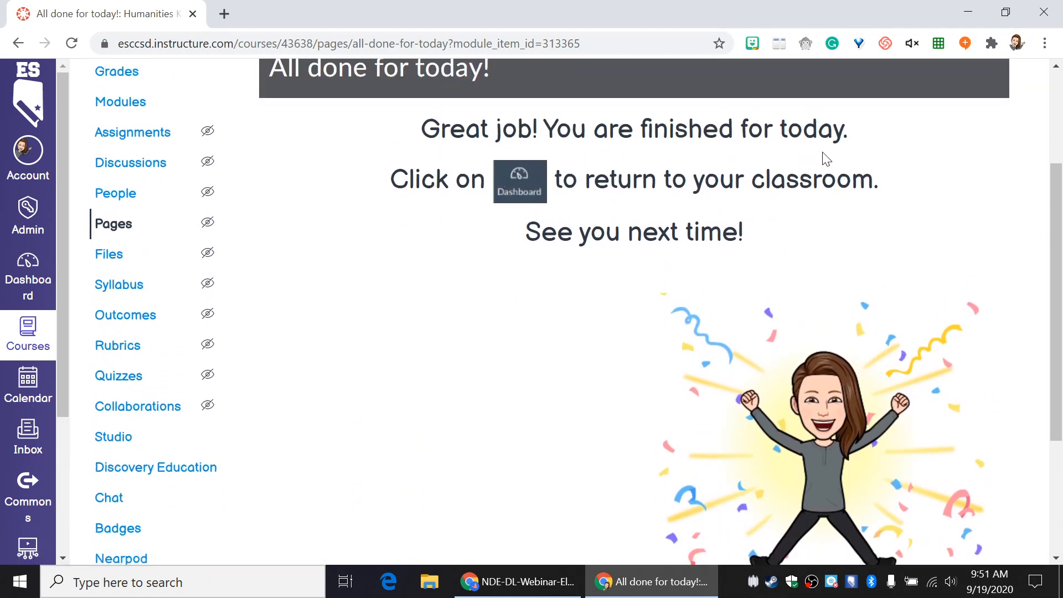
{"action": "mouse_move", "coordinate": [519, 182]}
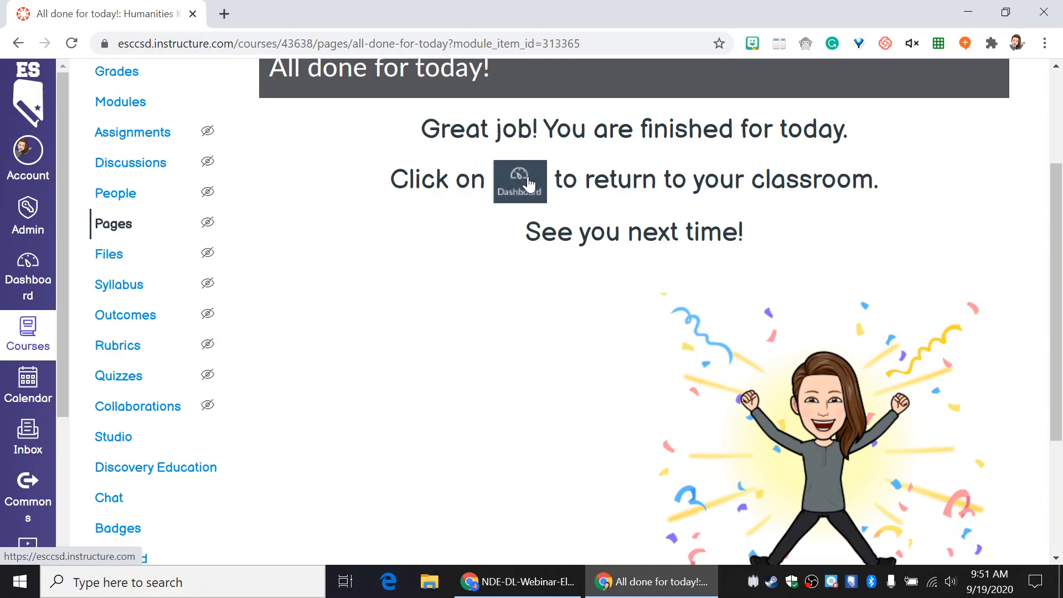
{"action": "mouse_move", "coordinate": [528, 153]}
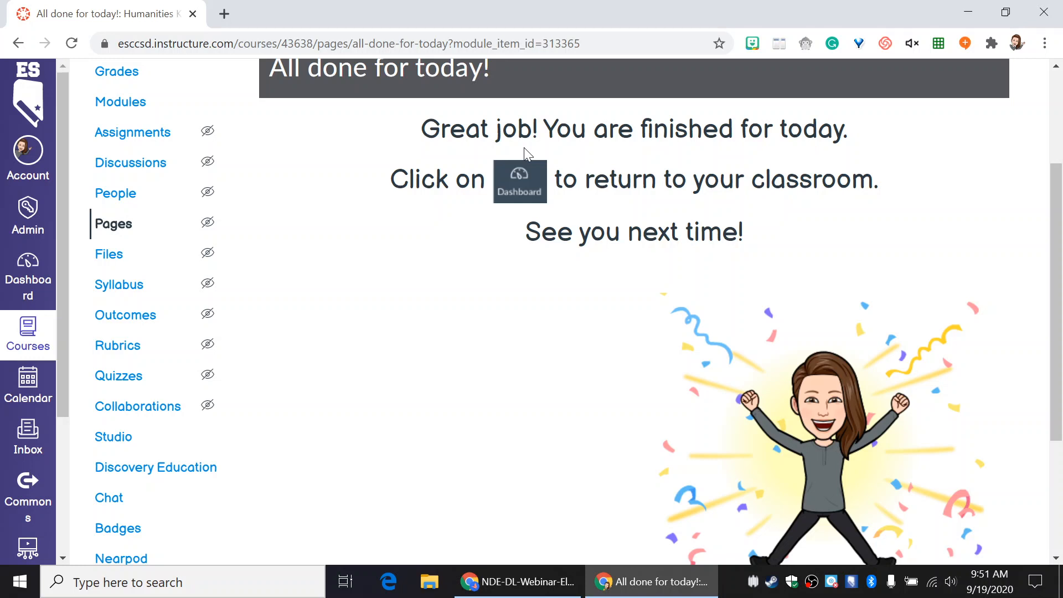
{"action": "mouse_move", "coordinate": [628, 260]}
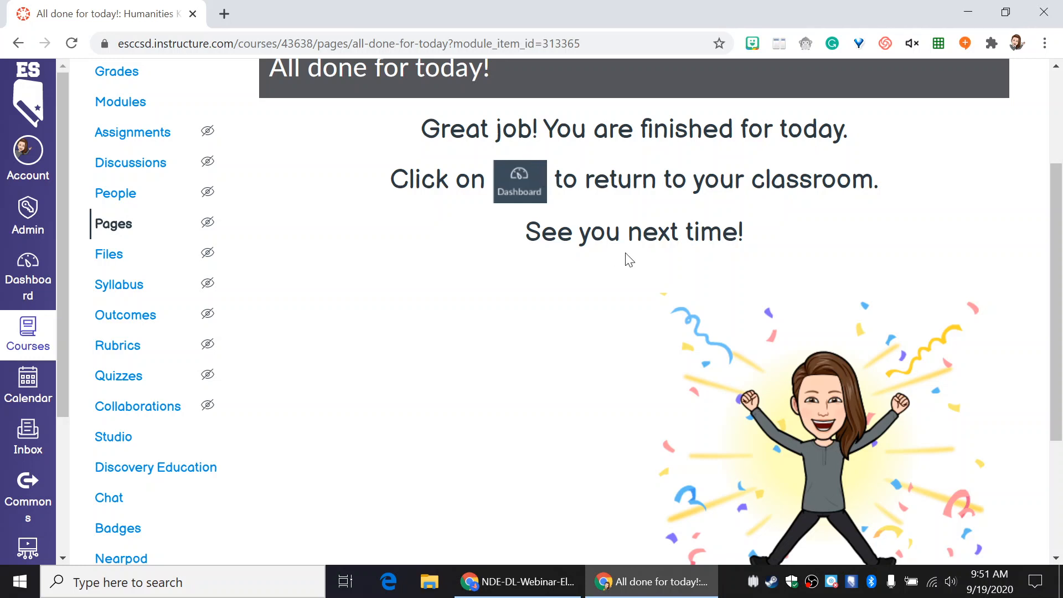
{"action": "scroll", "scroll_direction": "down", "scroll_amount": 3}
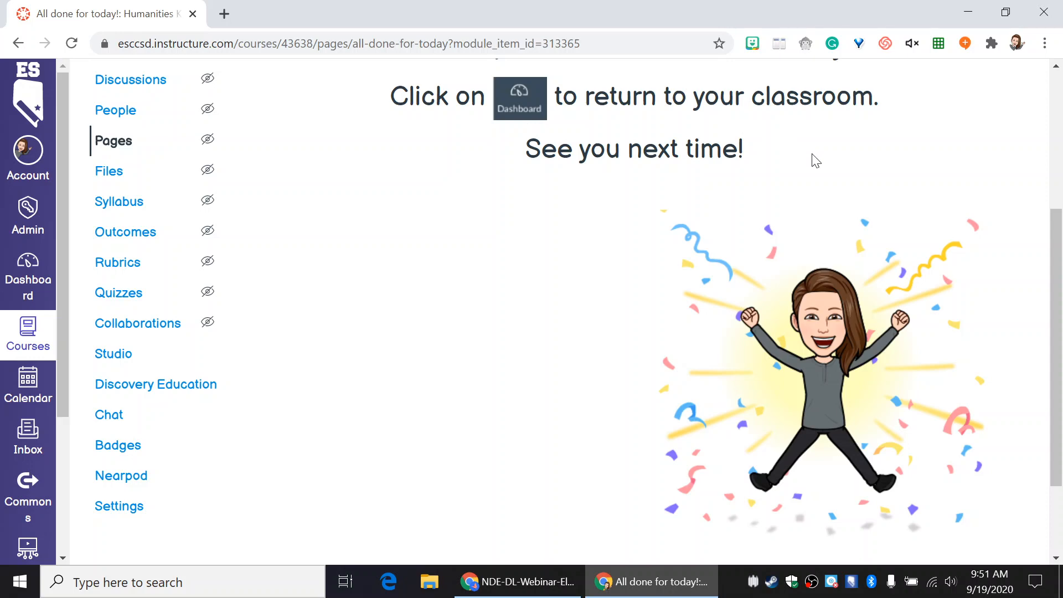
{"action": "scroll", "scroll_direction": "down", "scroll_amount": 3}
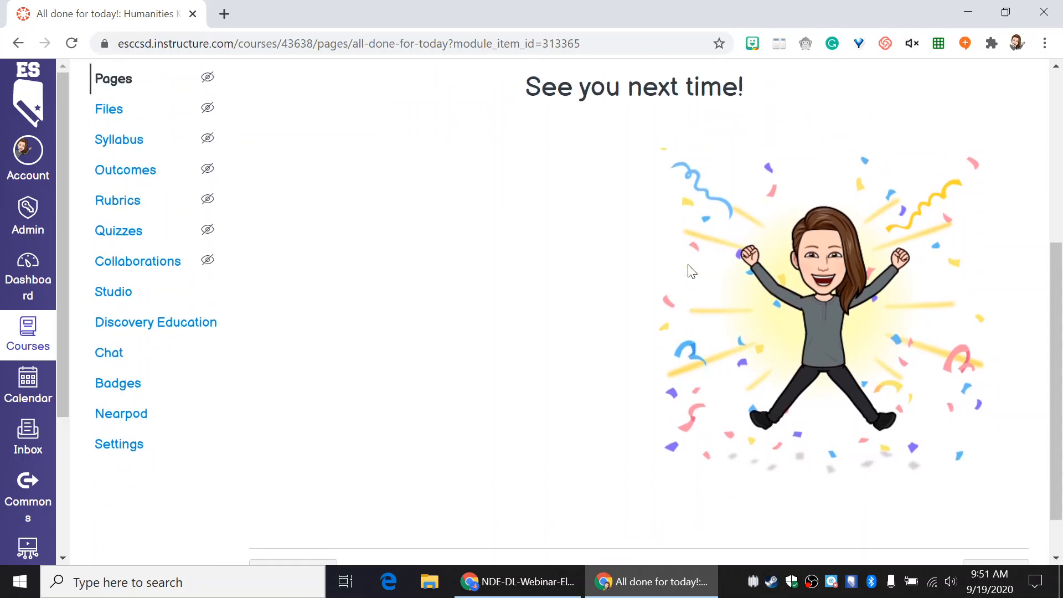
{"action": "scroll", "scroll_direction": "down", "scroll_amount": 3}
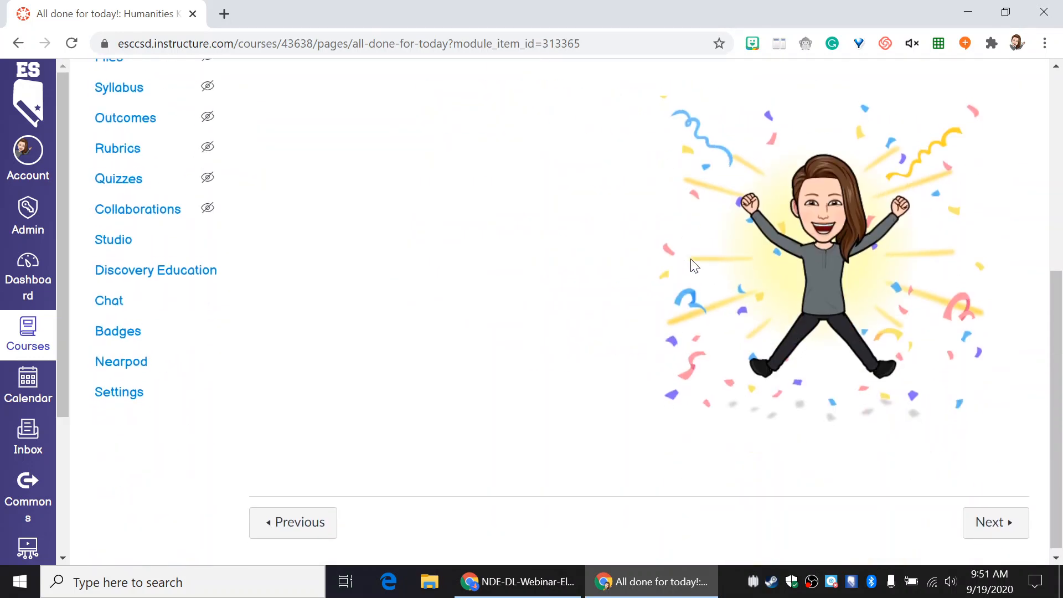
{"action": "scroll", "scroll_direction": "up", "scroll_amount": 3}
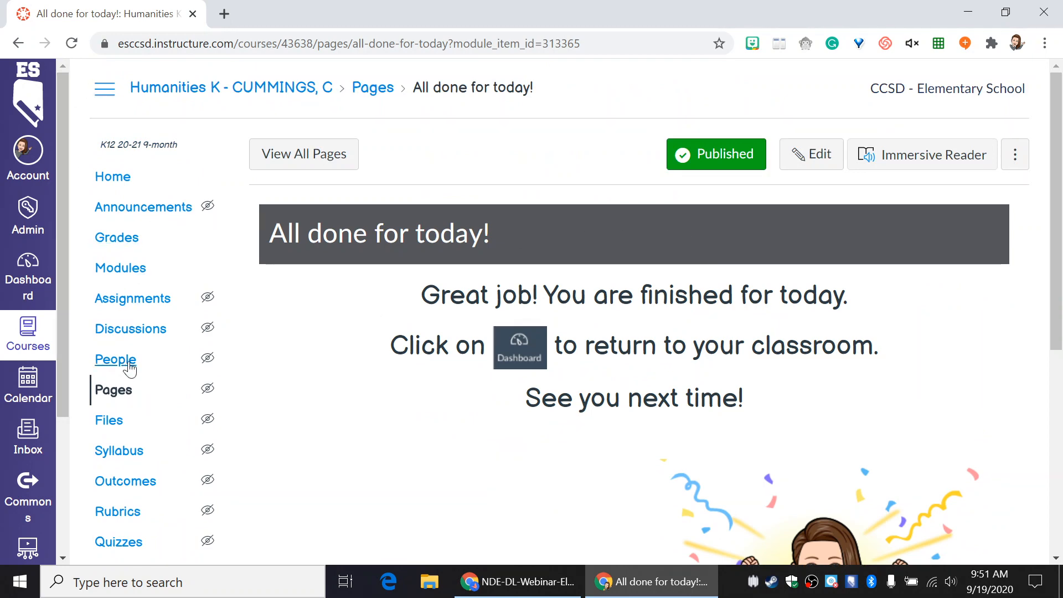
{"action": "mouse_move", "coordinate": [113, 176]}
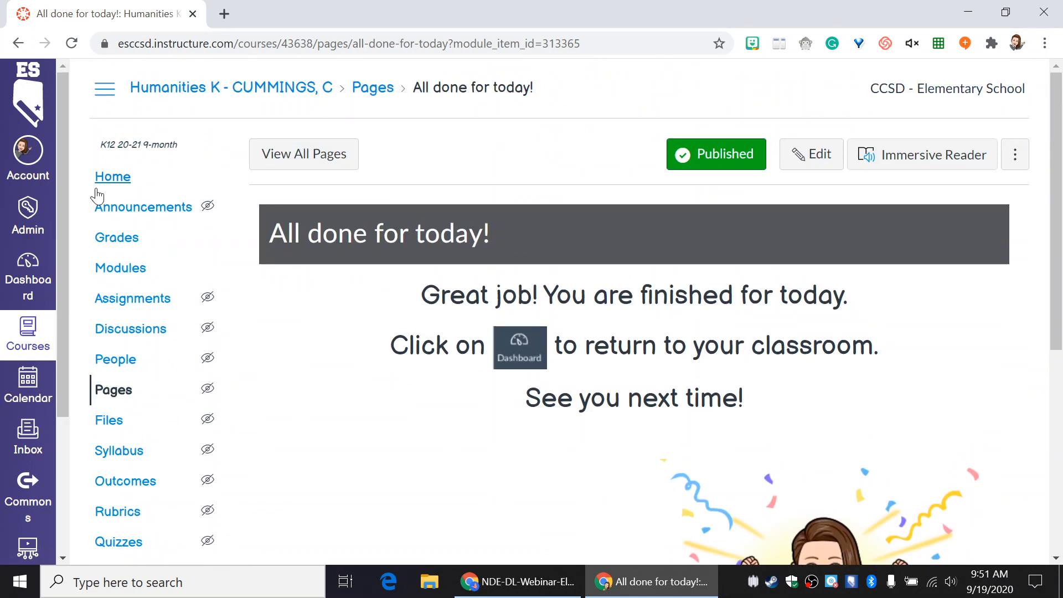
Open Home and scroll down to the Today's Lesson and Previous Lessons buttons
{"action": "left_click", "coordinate": [113, 176]}
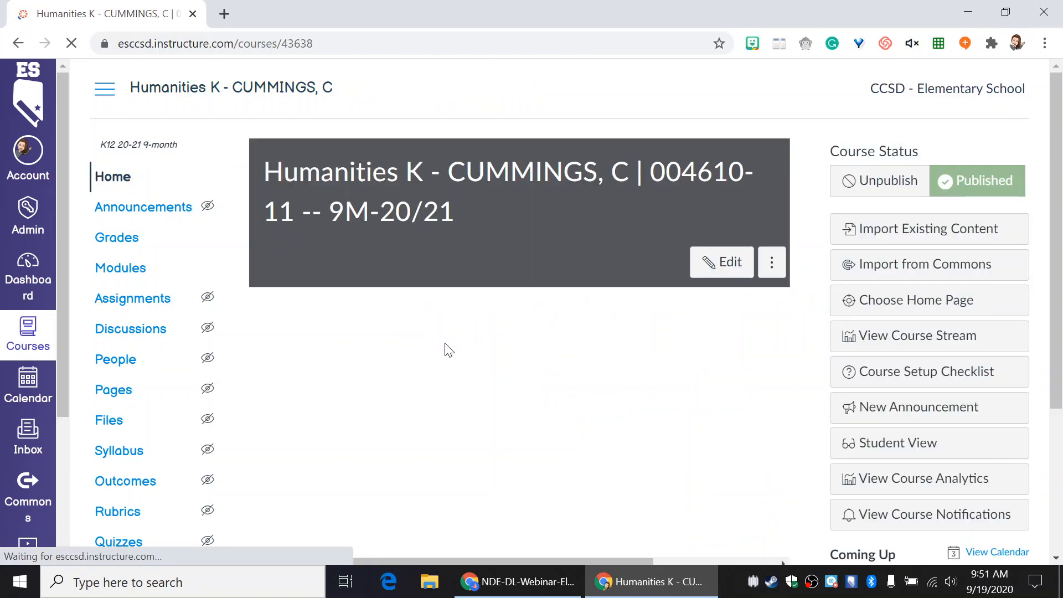
{"action": "scroll", "scroll_direction": "down", "scroll_amount": 3}
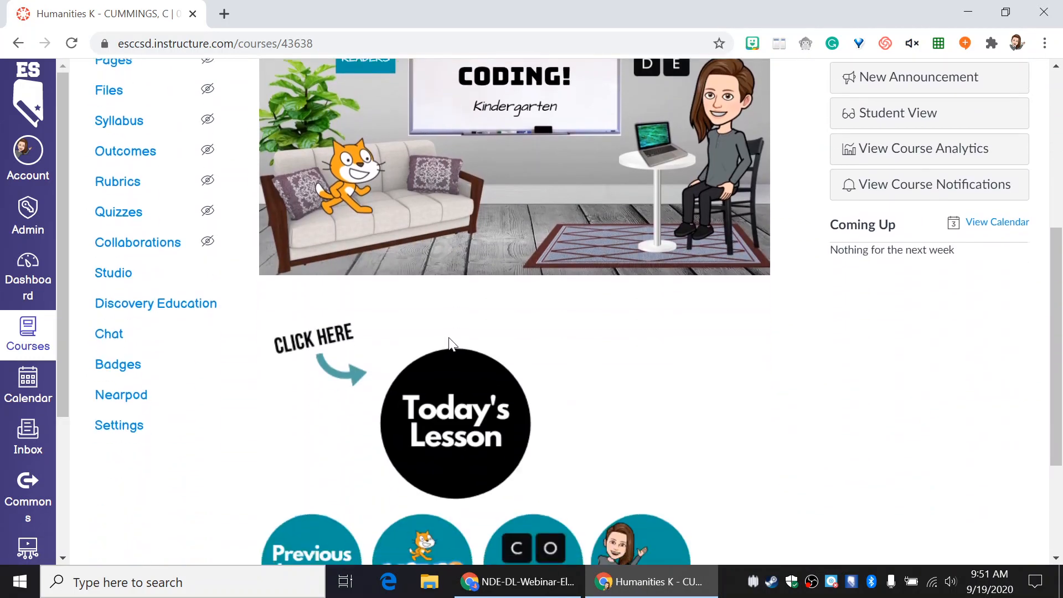
{"action": "scroll", "scroll_direction": "down", "scroll_amount": 3}
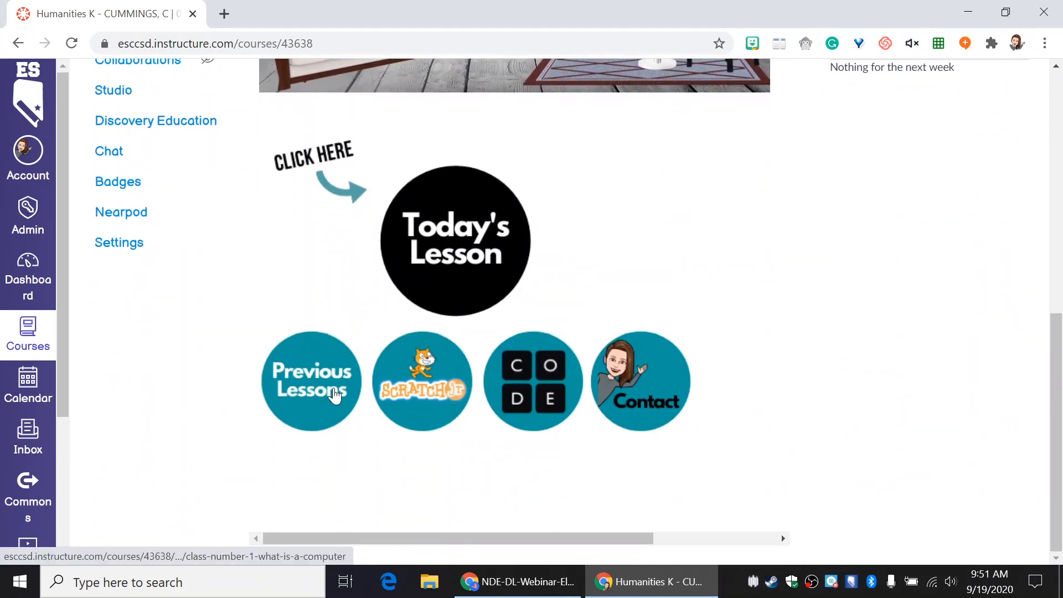
{"action": "mouse_move", "coordinate": [311, 386]}
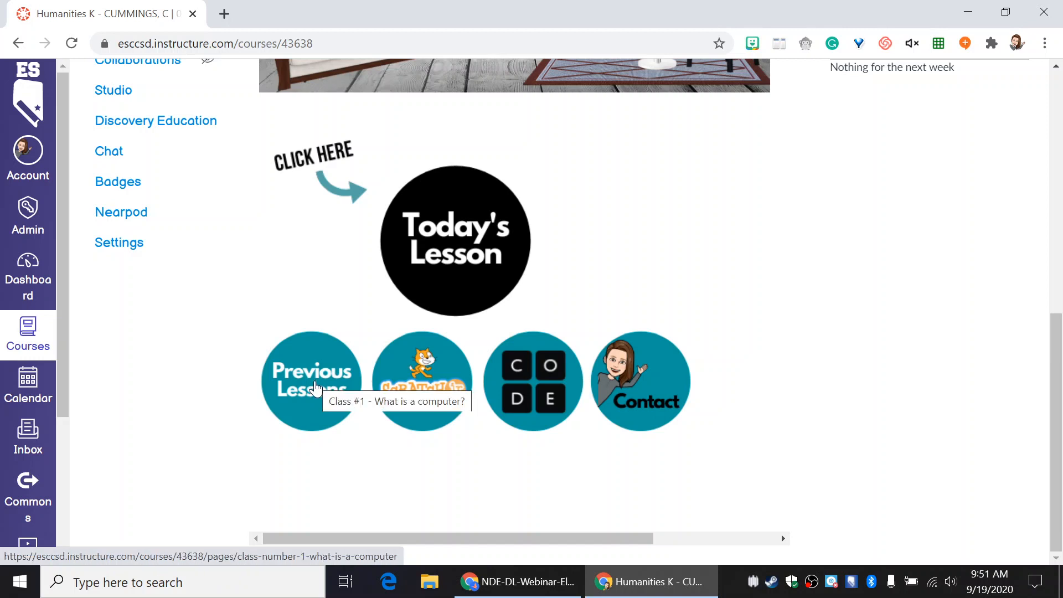
Open Class #1 - What is a computer?, scroll to its end, then go Next to Class #2
{"action": "left_click", "coordinate": [312, 380]}
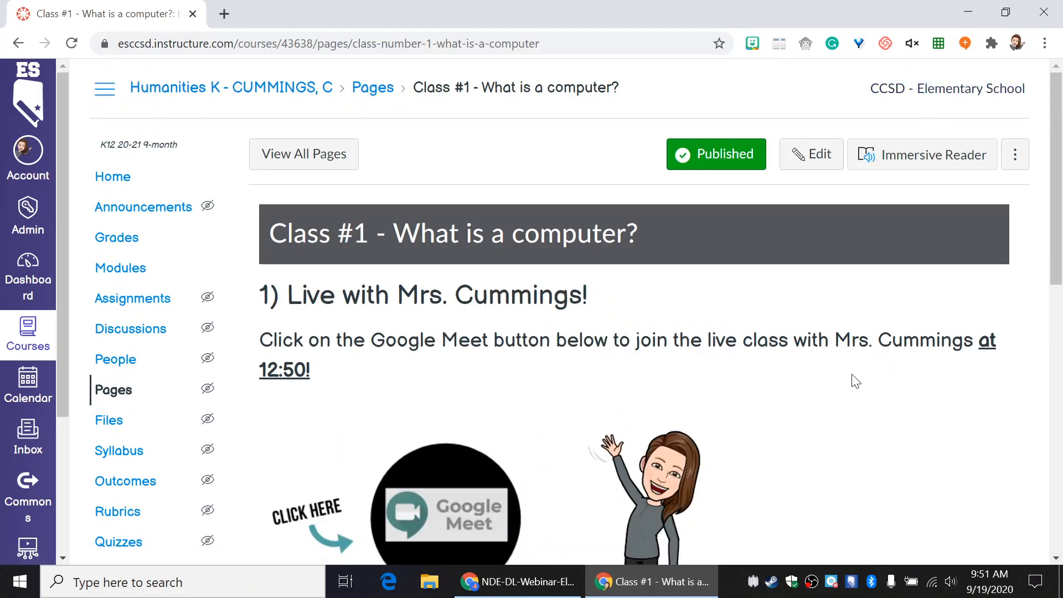
{"action": "scroll", "scroll_direction": "down", "scroll_amount": 3}
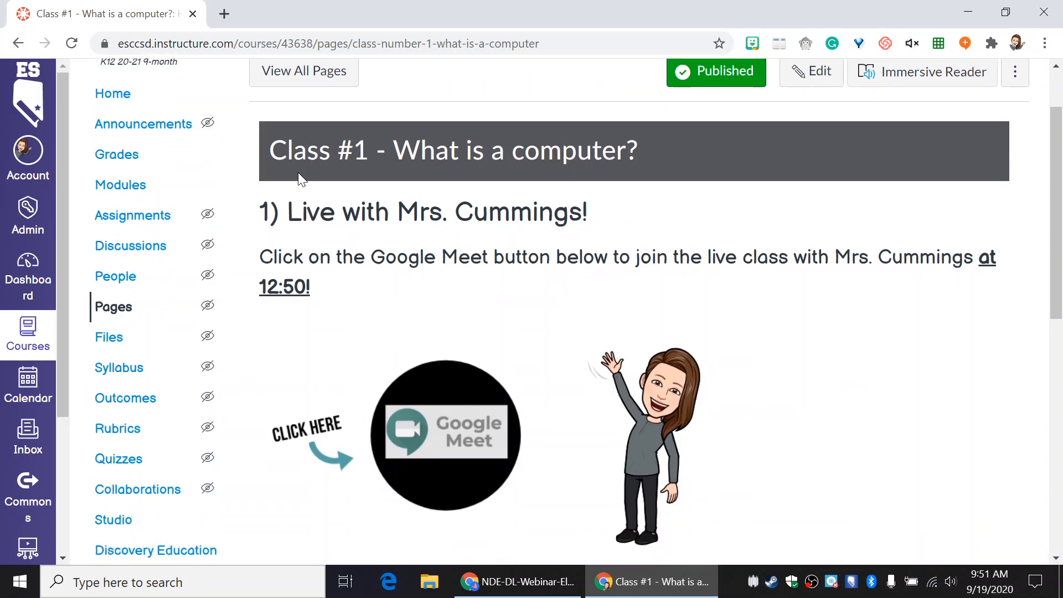
{"action": "scroll", "scroll_direction": "down", "scroll_amount": 3}
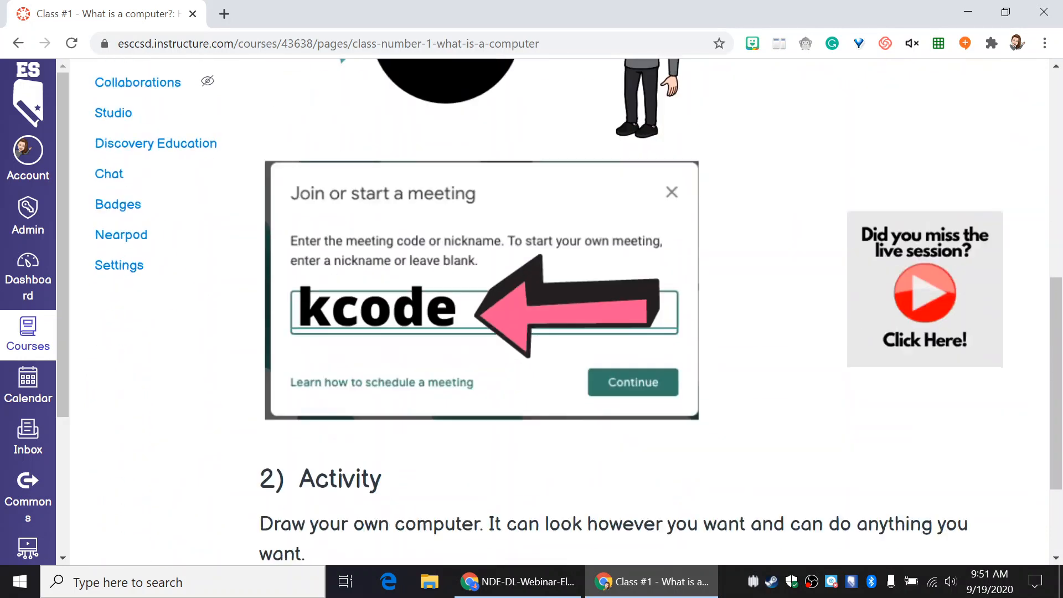
{"action": "scroll", "scroll_direction": "down", "scroll_amount": 3}
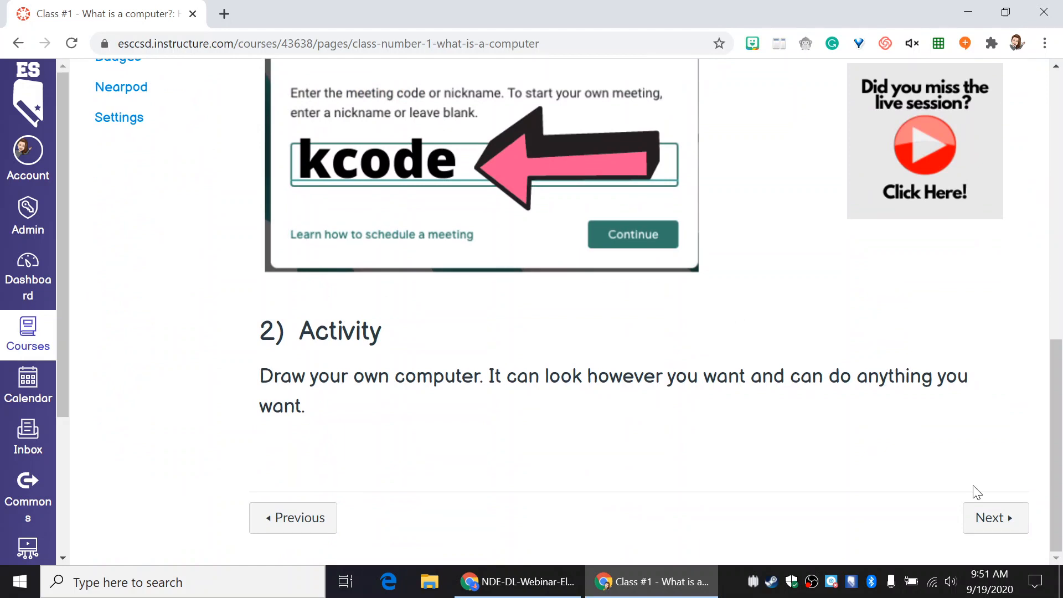
{"action": "left_click", "coordinate": [994, 517]}
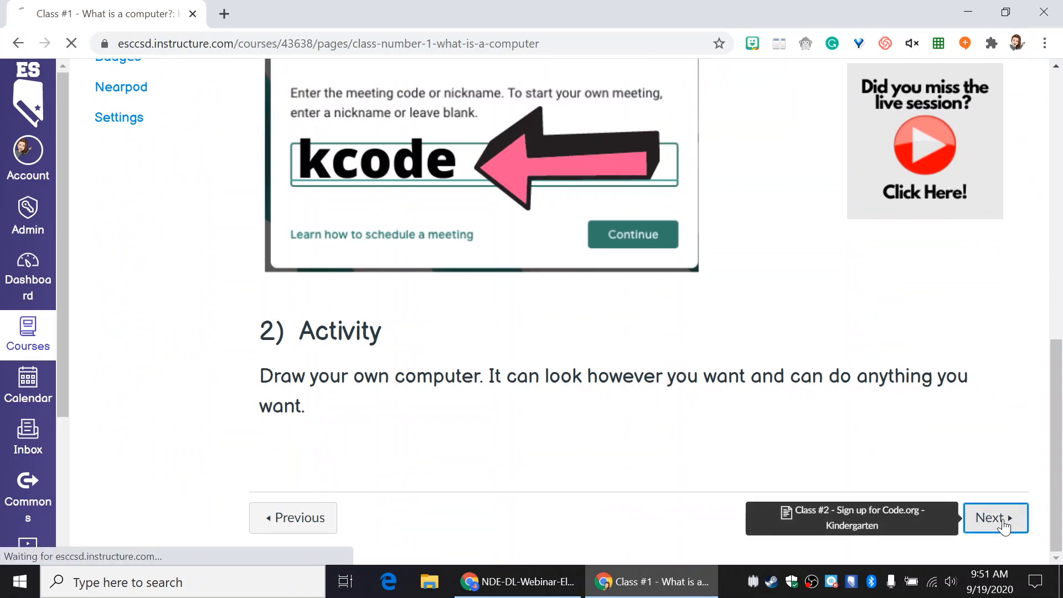
{"action": "left_click", "coordinate": [995, 517]}
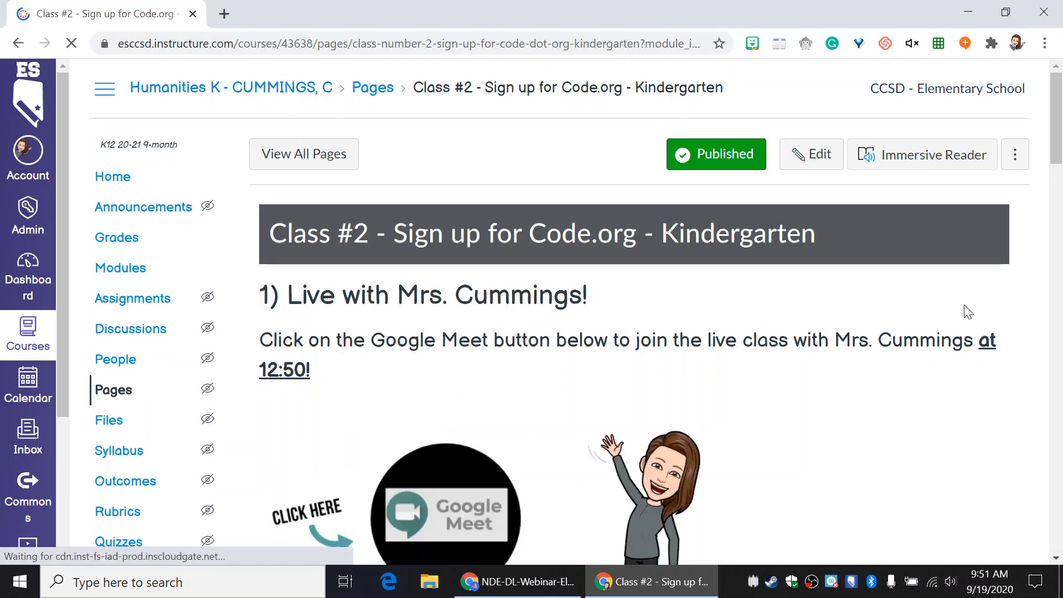
{"action": "scroll", "scroll_direction": "down", "scroll_amount": 3}
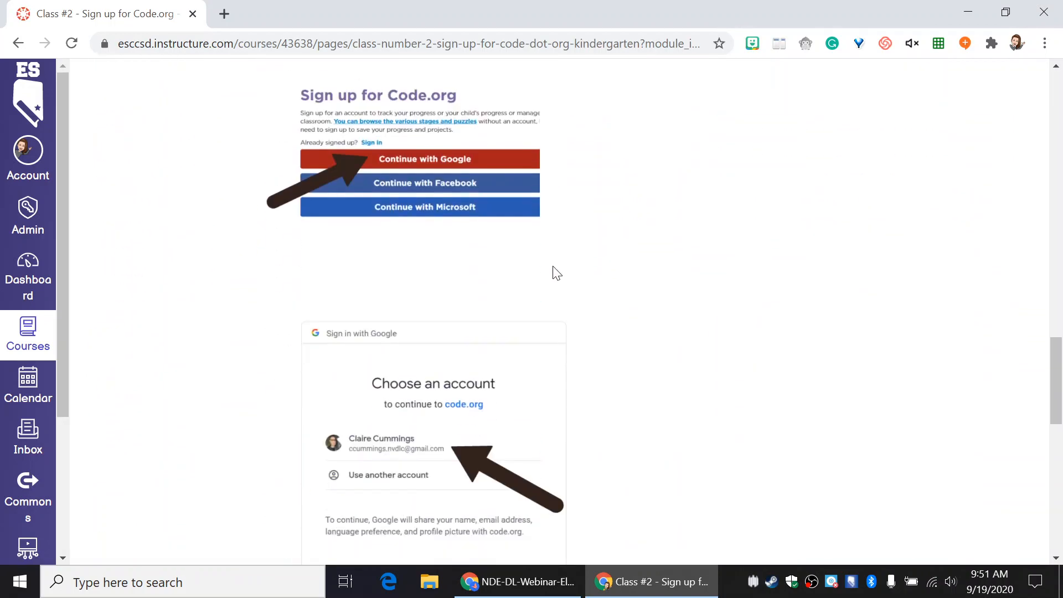
{"action": "scroll", "scroll_direction": "down", "scroll_amount": 3}
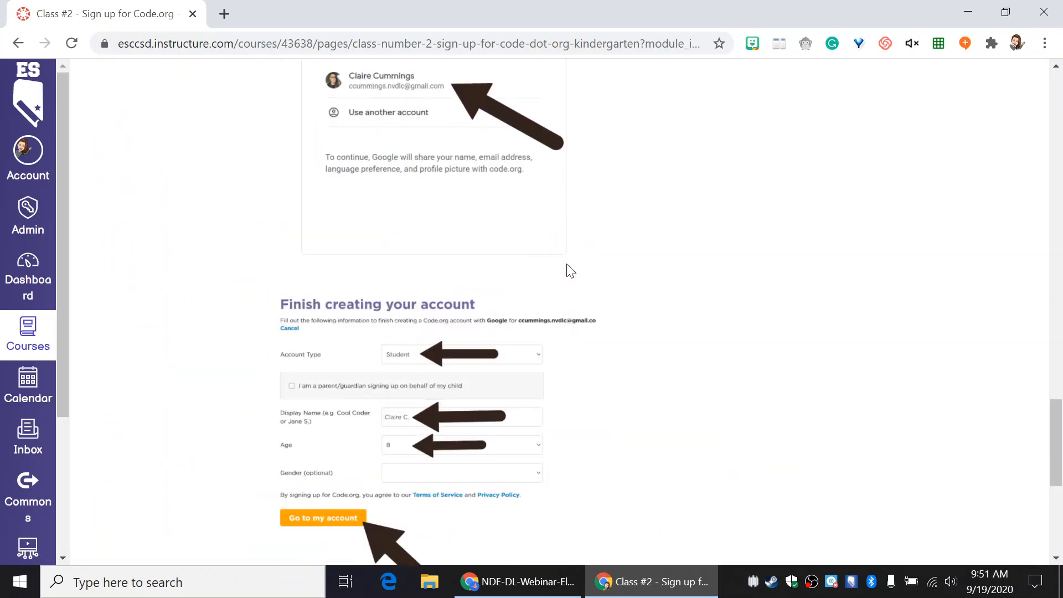
{"action": "scroll", "scroll_direction": "up", "scroll_amount": 3}
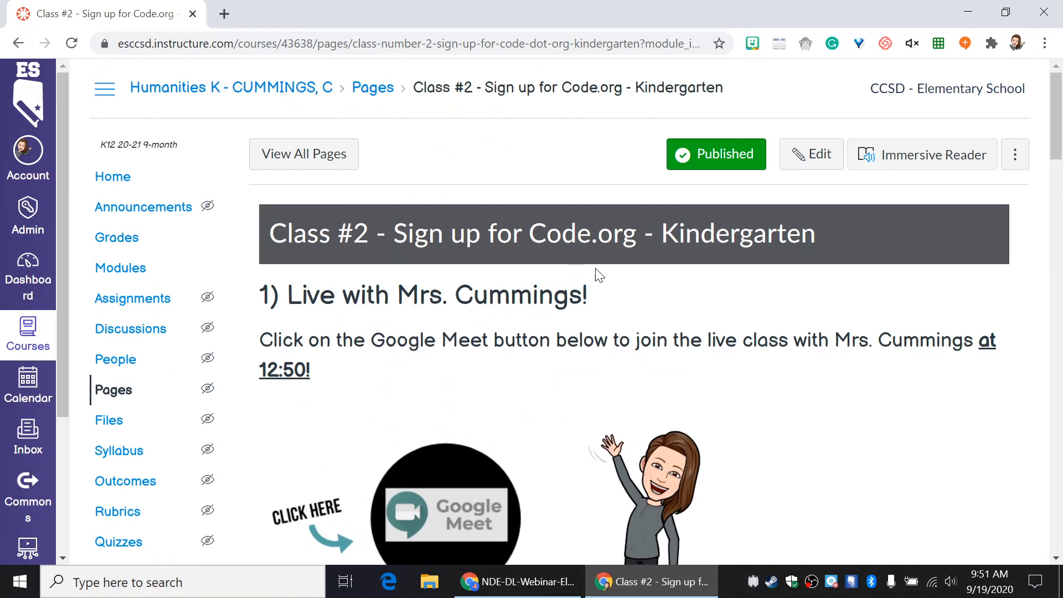
{"action": "mouse_move", "coordinate": [598, 274]}
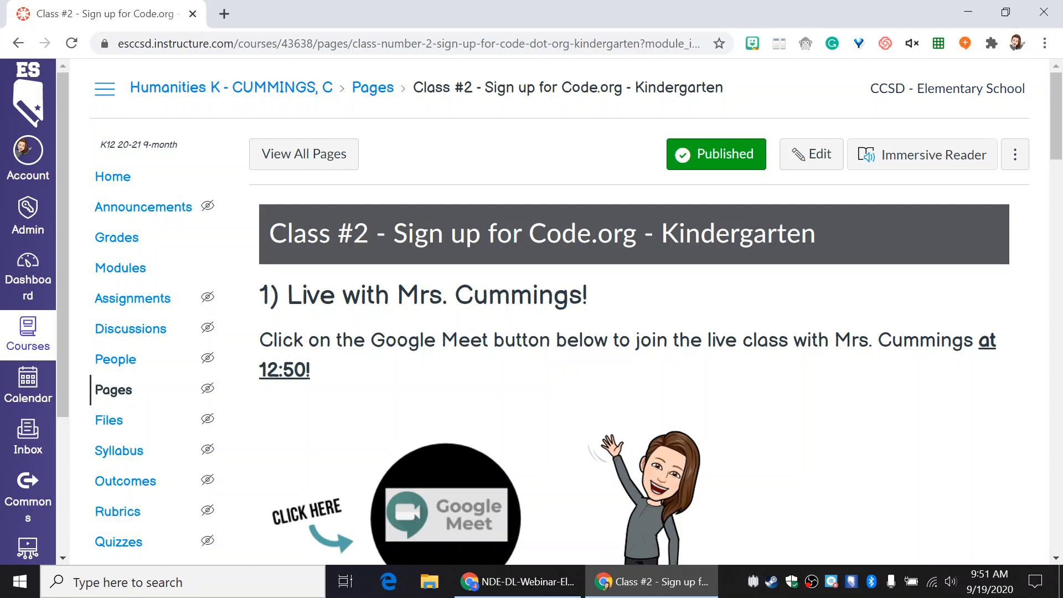
{"action": "mouse_move", "coordinate": [120, 268]}
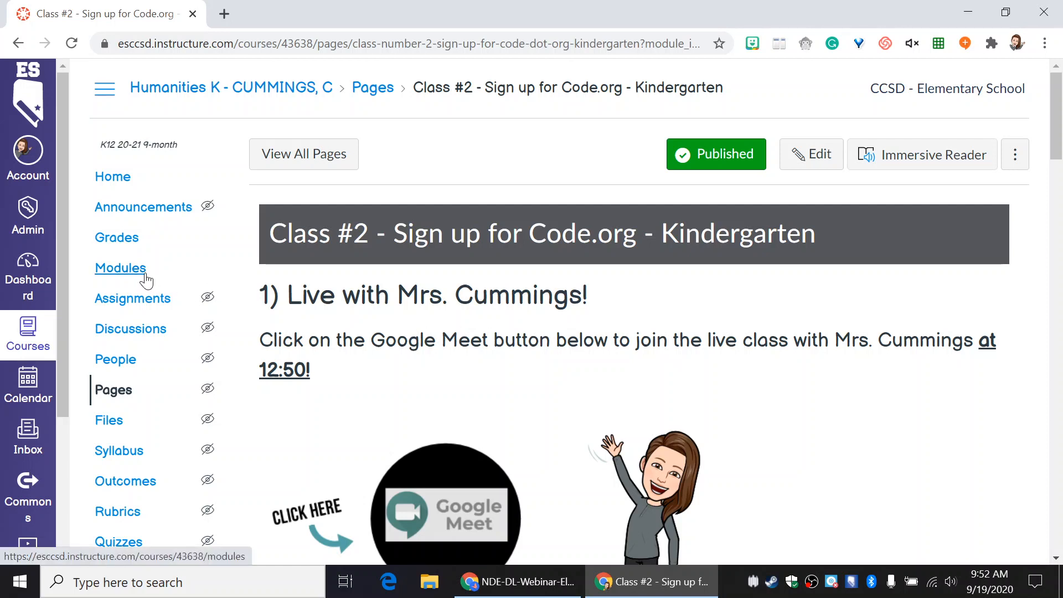
Open Modules and scroll through the Today's Lesson and Kindergarten Past Lessons modules
{"action": "left_click", "coordinate": [120, 268]}
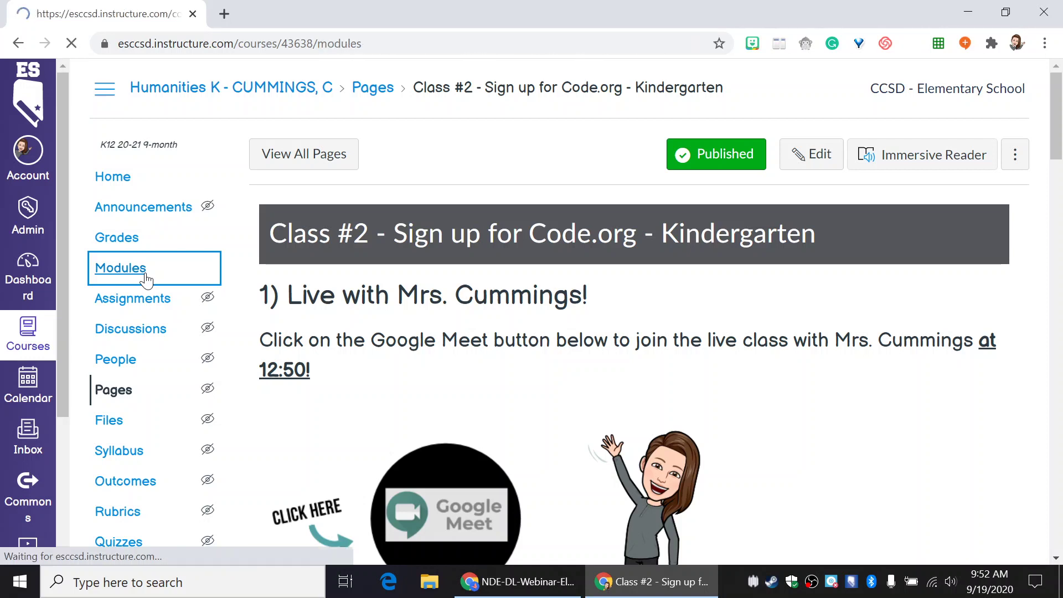
{"action": "left_click", "coordinate": [120, 268]}
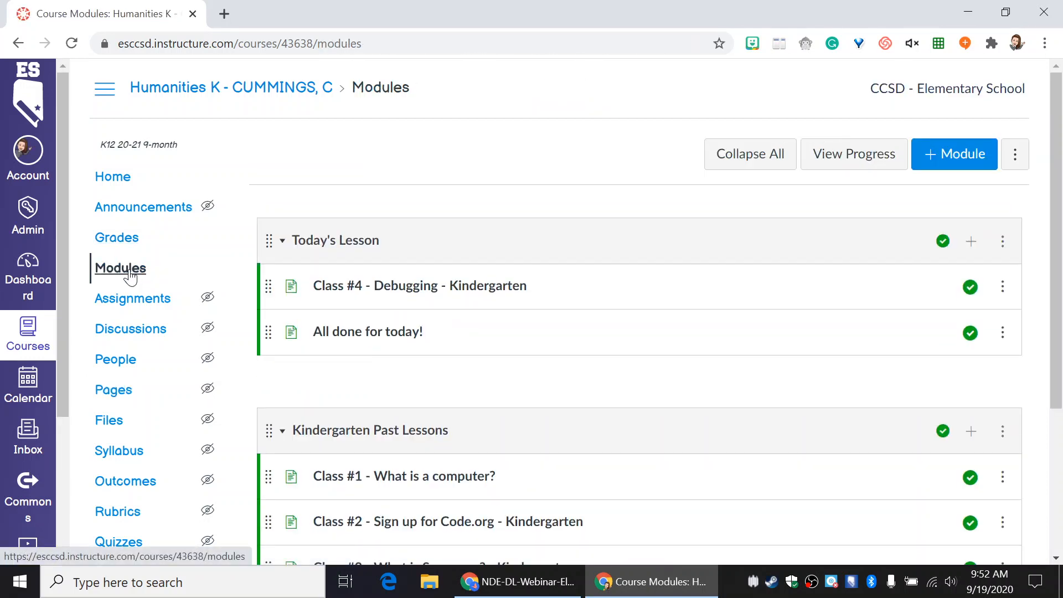
{"action": "mouse_move", "coordinate": [117, 238]}
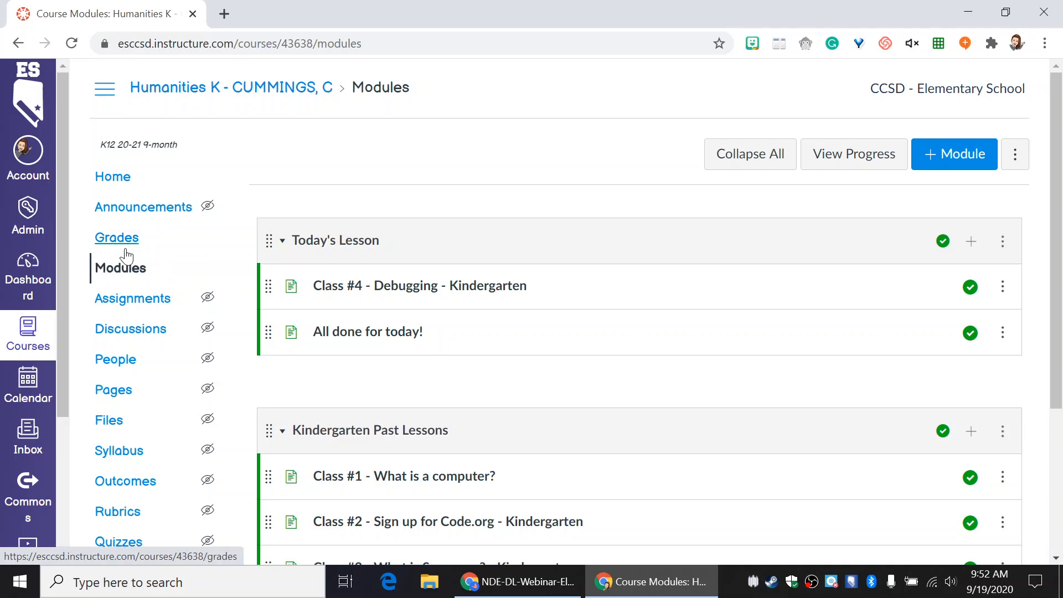
{"action": "mouse_move", "coordinate": [490, 310]}
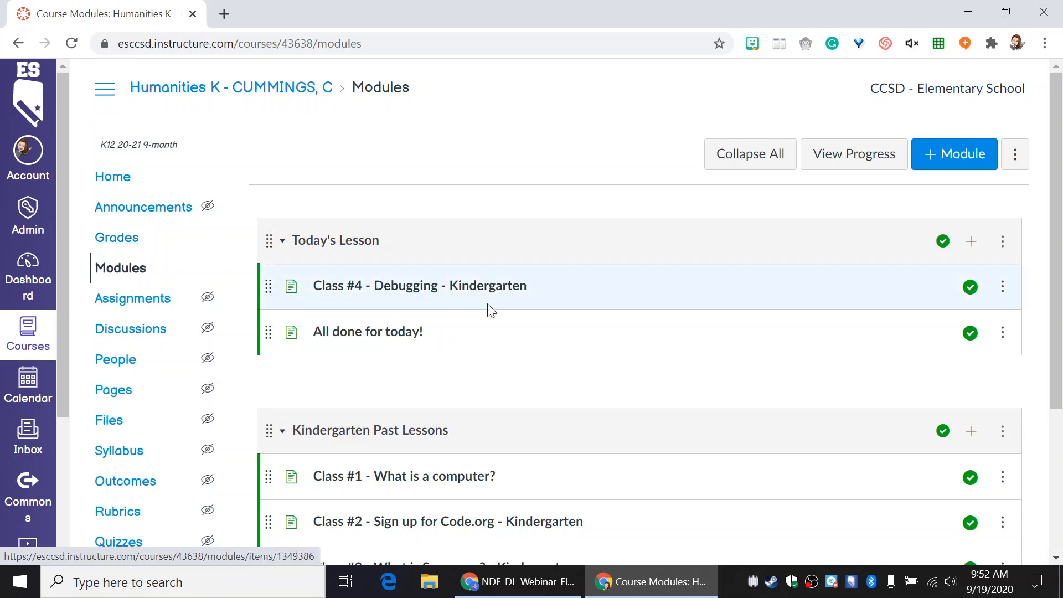
{"action": "scroll", "scroll_direction": "down", "scroll_amount": 3}
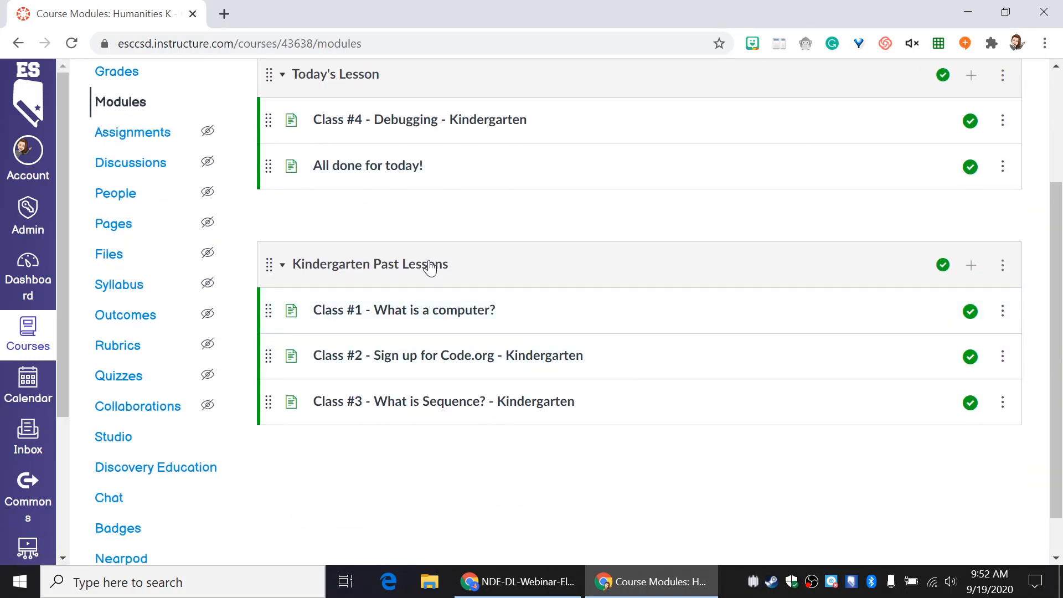
{"action": "mouse_move", "coordinate": [448, 229]}
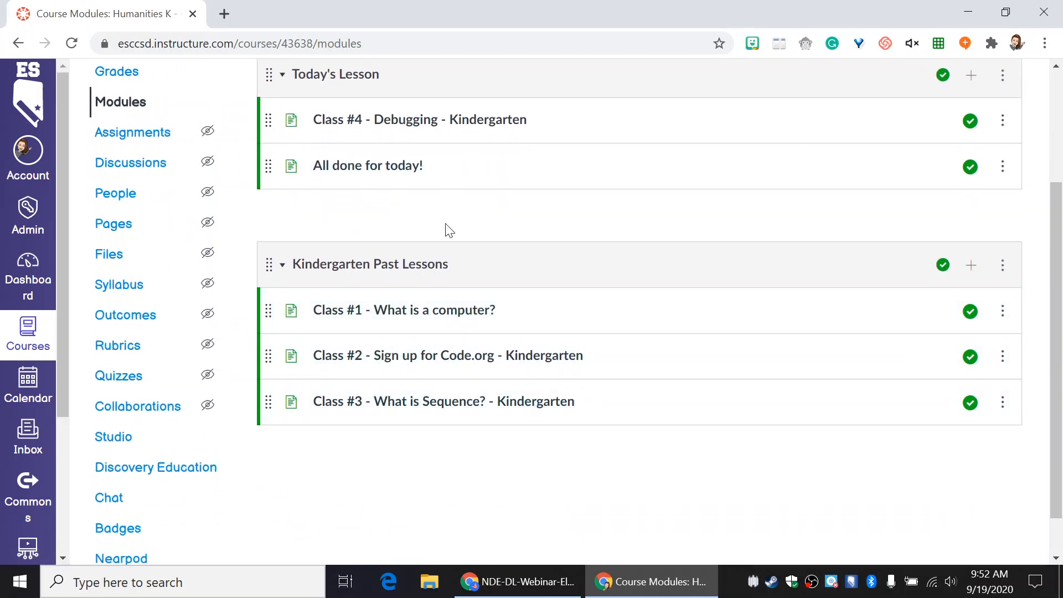
{"action": "scroll", "scroll_direction": "up", "scroll_amount": 3}
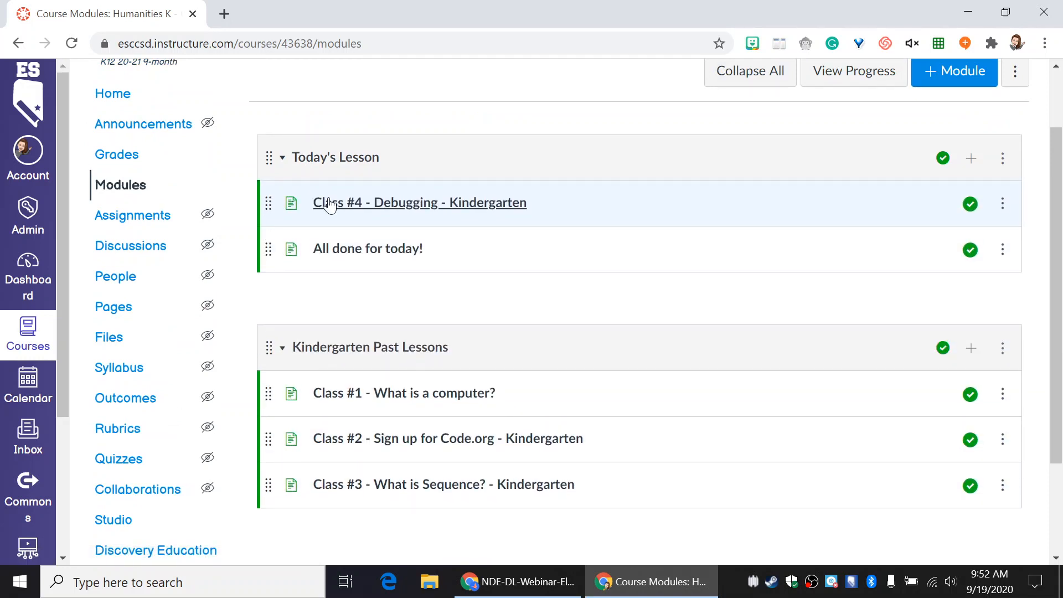
{"action": "mouse_move", "coordinate": [379, 223]}
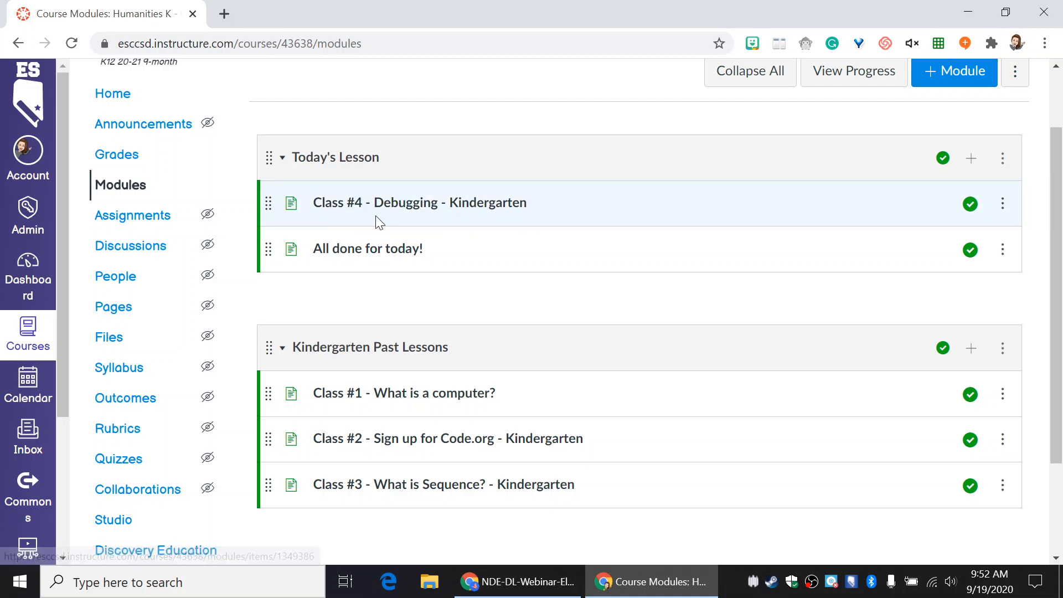
{"action": "mouse_move", "coordinate": [414, 160]}
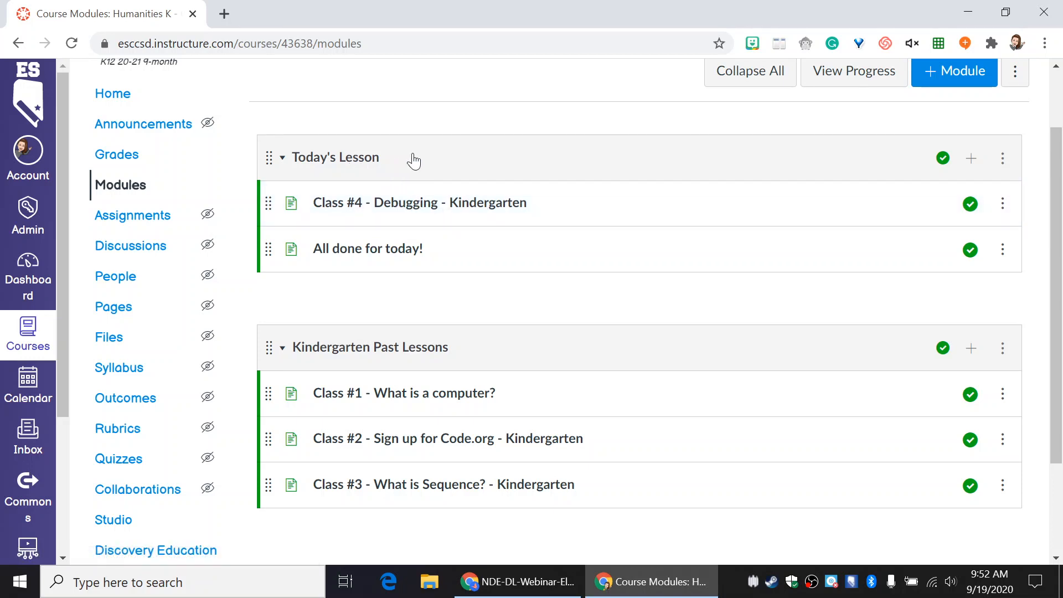
{"action": "mouse_move", "coordinate": [292, 207]}
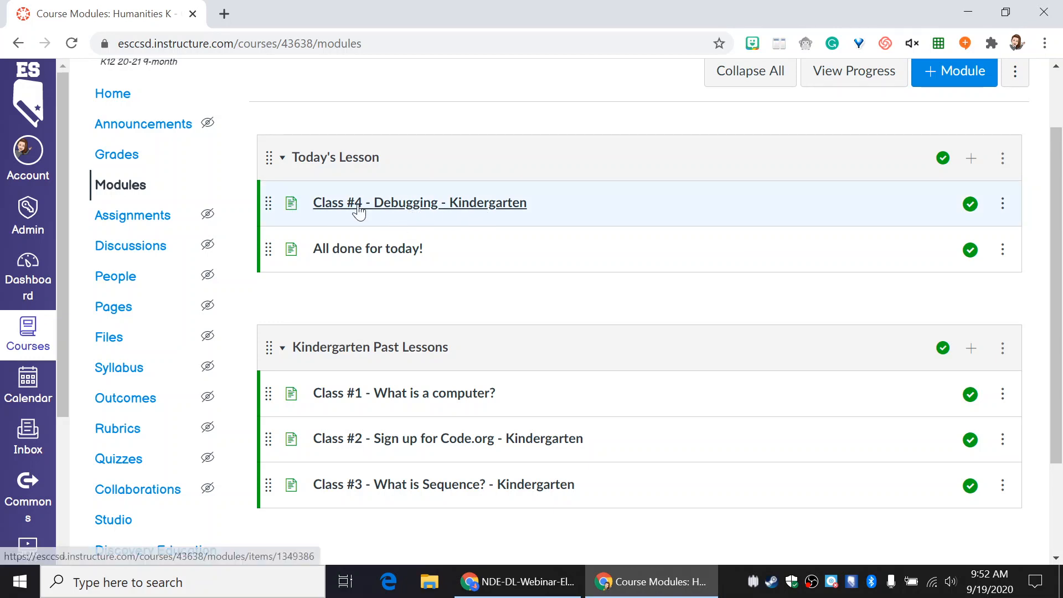
{"action": "mouse_move", "coordinate": [334, 216]}
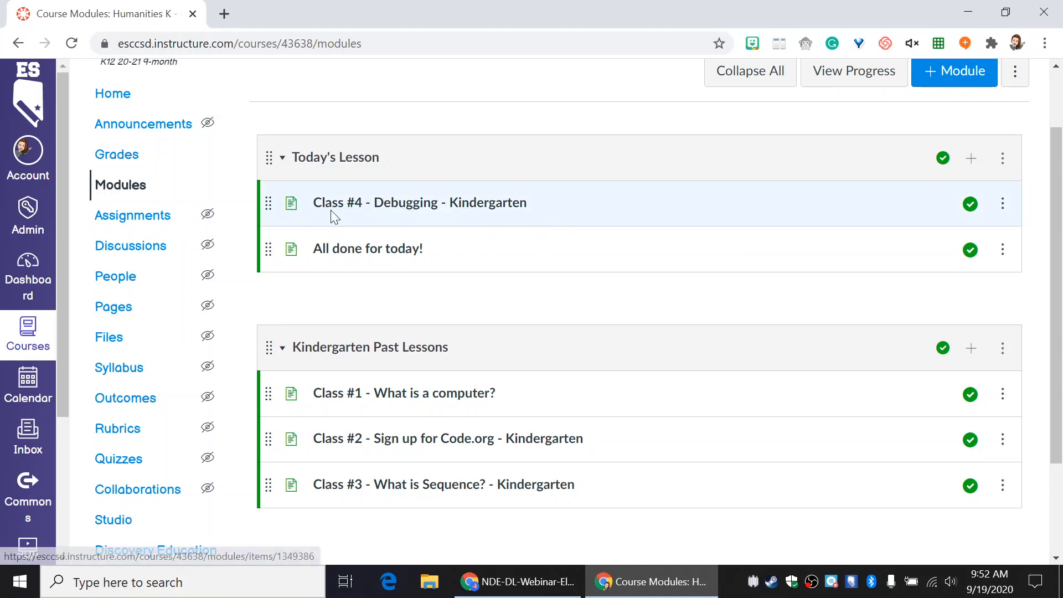
{"action": "scroll", "scroll_direction": "down", "scroll_amount": 3}
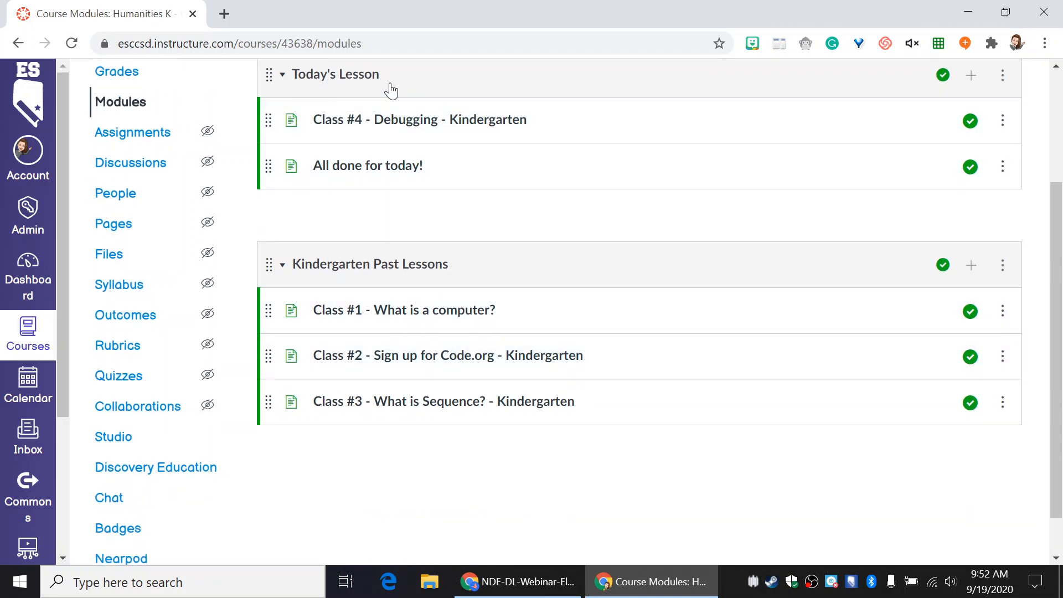
{"action": "mouse_move", "coordinate": [331, 238]}
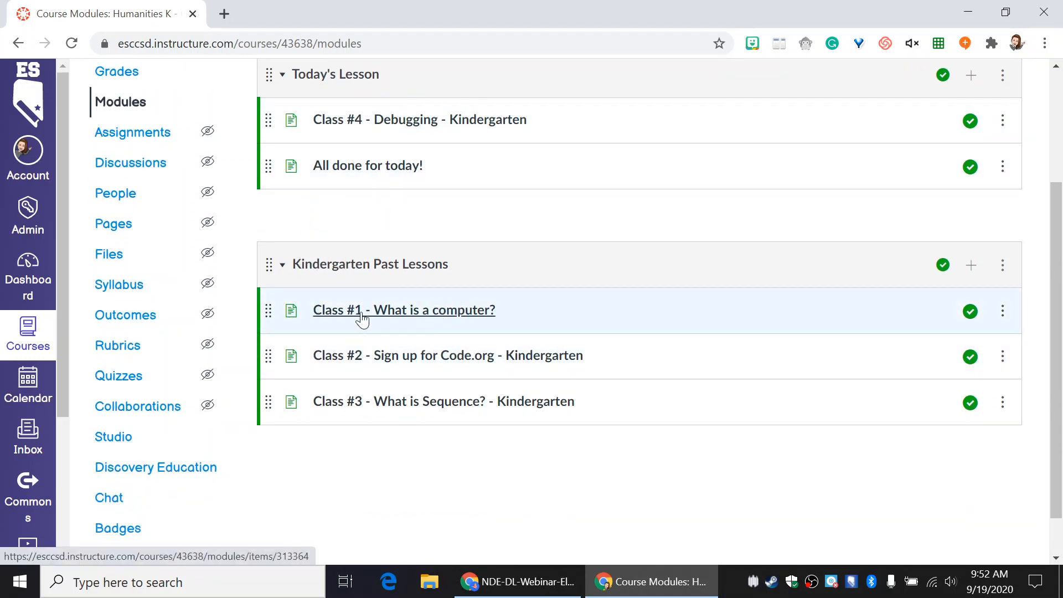
{"action": "mouse_move", "coordinate": [395, 129]}
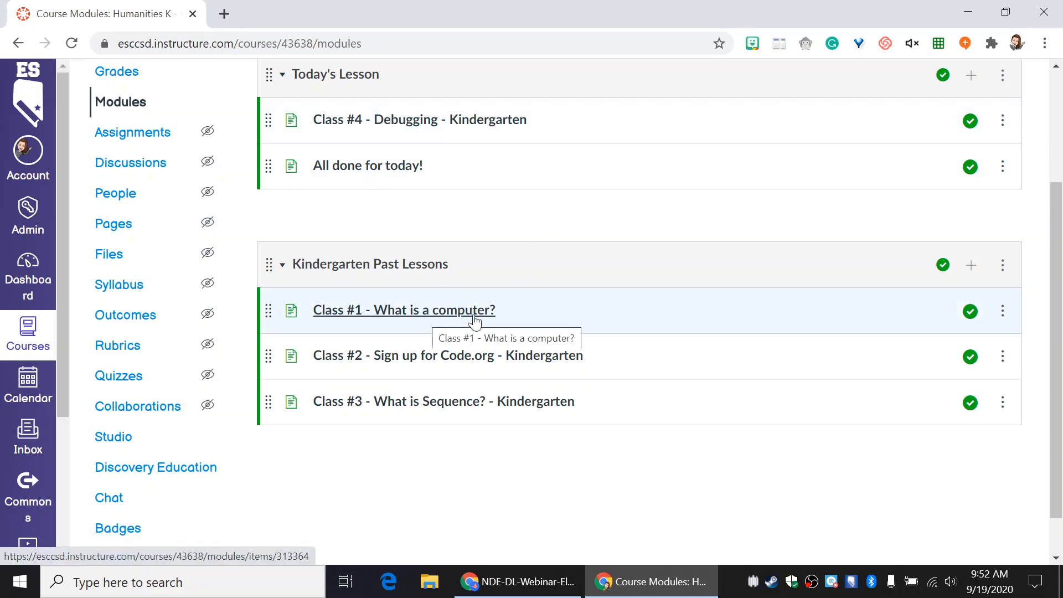
{"action": "mouse_move", "coordinate": [631, 434]}
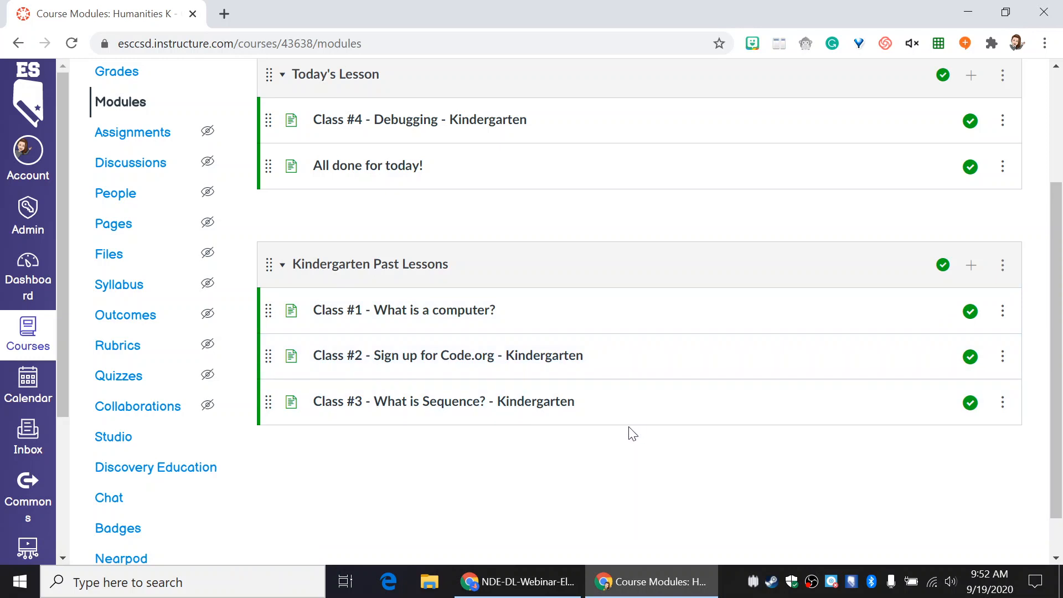
{"action": "mouse_move", "coordinate": [644, 310]}
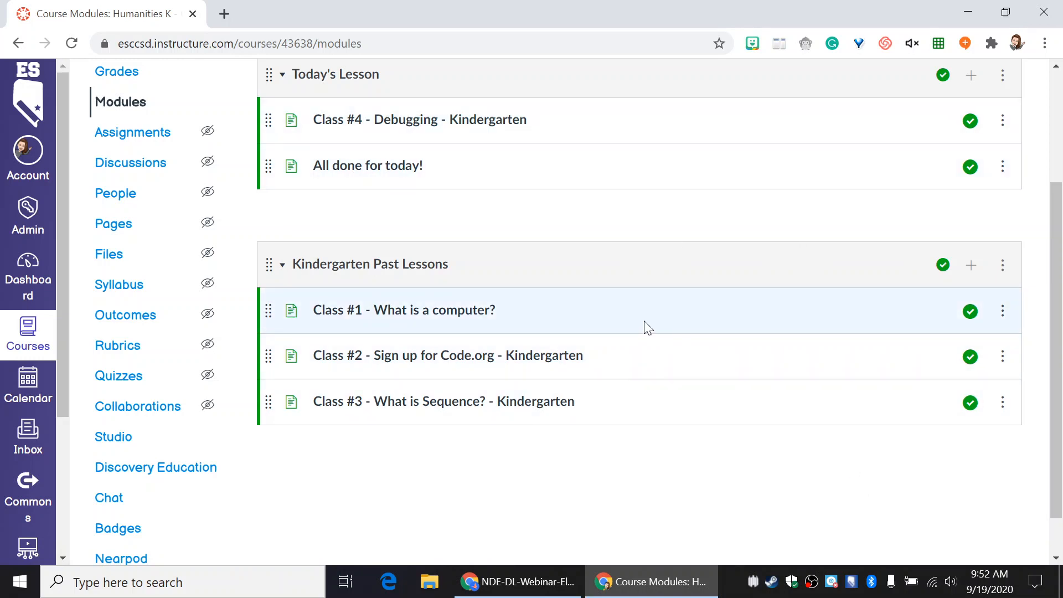
{"action": "mouse_move", "coordinate": [563, 120]}
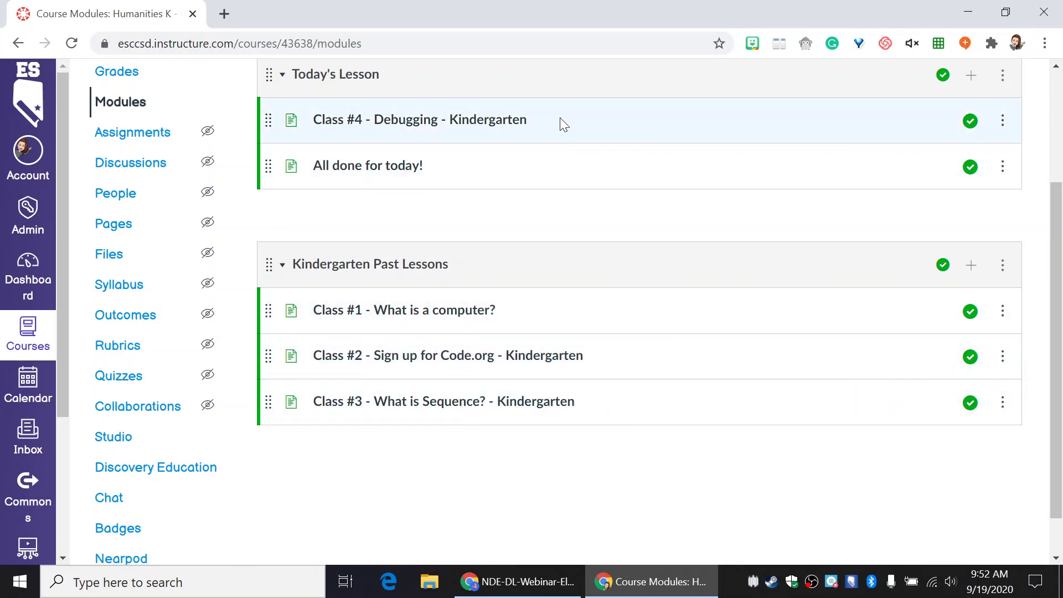
{"action": "mouse_move", "coordinate": [675, 189]}
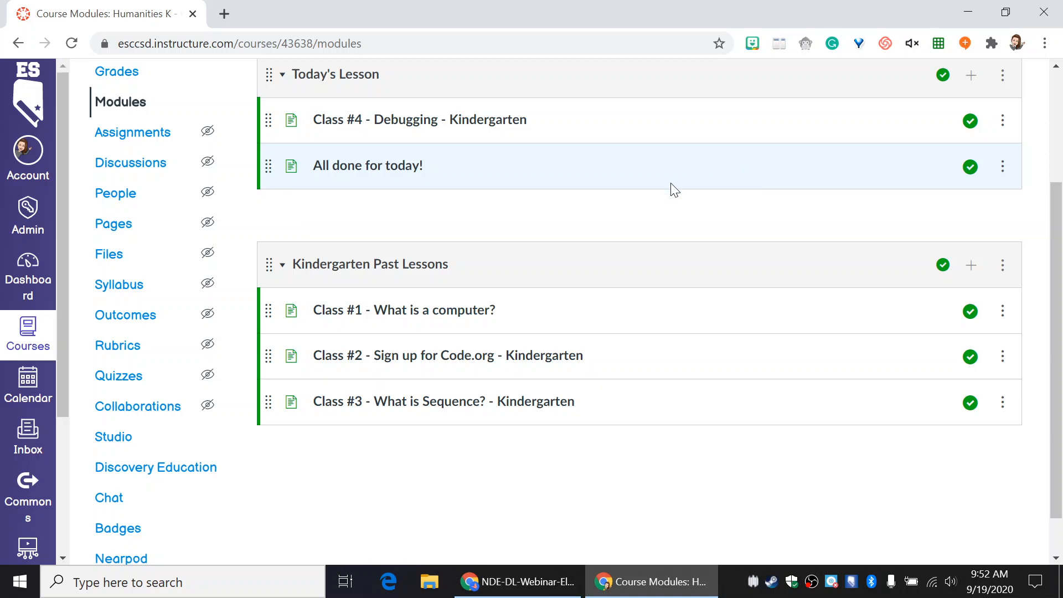
{"action": "mouse_move", "coordinate": [319, 149]}
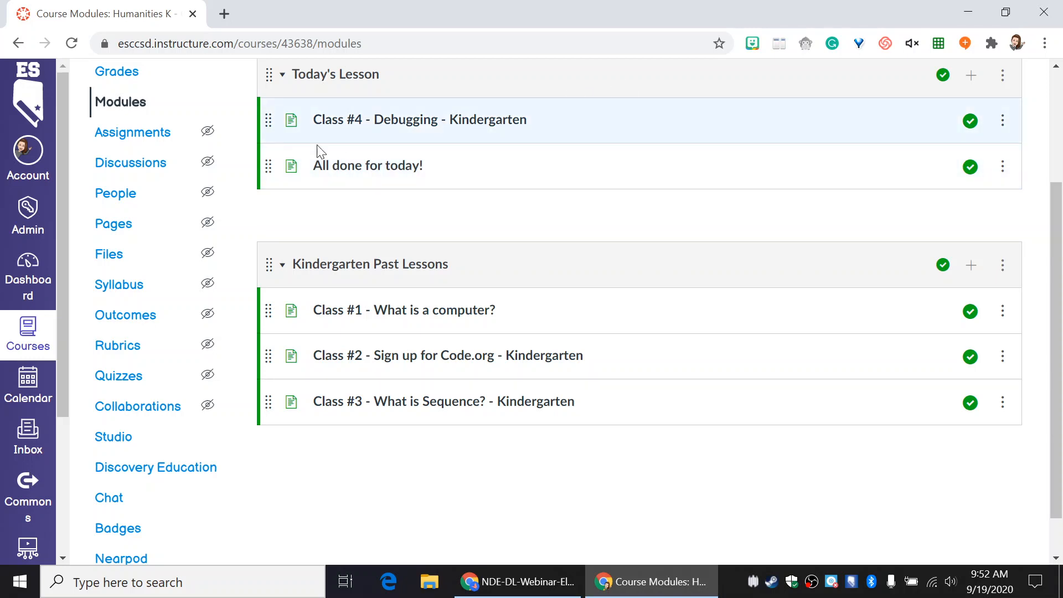
{"action": "scroll", "scroll_direction": "up", "scroll_amount": 3}
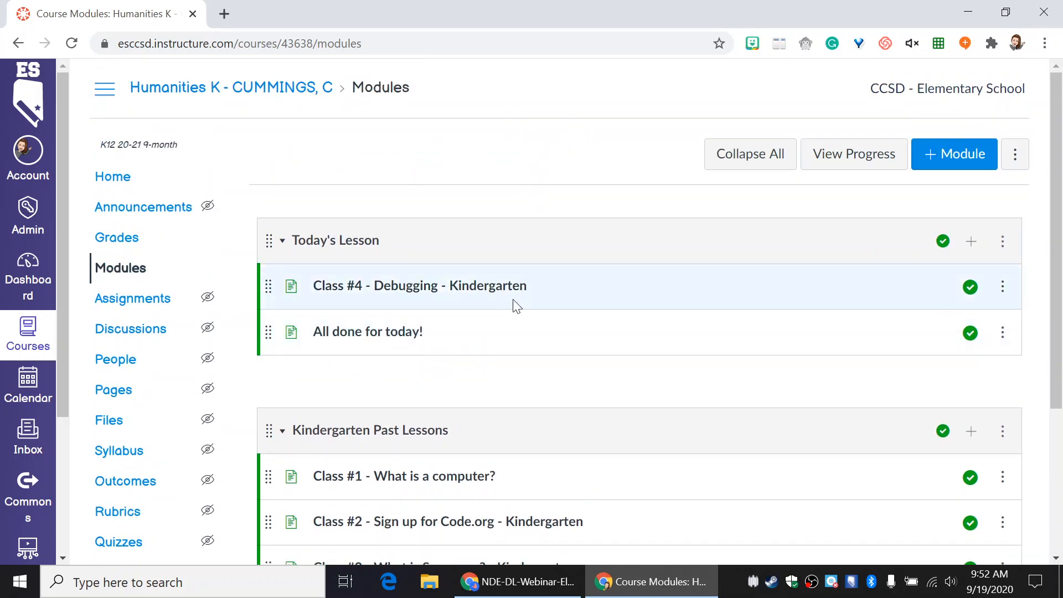
{"action": "mouse_move", "coordinate": [565, 373]}
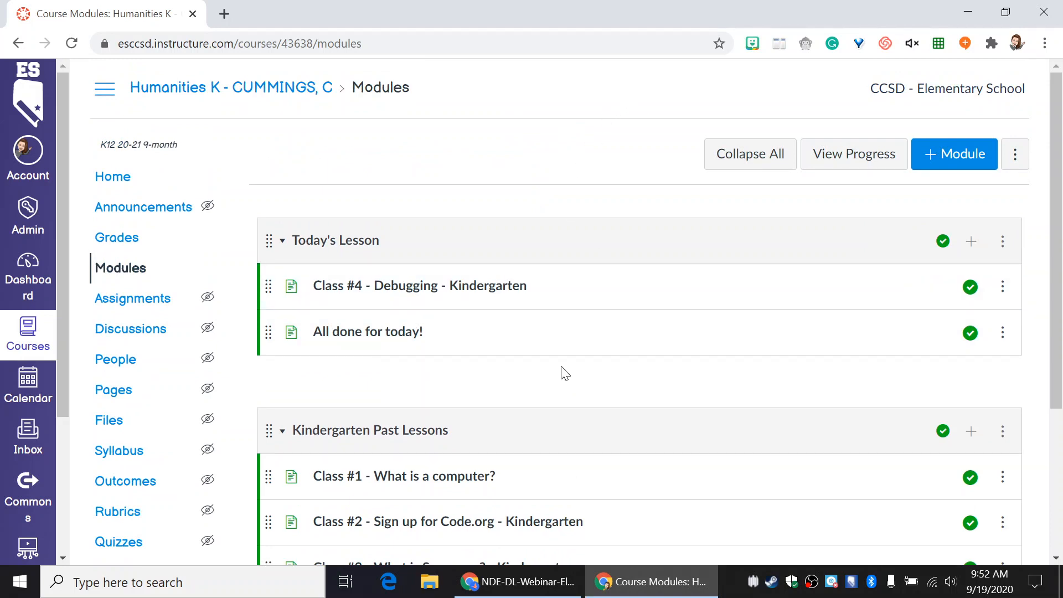
{"action": "mouse_move", "coordinate": [427, 285]}
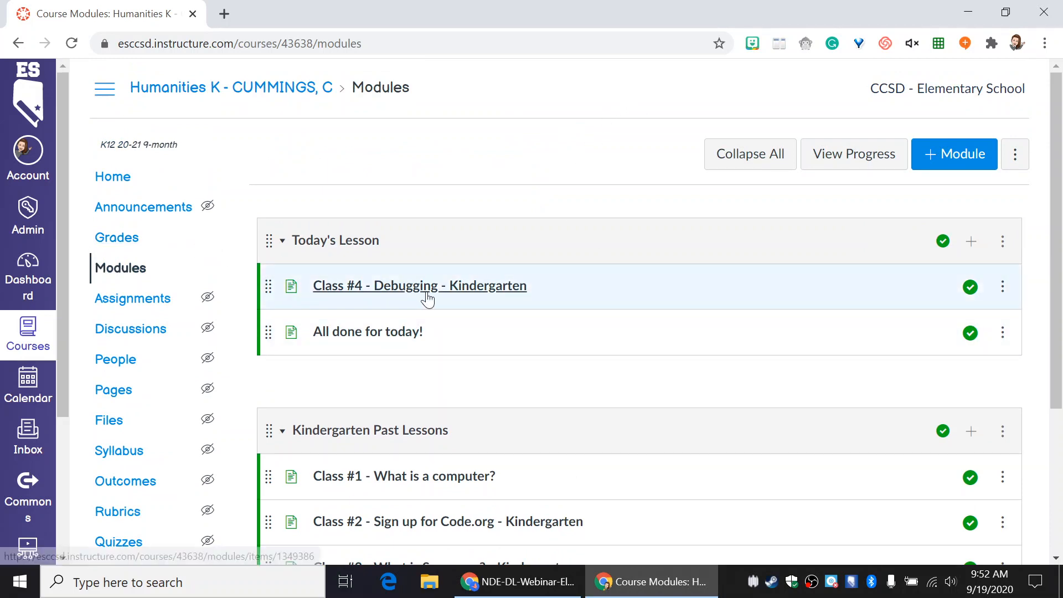
{"action": "mouse_move", "coordinate": [489, 265]}
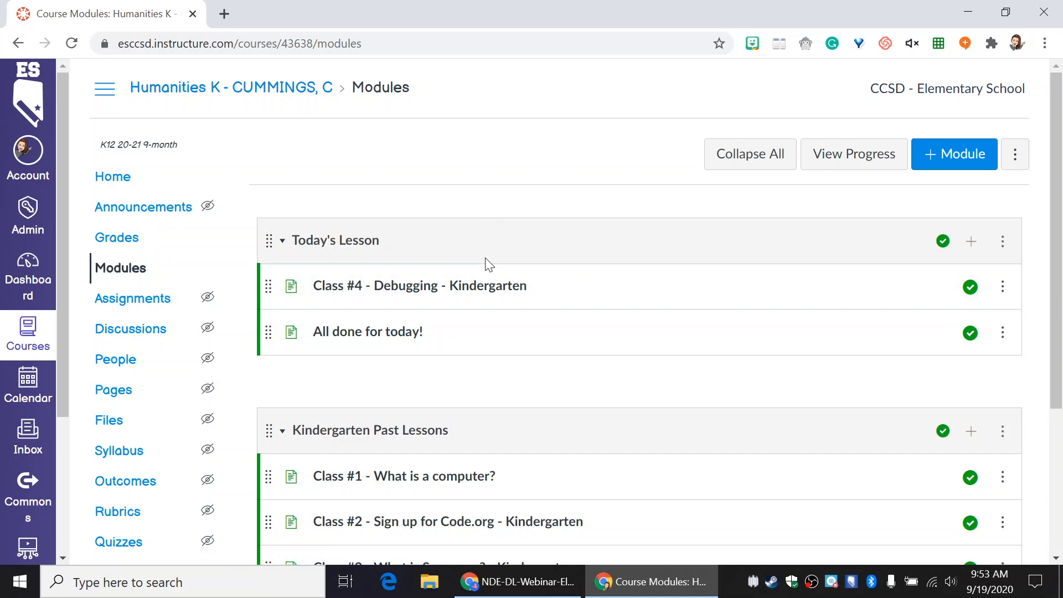
{"action": "mouse_move", "coordinate": [508, 238]}
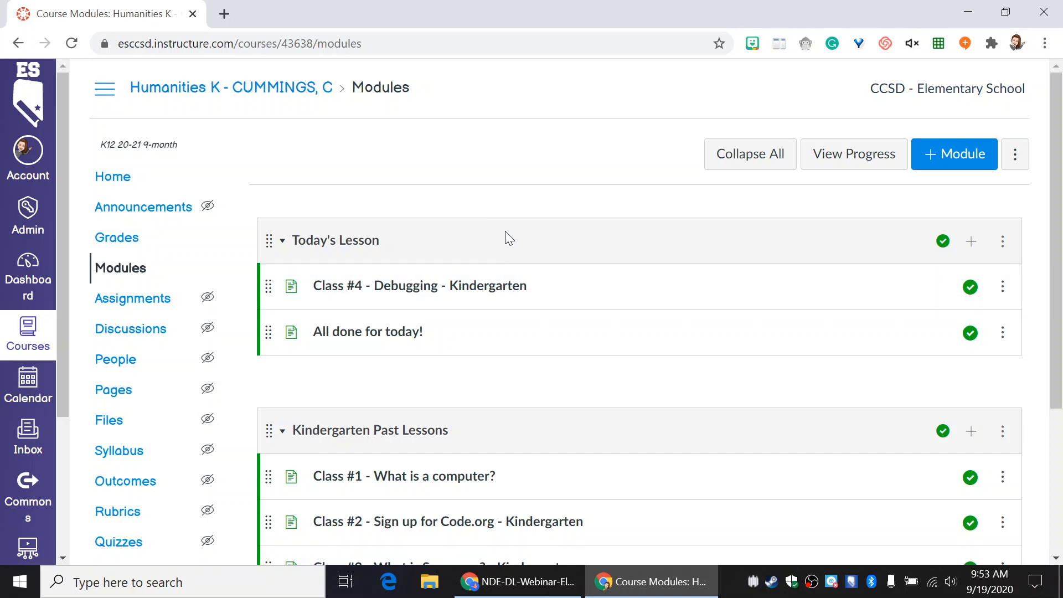
{"action": "mouse_move", "coordinate": [555, 252]}
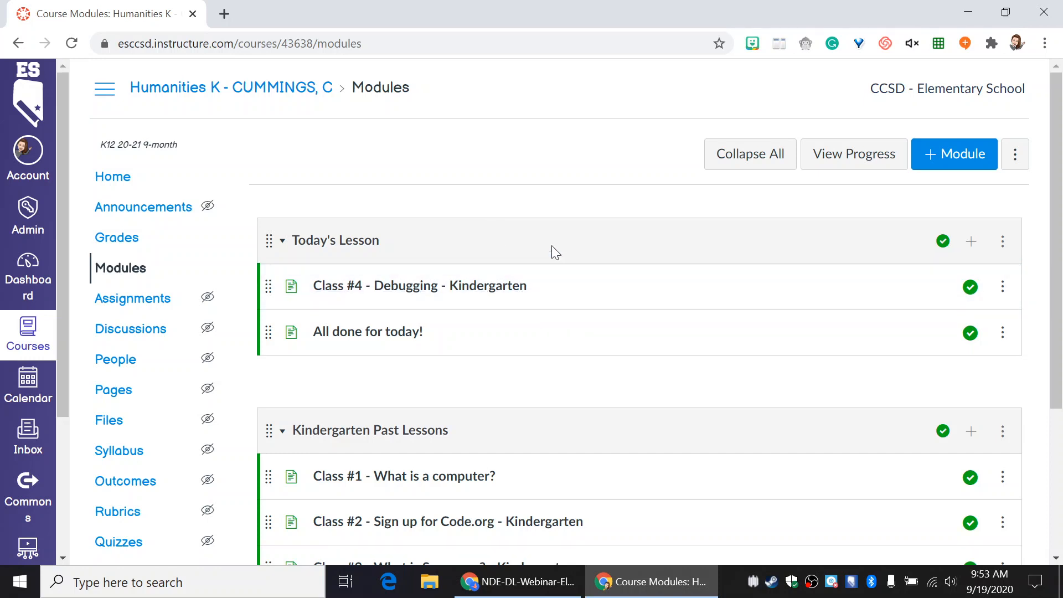
{"action": "mouse_move", "coordinate": [368, 332]}
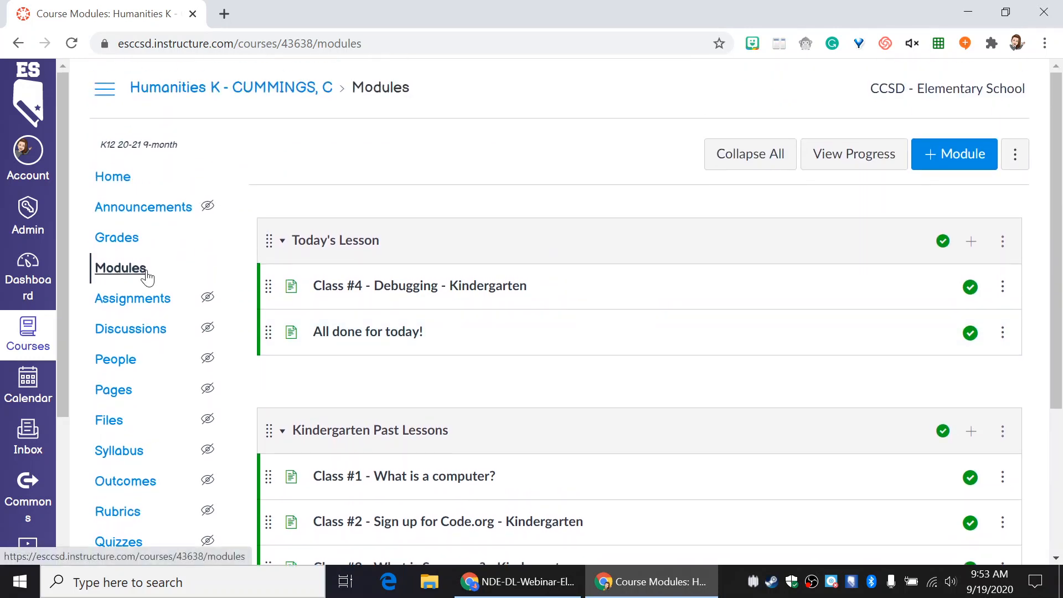
{"action": "mouse_move", "coordinate": [351, 311]}
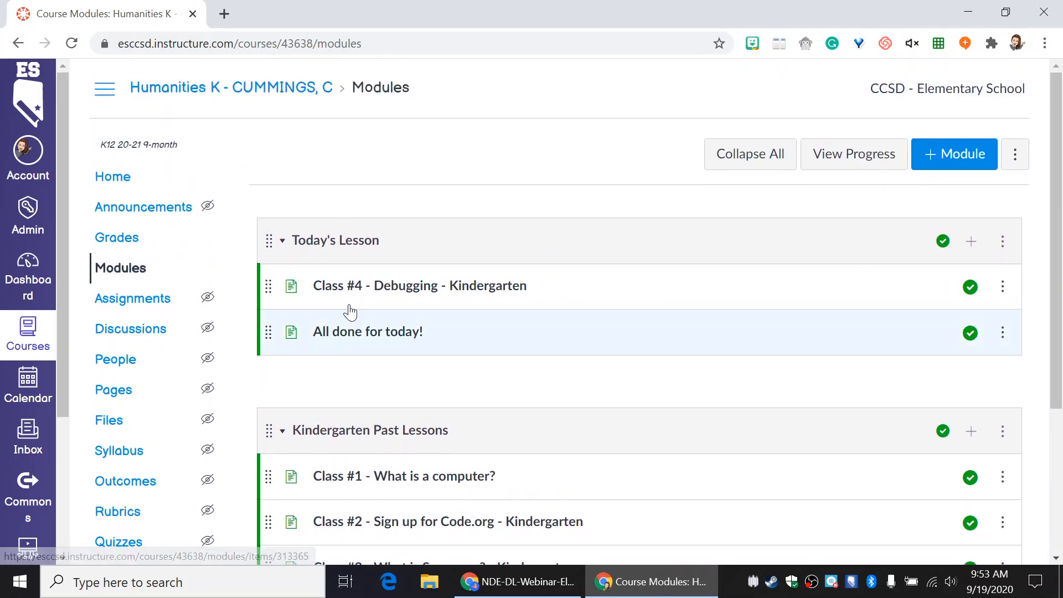
{"action": "scroll", "scroll_direction": "down", "scroll_amount": 3}
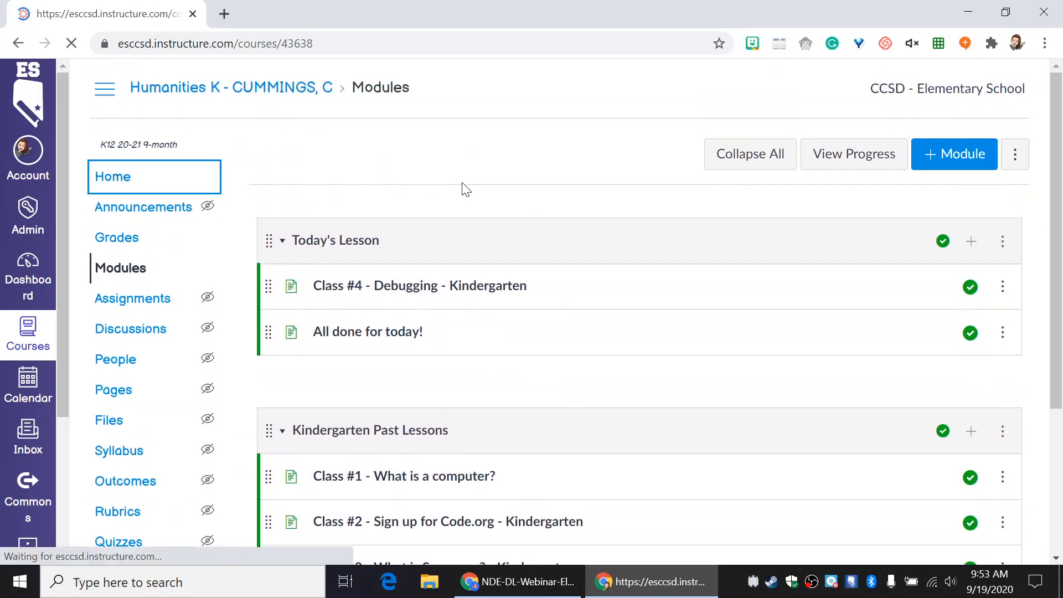
Open the Class #4 - Debugging - Kindergarten page from the home page's Today's Lesson graphic
{"action": "left_click", "coordinate": [112, 176]}
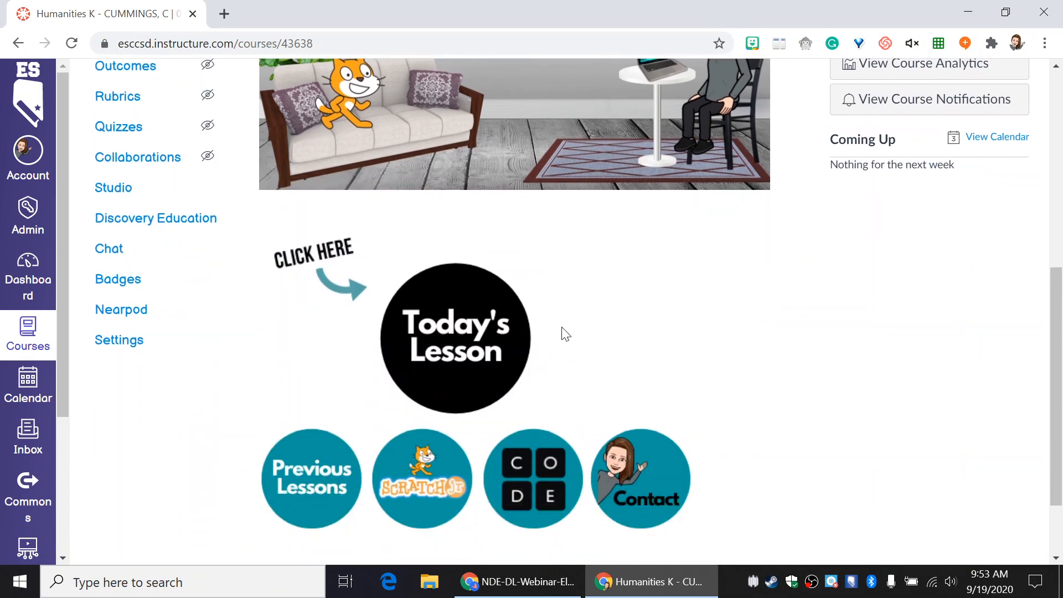
{"action": "mouse_move", "coordinate": [402, 394]}
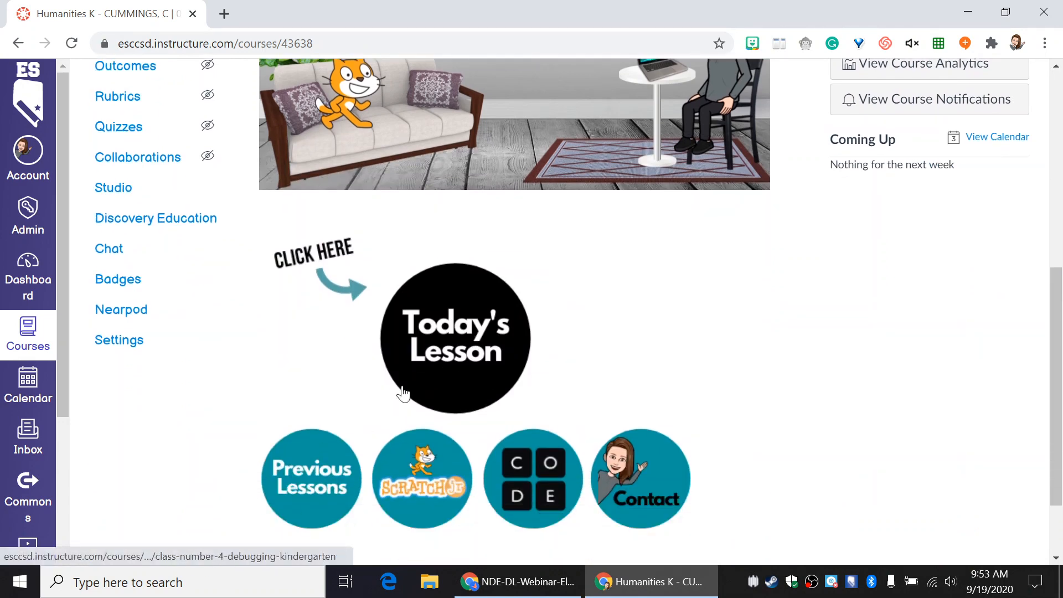
{"action": "left_click", "coordinate": [456, 339]}
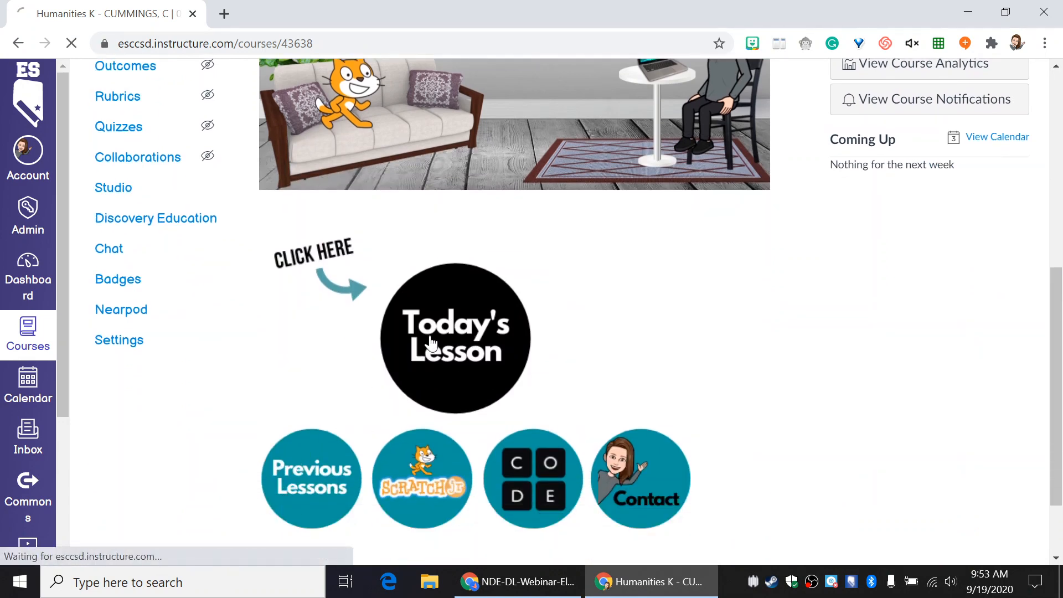
{"action": "left_click", "coordinate": [455, 337]}
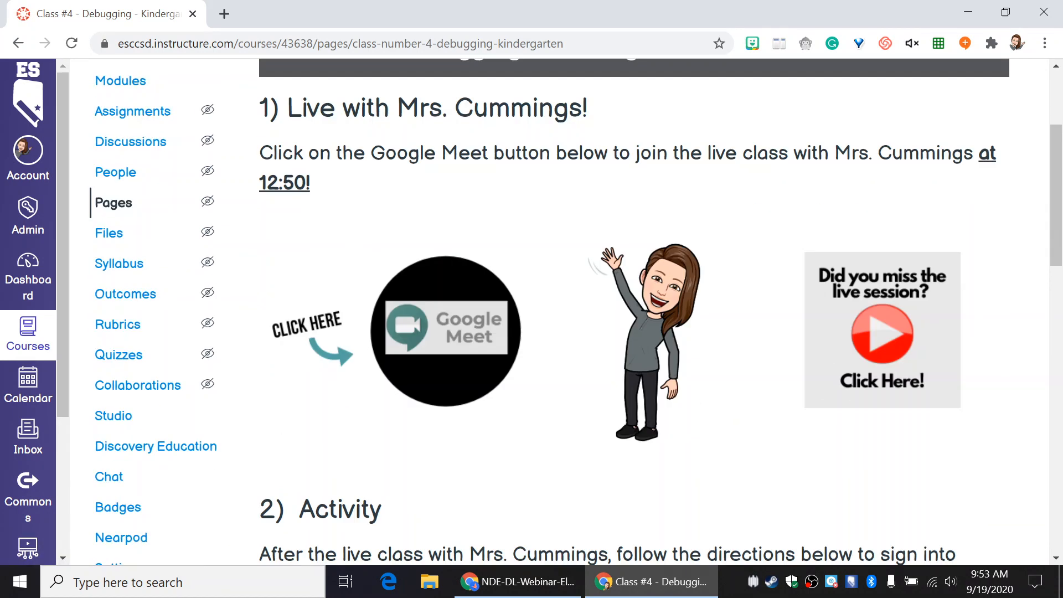
{"action": "scroll", "scroll_direction": "up", "scroll_amount": 3}
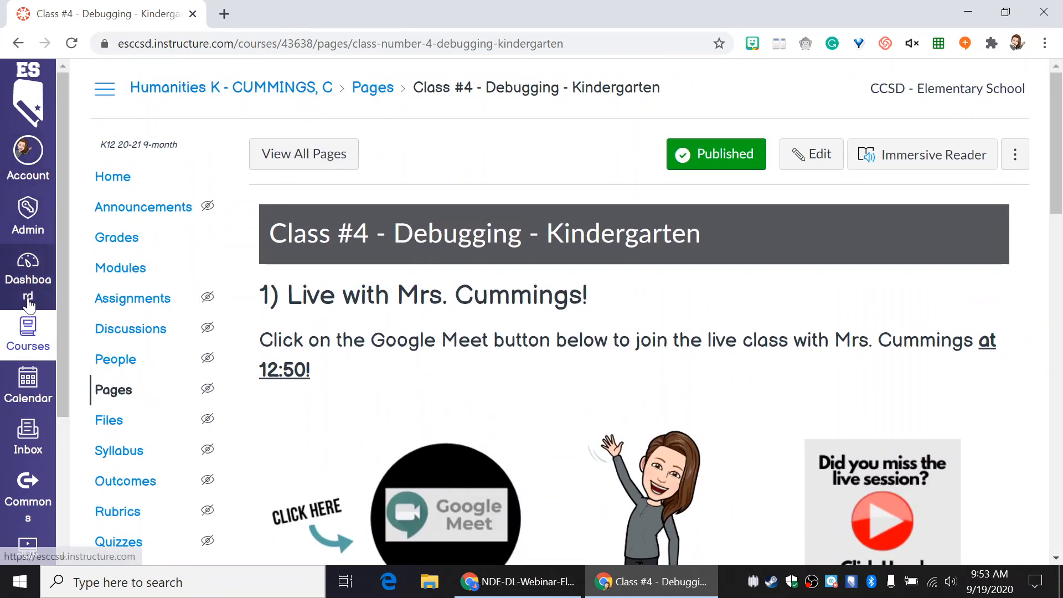
{"action": "left_click", "coordinate": [27, 332]}
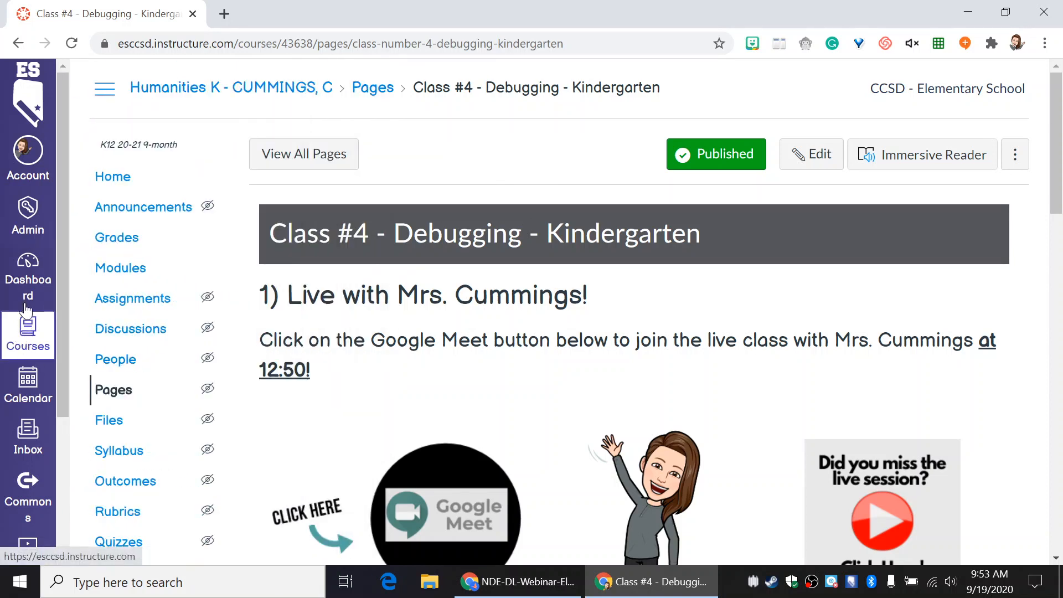
{"action": "mouse_move", "coordinate": [28, 337]}
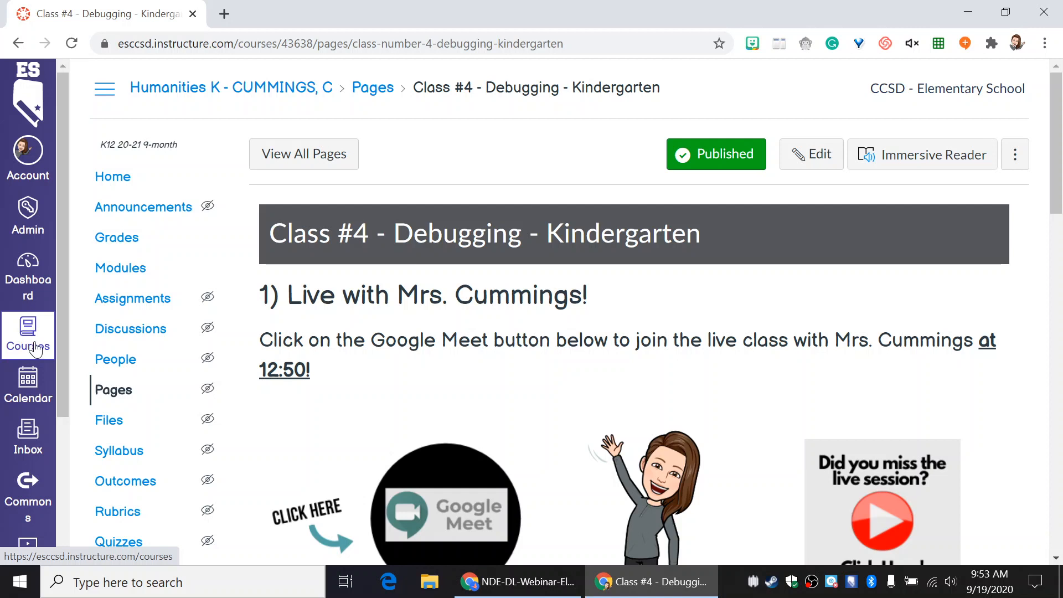
{"action": "mouse_move", "coordinate": [36, 346]}
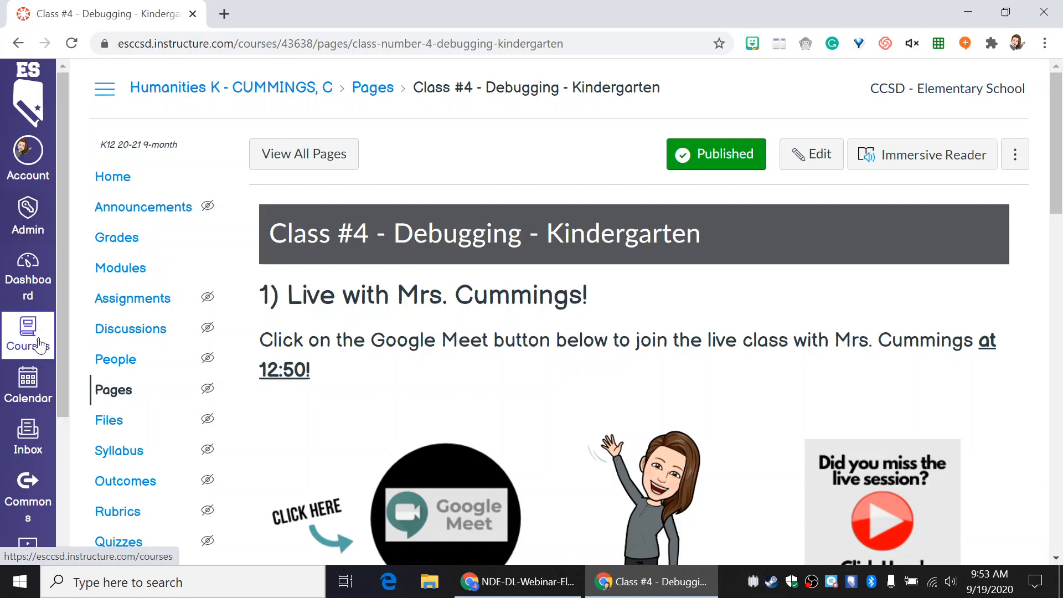
{"action": "mouse_move", "coordinate": [28, 276]}
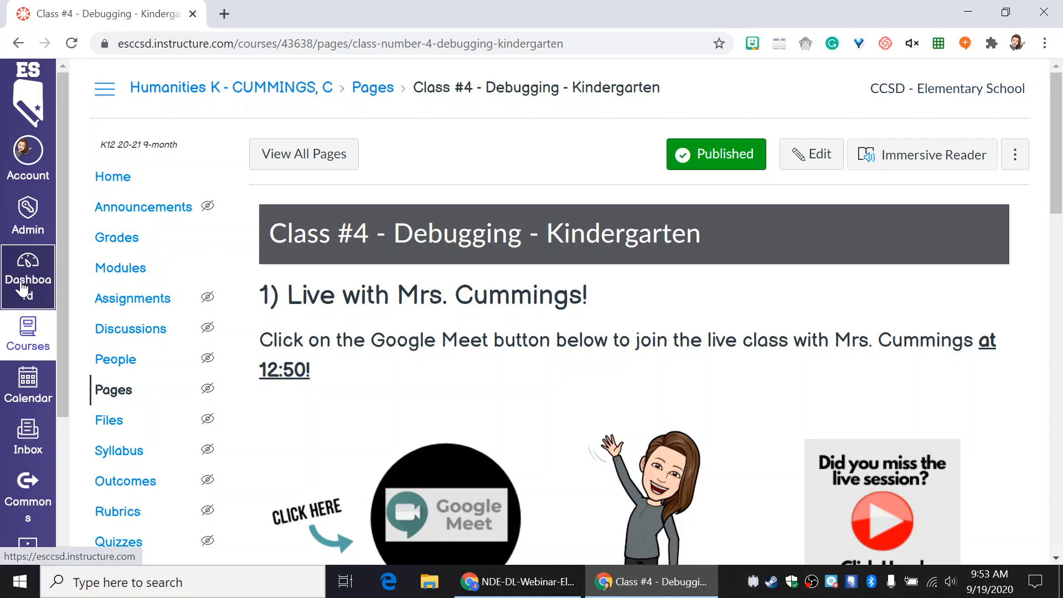
Browse the Coding course cards on the dashboard, then return to the webinar slide deck
{"action": "left_click", "coordinate": [27, 279]}
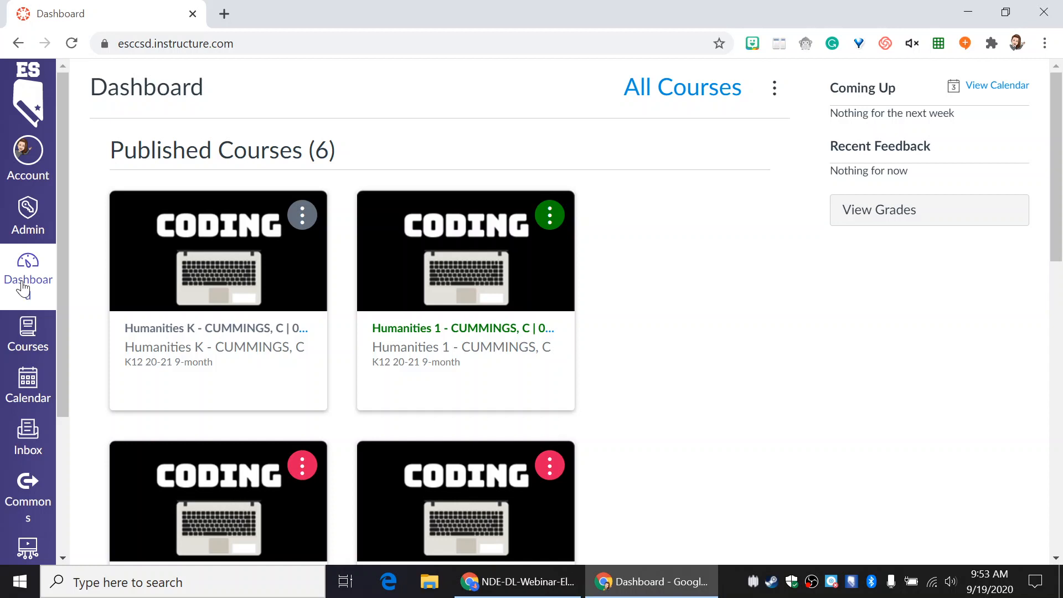
{"action": "mouse_move", "coordinate": [672, 254]}
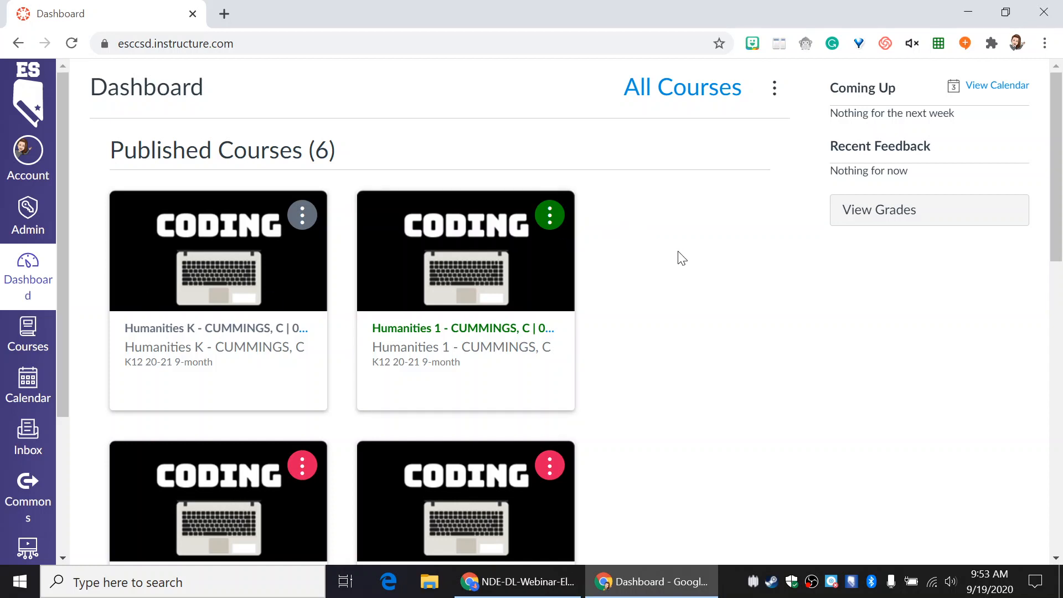
{"action": "scroll", "scroll_direction": "down", "scroll_amount": 3}
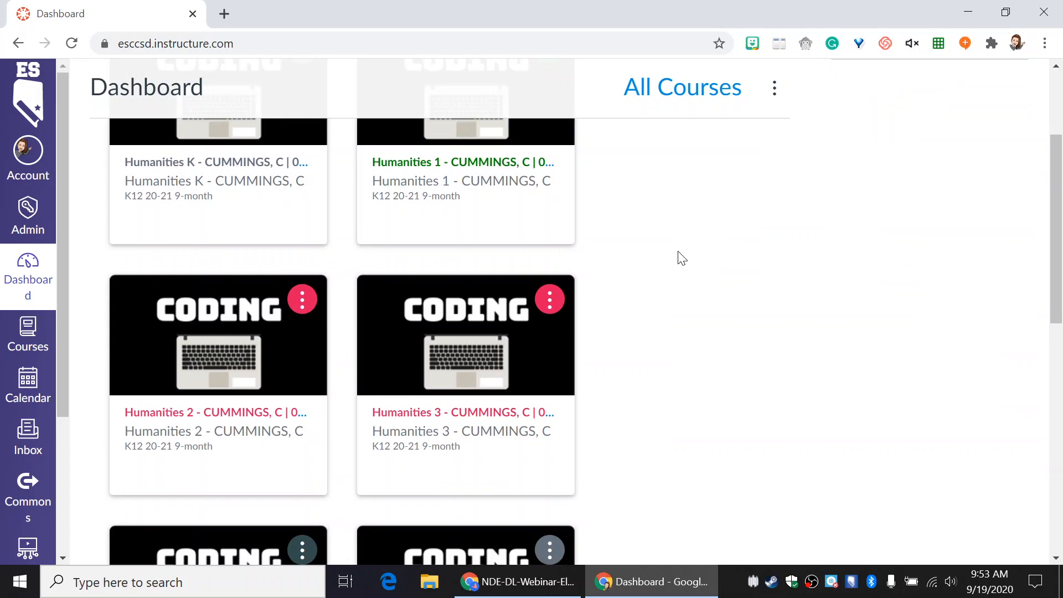
{"action": "scroll", "scroll_direction": "down", "scroll_amount": 3}
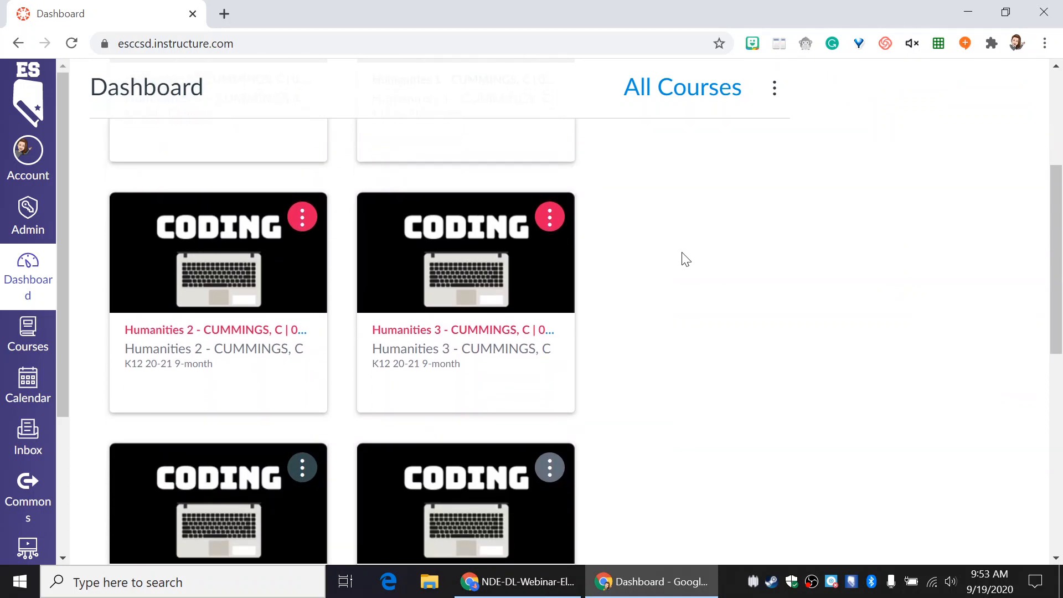
{"action": "scroll", "scroll_direction": "up", "scroll_amount": 3}
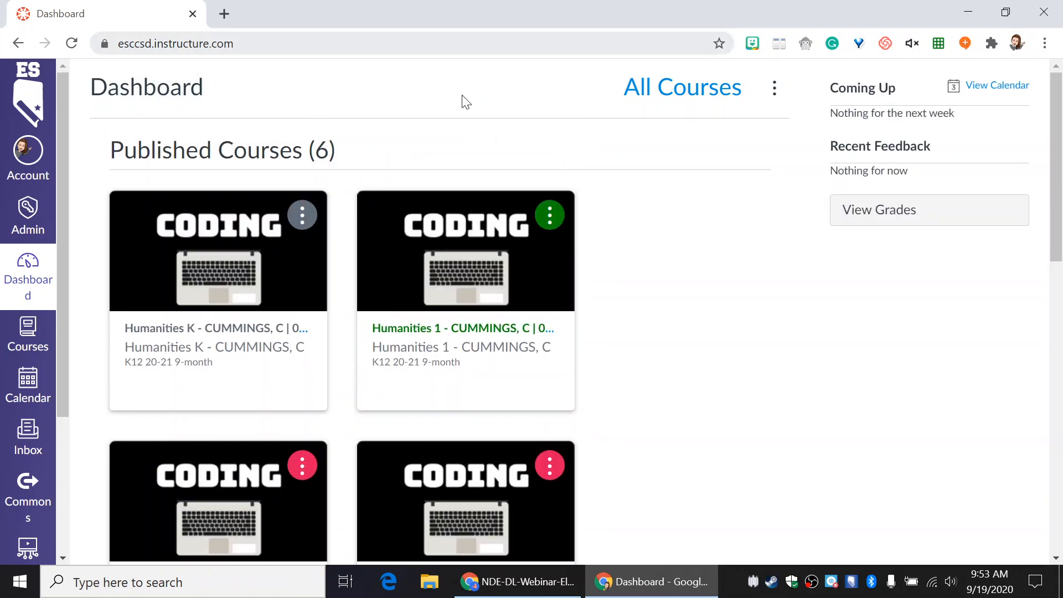
{"action": "left_click", "coordinate": [517, 582]}
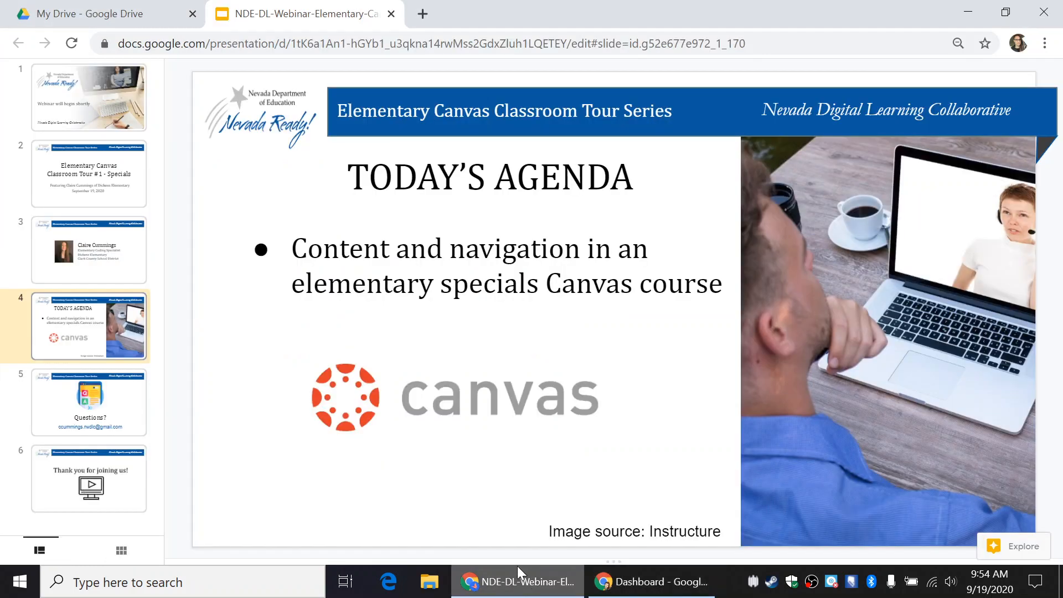
Go to slide 5, Questions?, showing the presenter's contact email
{"action": "left_click", "coordinate": [88, 402]}
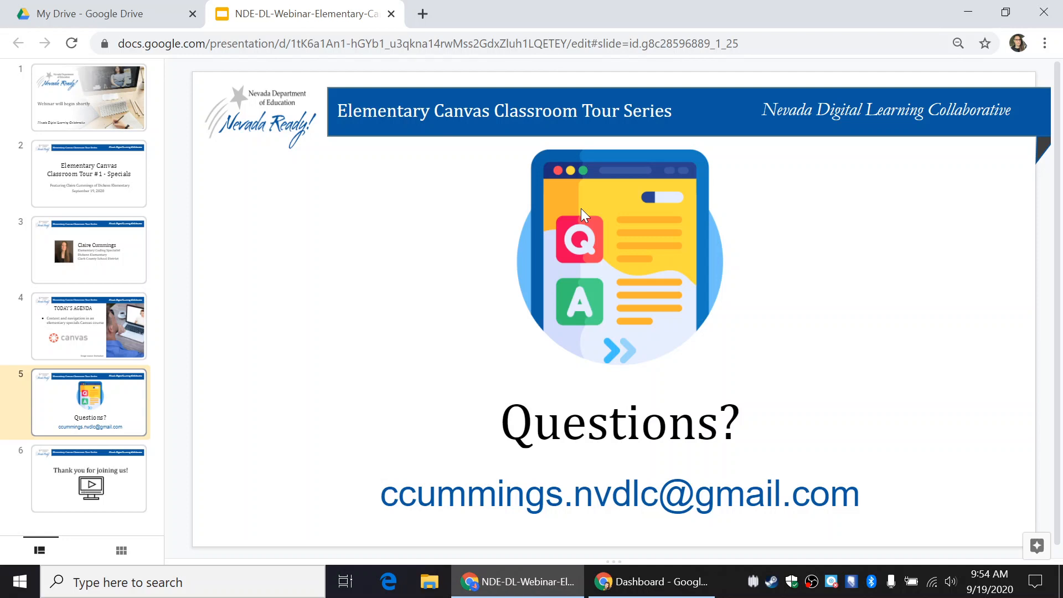
Show the final slide 6, Thank you for joining us!
{"action": "left_click", "coordinate": [88, 478]}
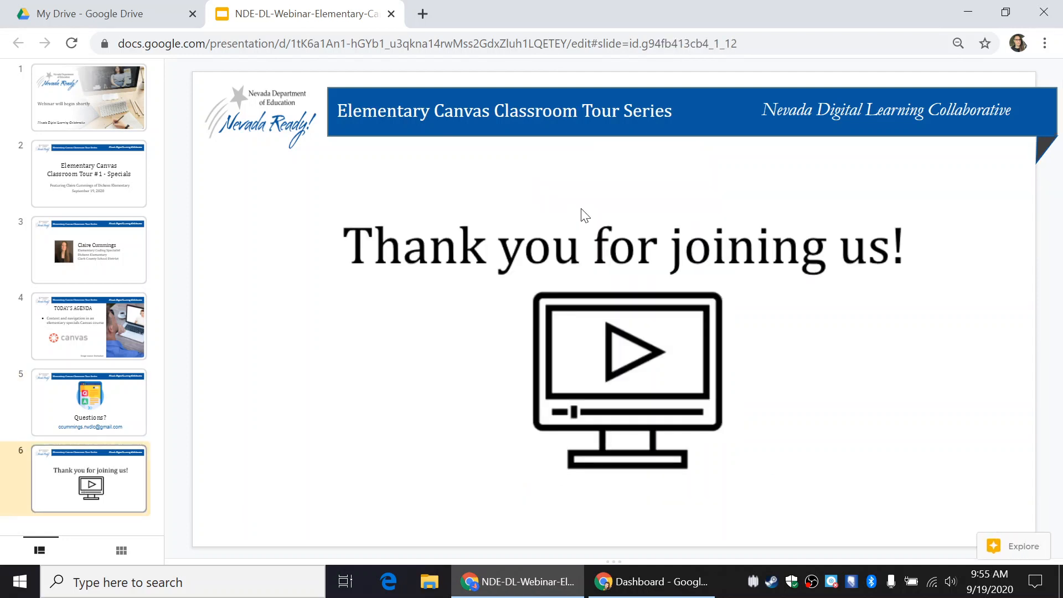
{"action": "mouse_move", "coordinate": [365, 487]}
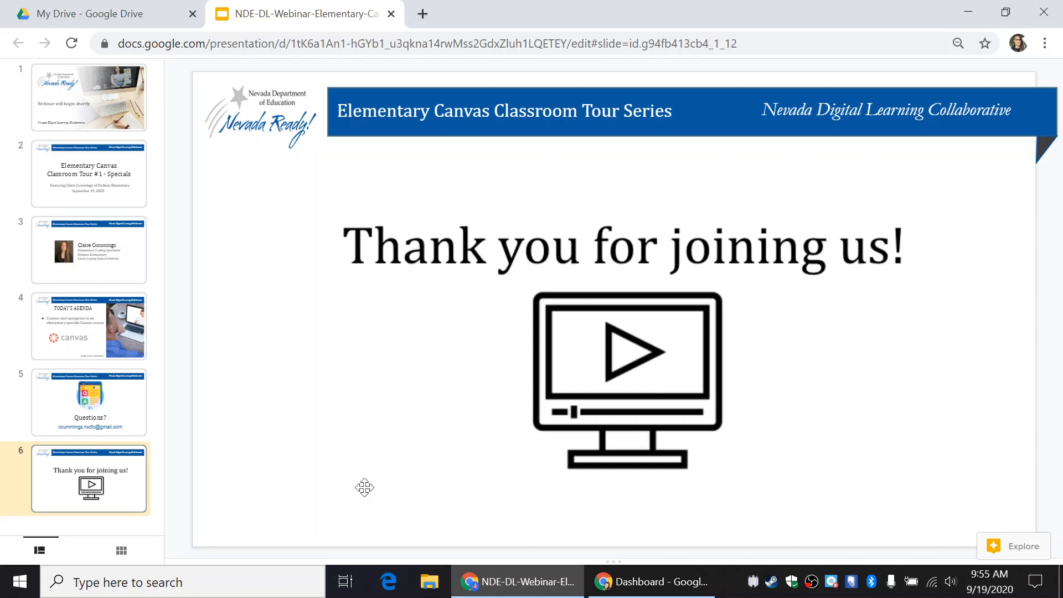